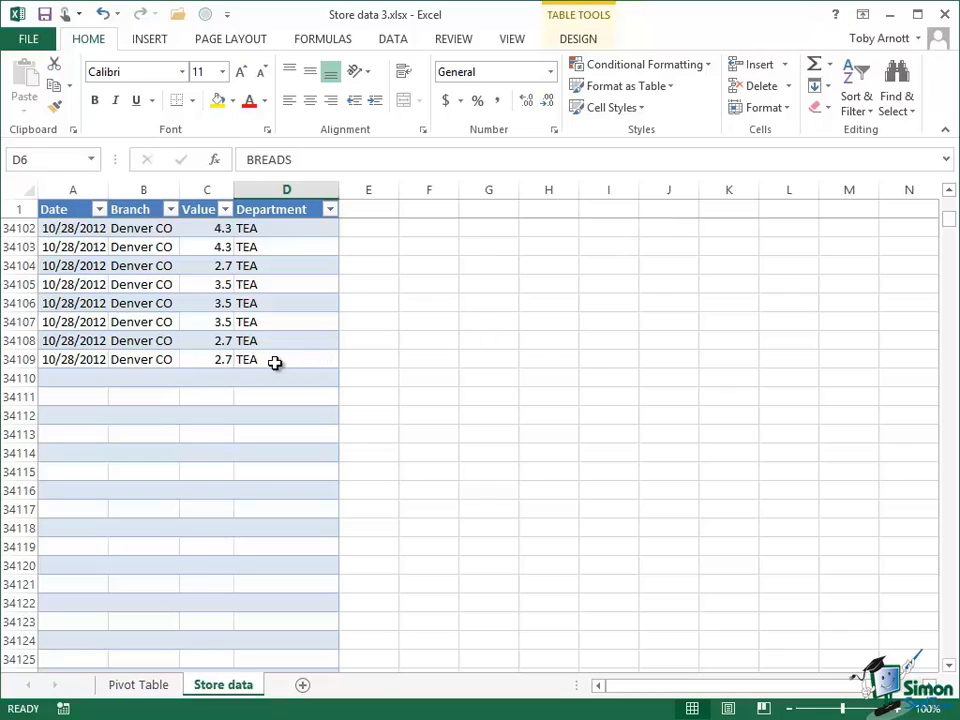
mouse_move(272, 360)
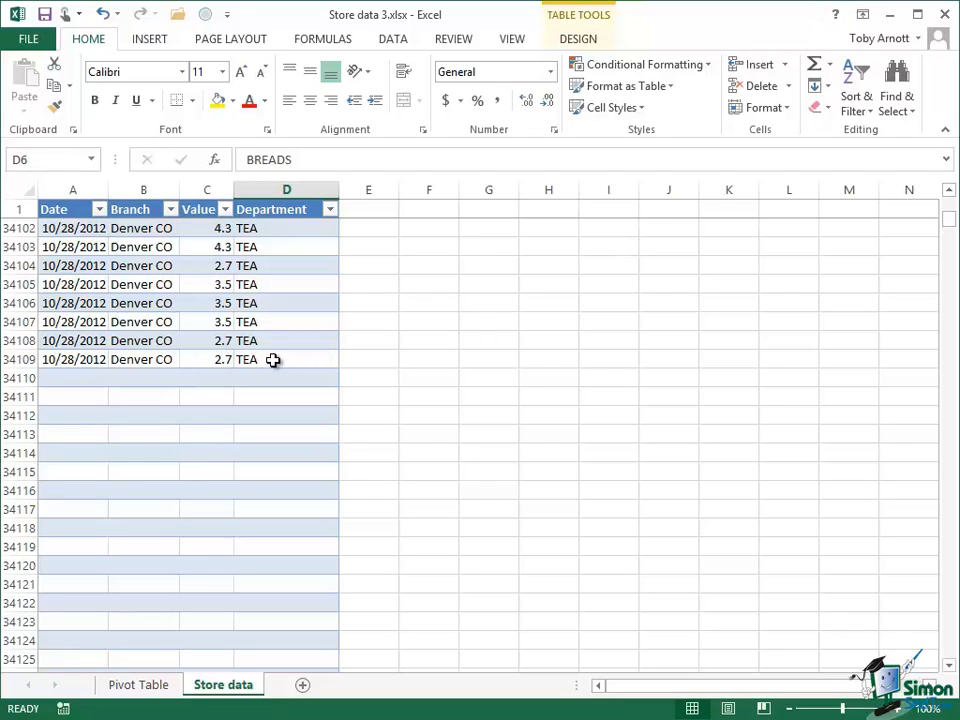
mouse_move(244, 418)
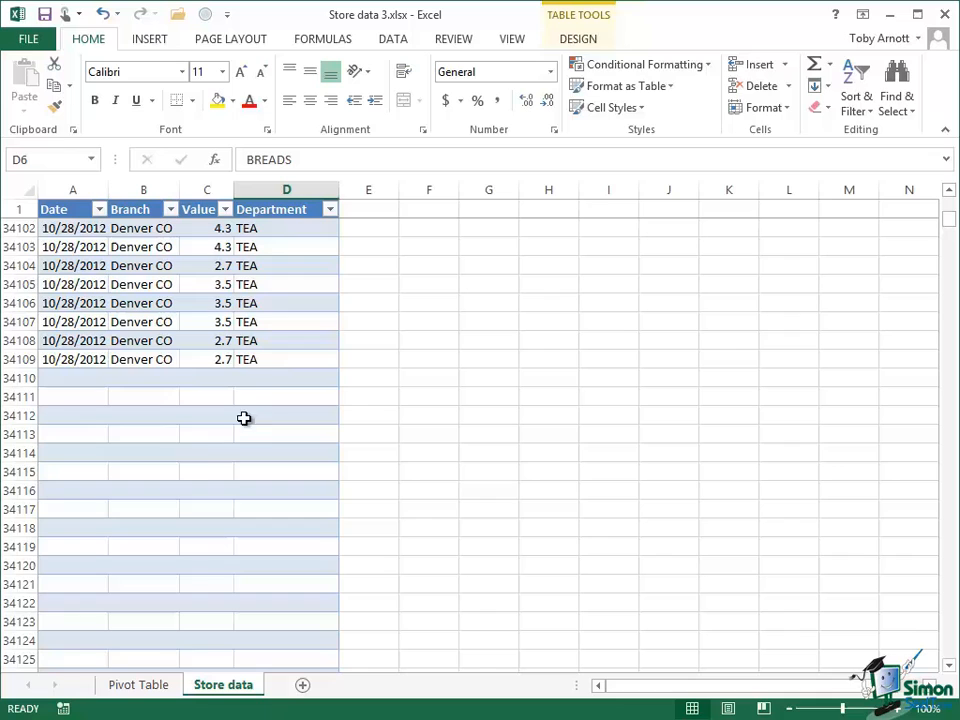
Return to the store data sheet and select a cell inside the StoreSales table
click(138, 684)
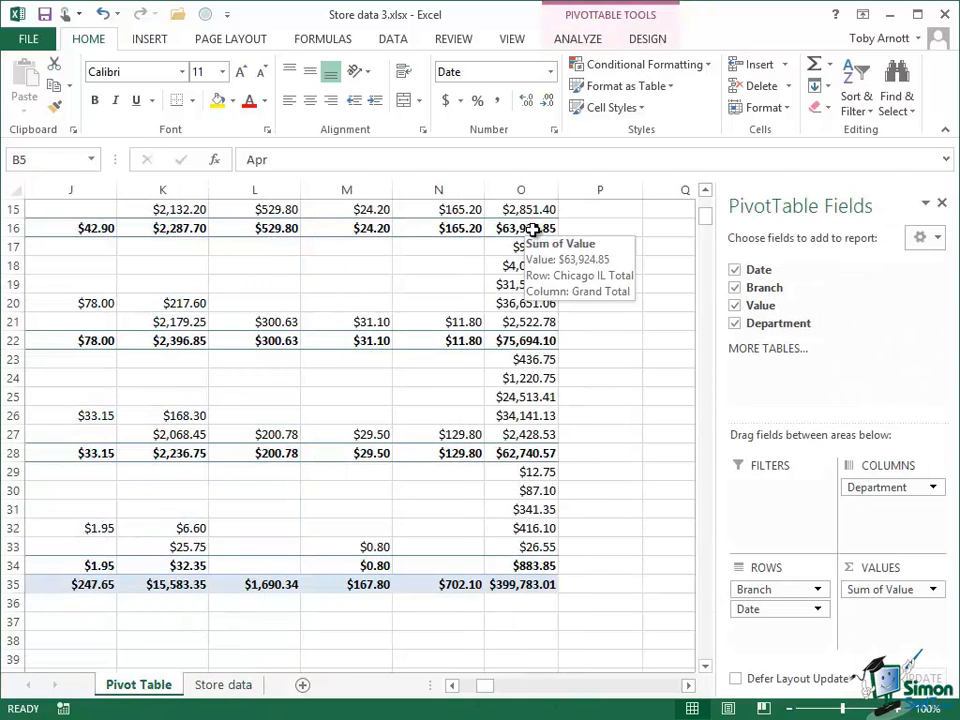
mouse_move(492, 600)
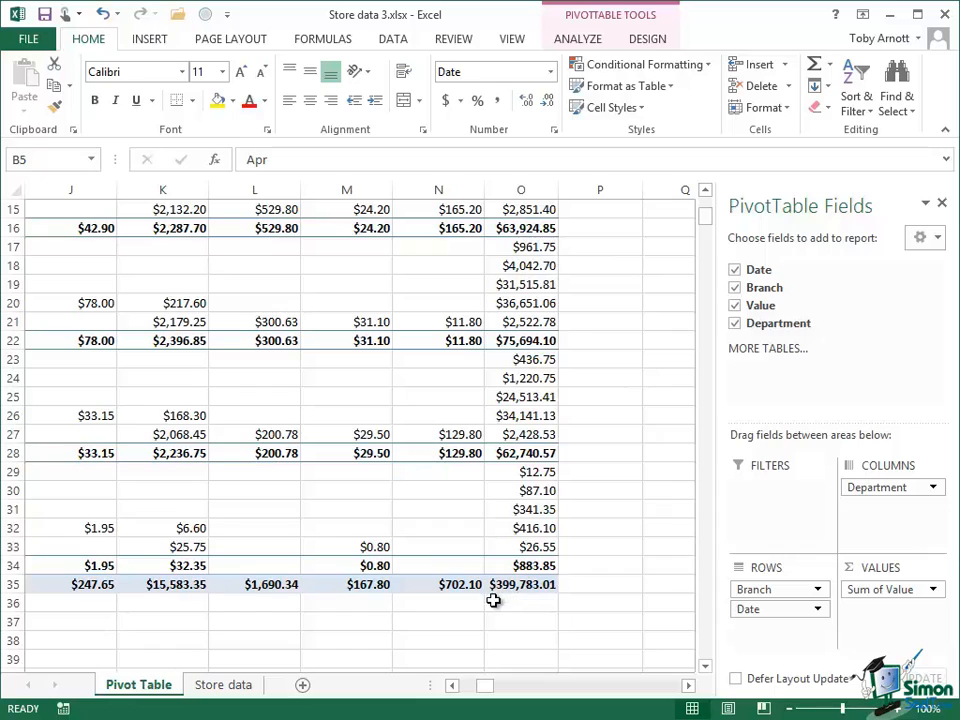
mouse_move(536, 606)
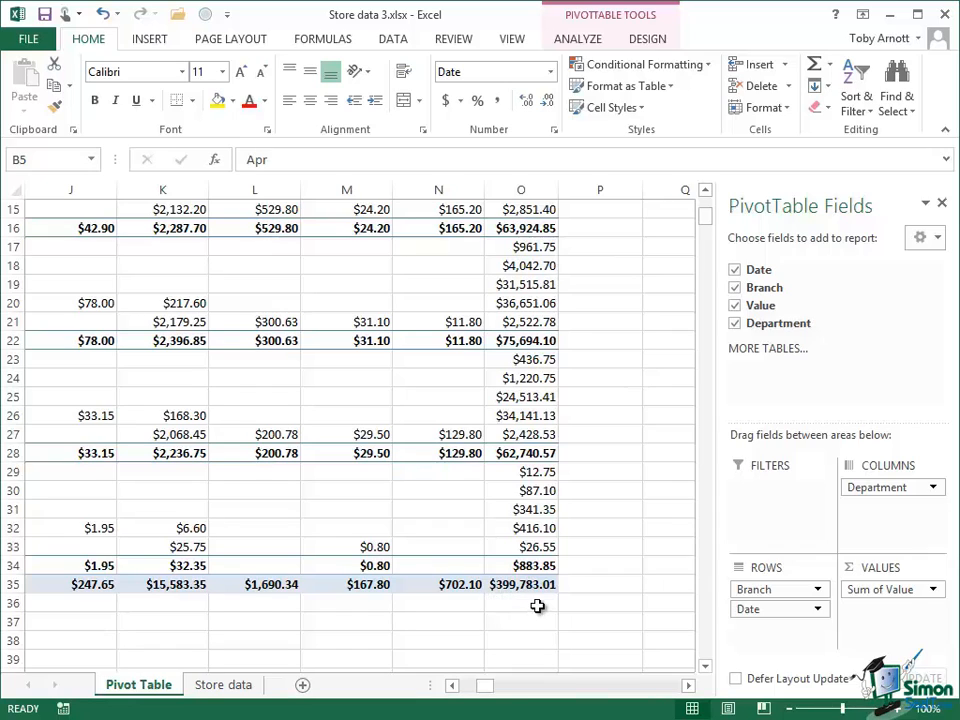
mouse_move(536, 584)
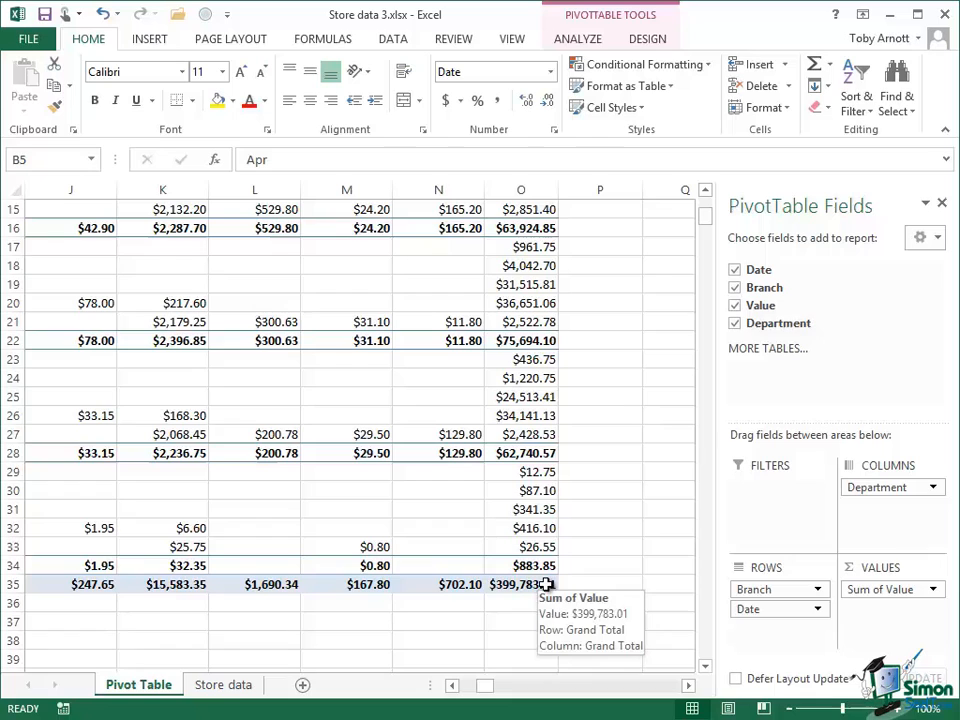
click(224, 684)
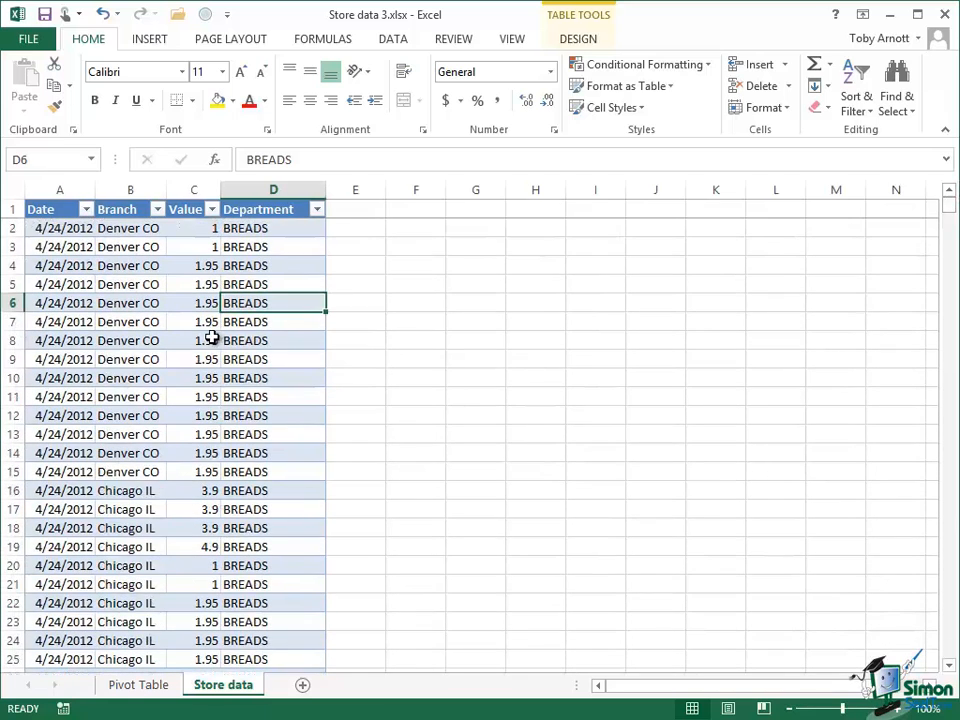
click(194, 360)
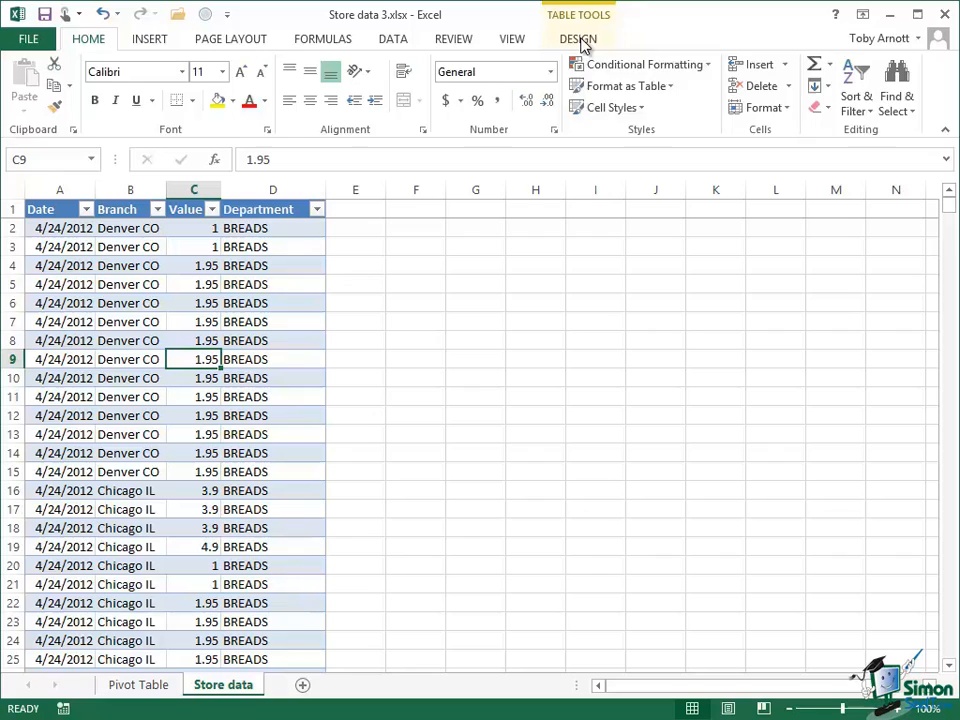
Resize the StoreSales table range to $A$1:$D$34109 via Resize Table
click(578, 38)
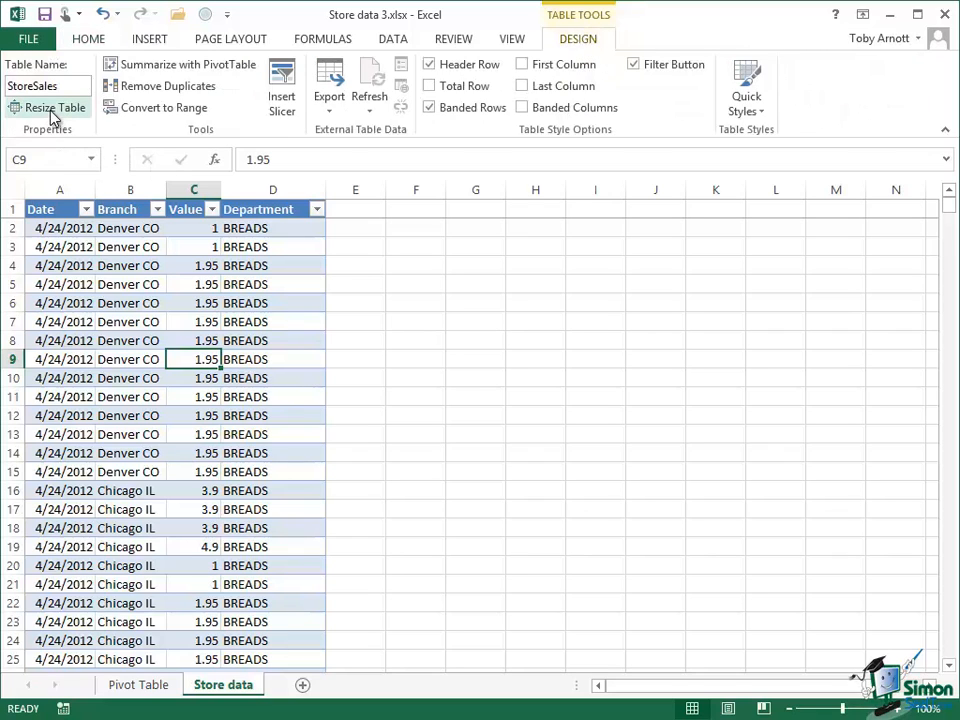
click(52, 108)
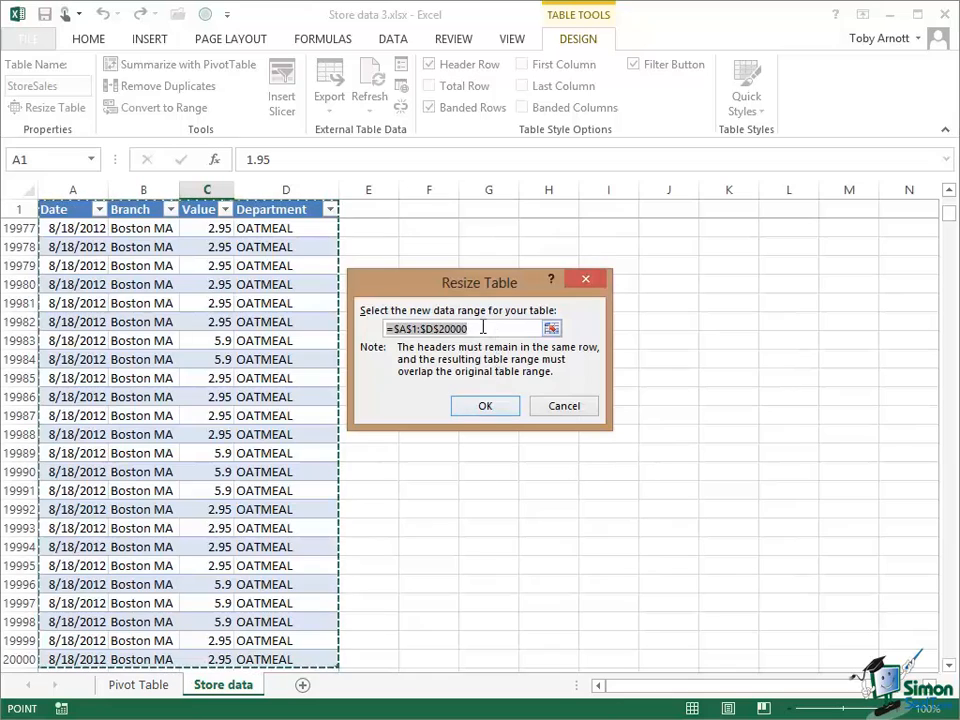
key(BackSpace)
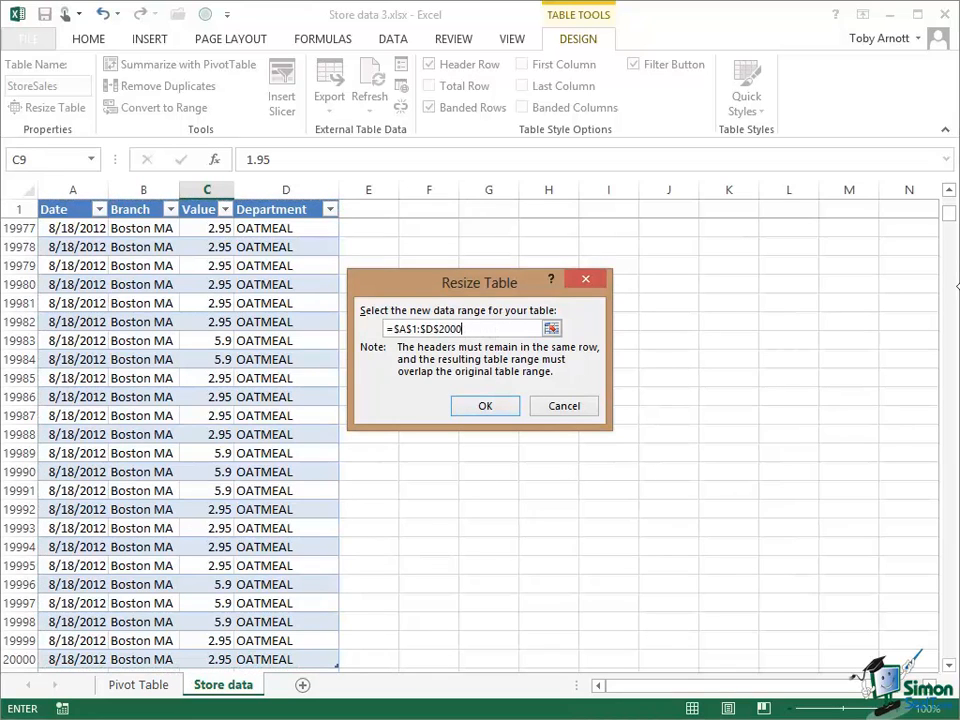
key(Backspace)
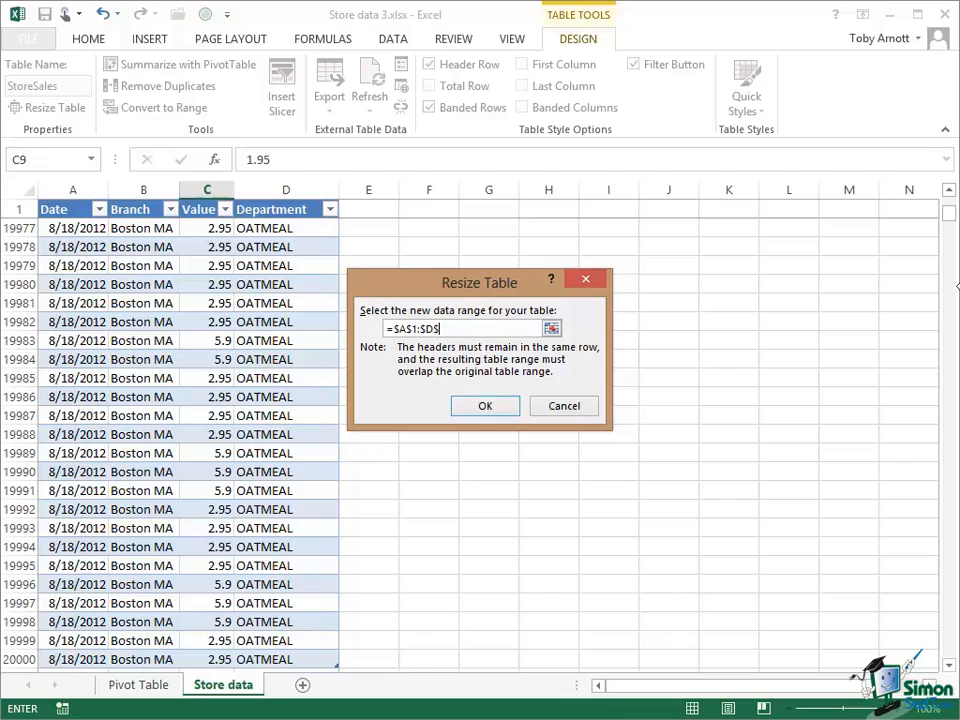
text(34109)
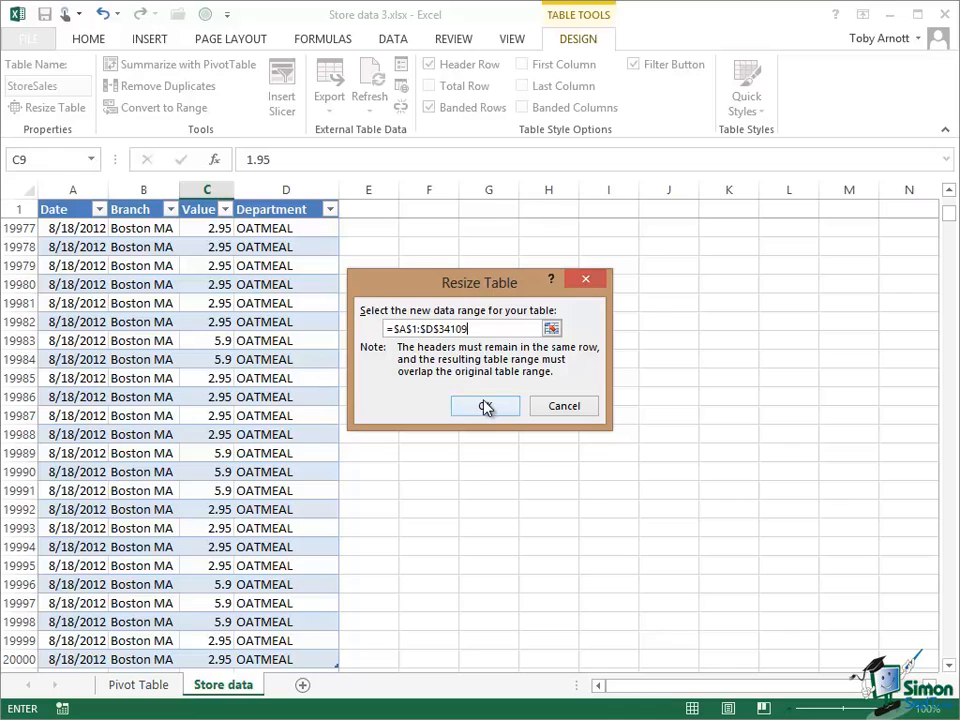
click(486, 406)
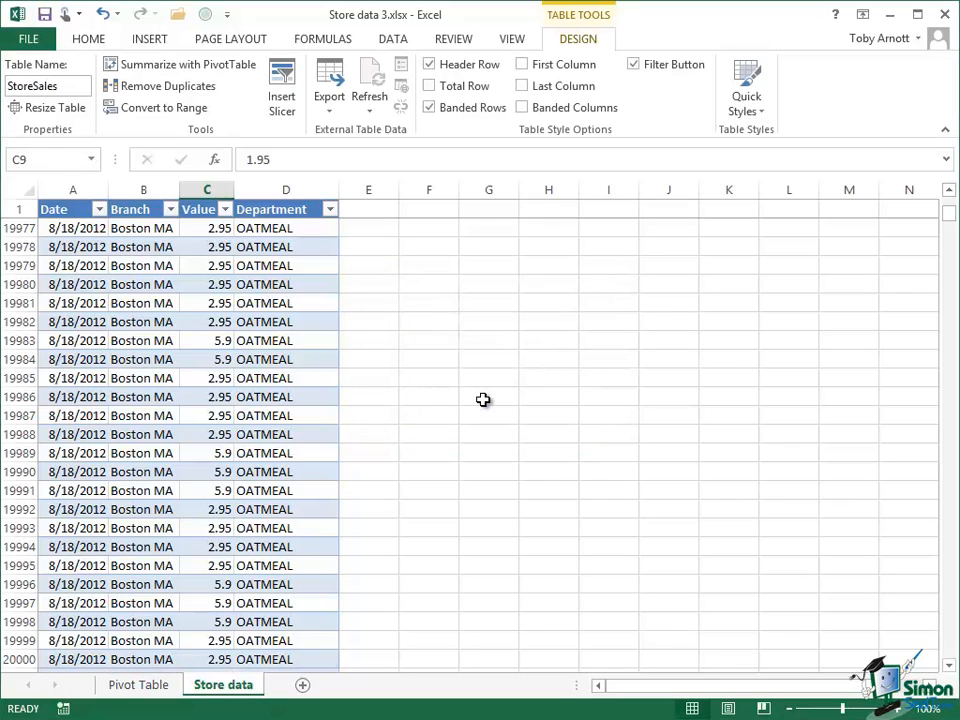
Switch to the Pivot Table sheet, select the grand total cell and show the Analyze options
click(138, 684)
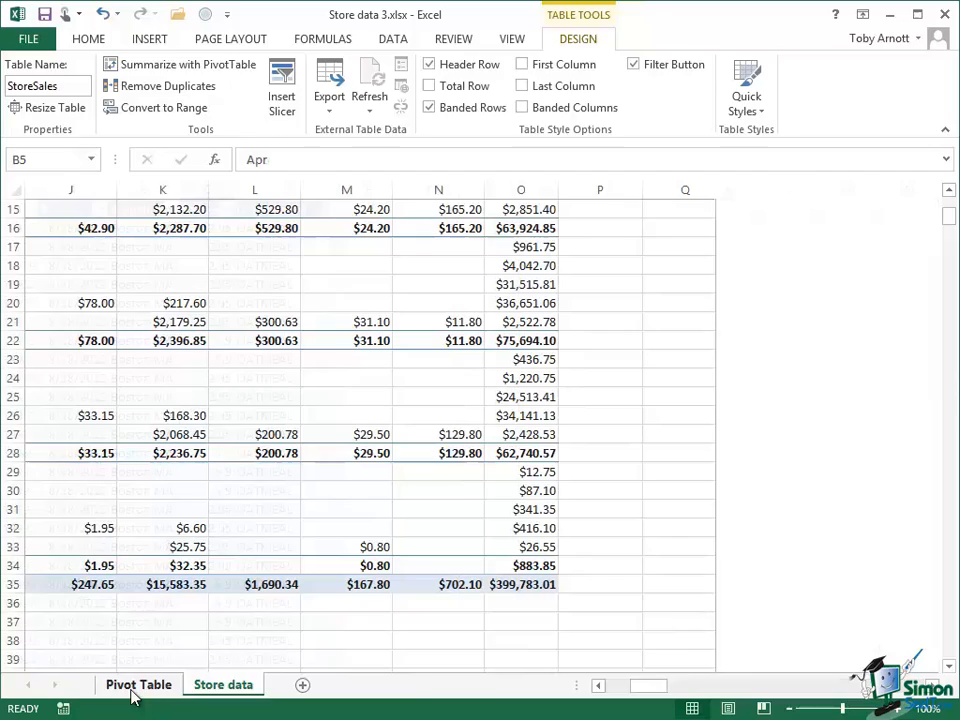
click(138, 684)
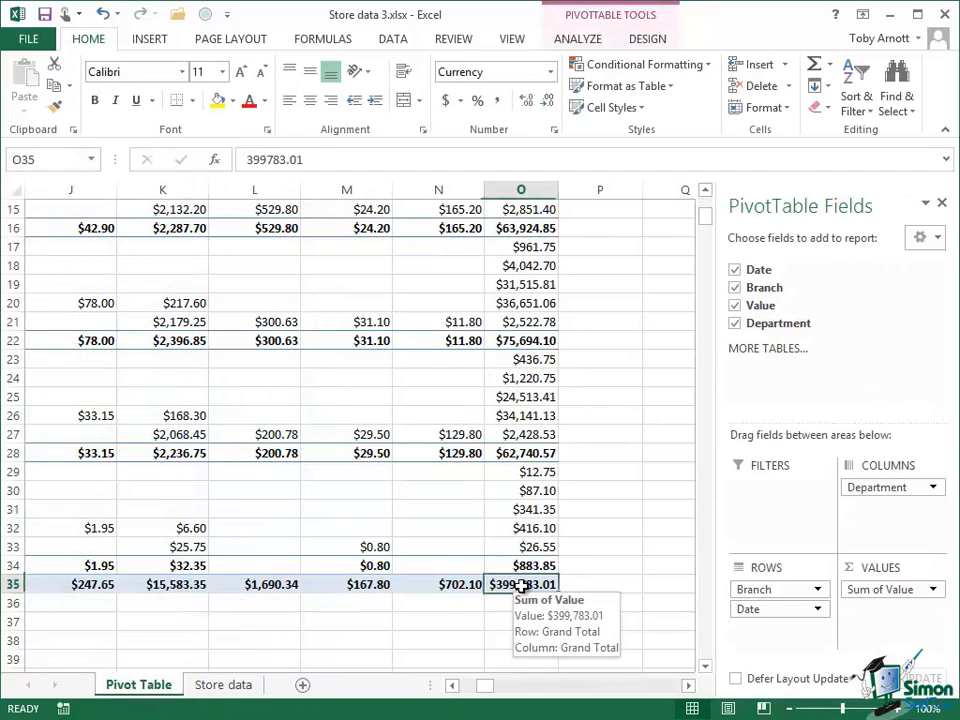
mouse_move(524, 656)
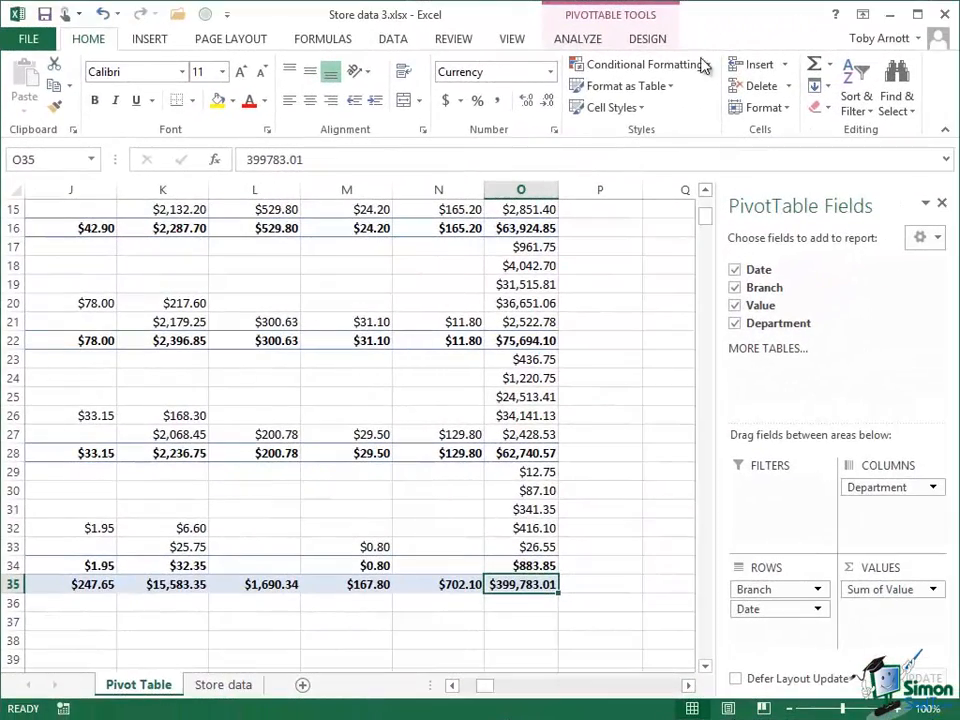
click(576, 38)
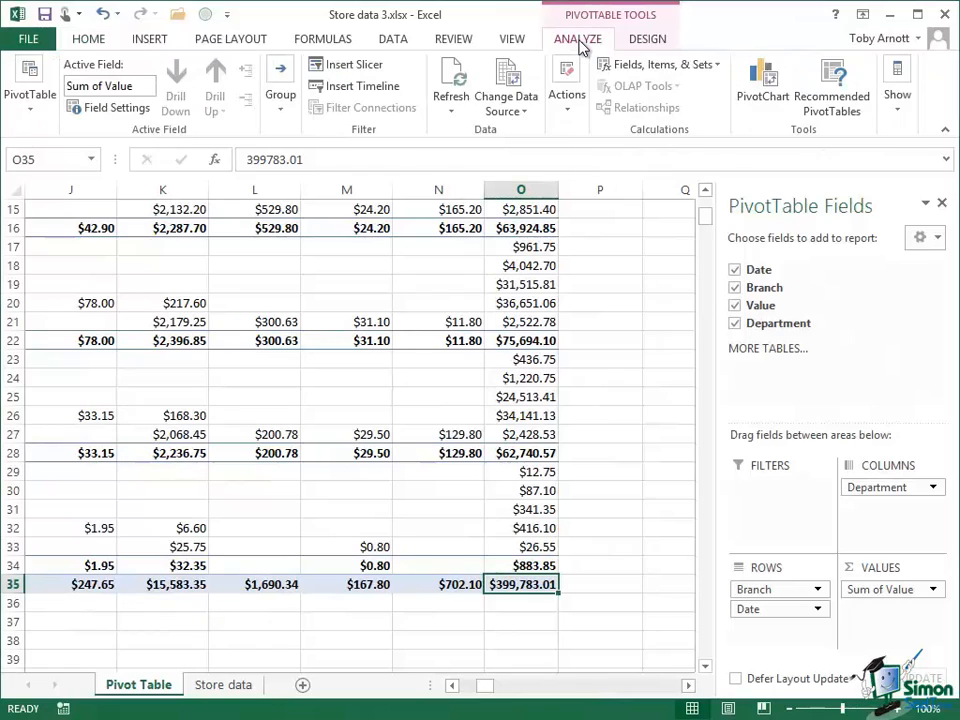
mouse_move(510, 136)
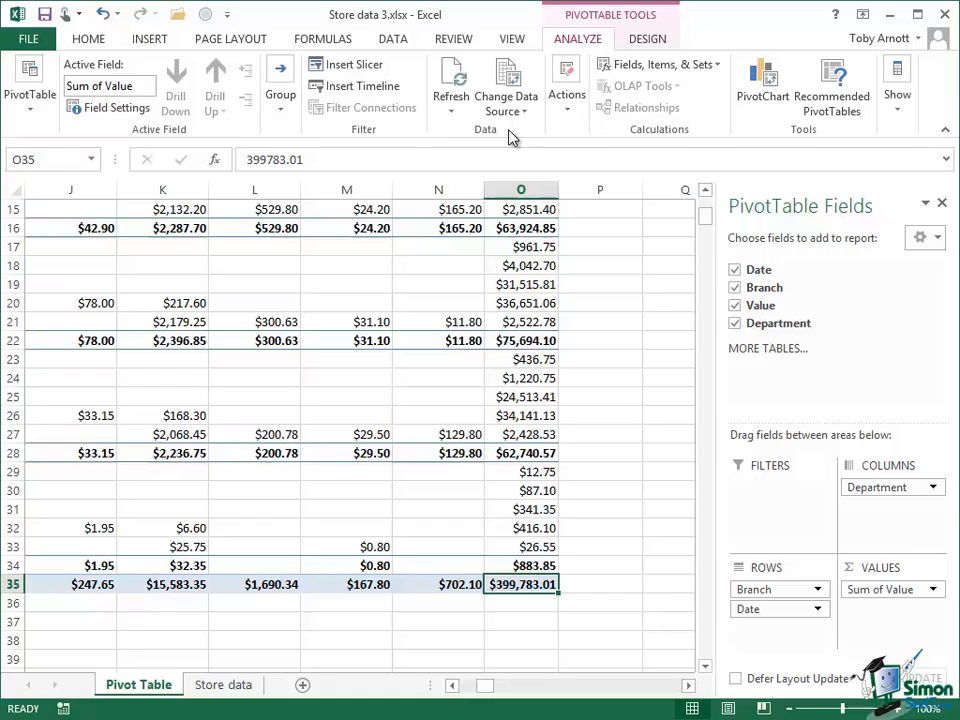
mouse_move(506, 84)
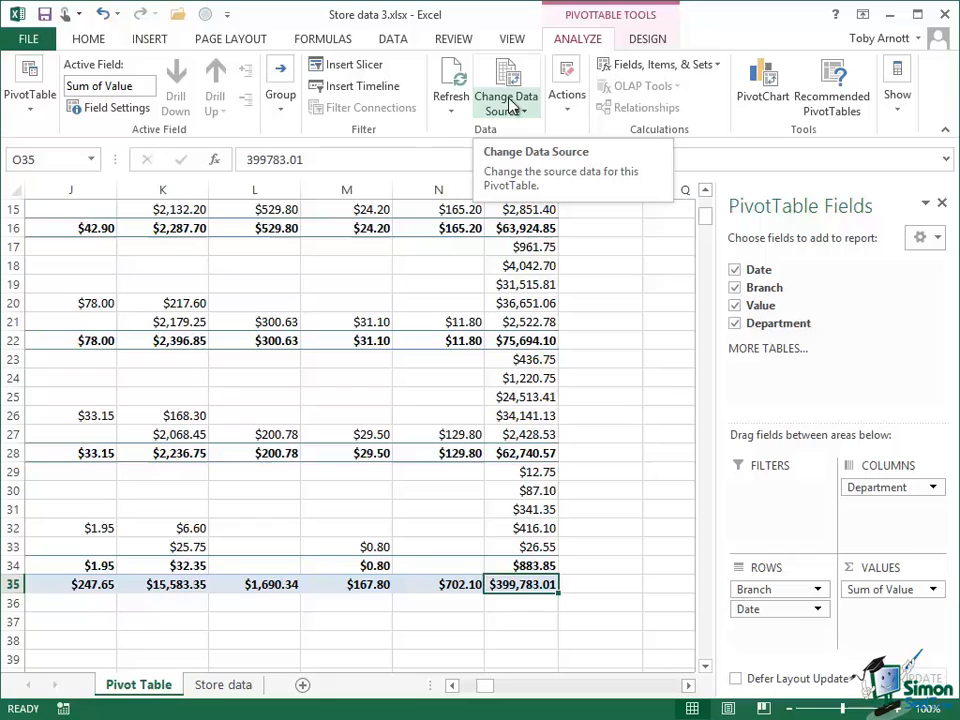
mouse_move(504, 110)
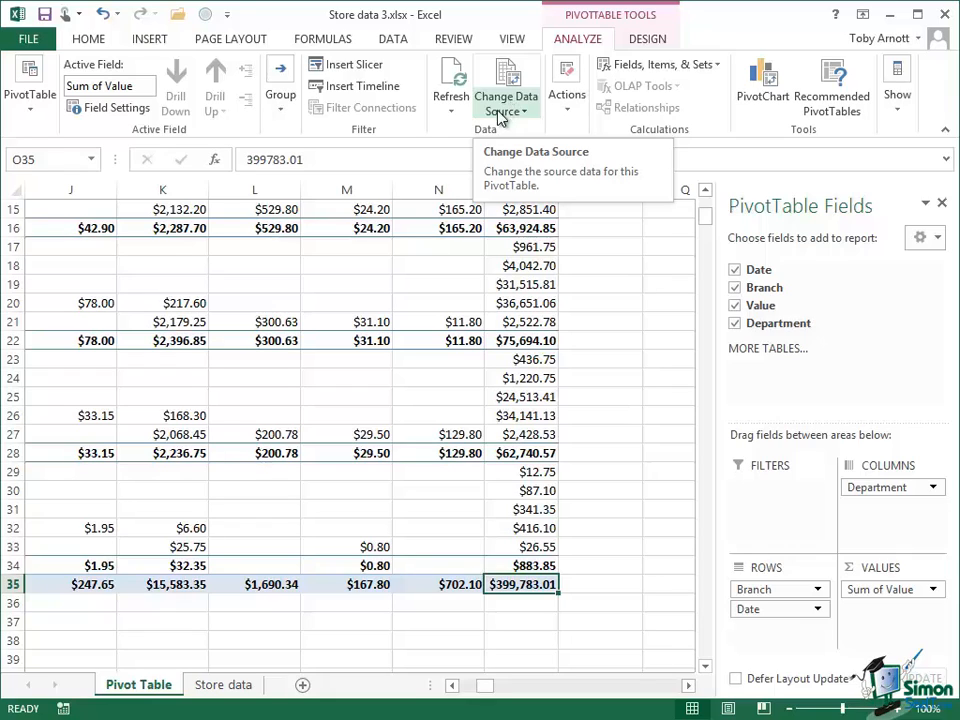
mouse_move(450, 80)
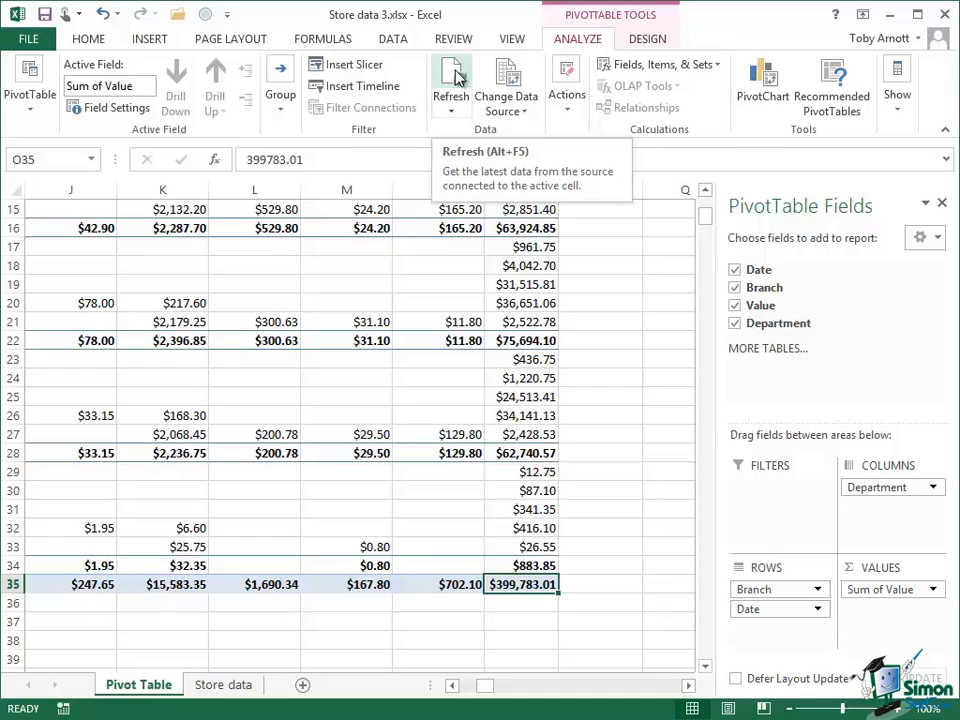
mouse_move(506, 90)
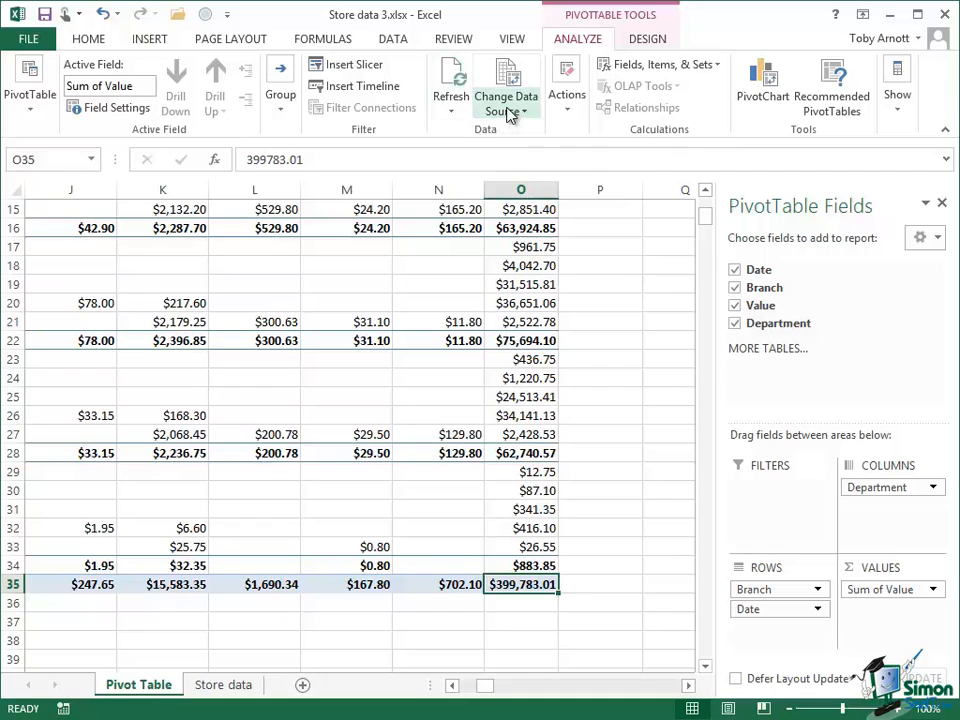
click(506, 84)
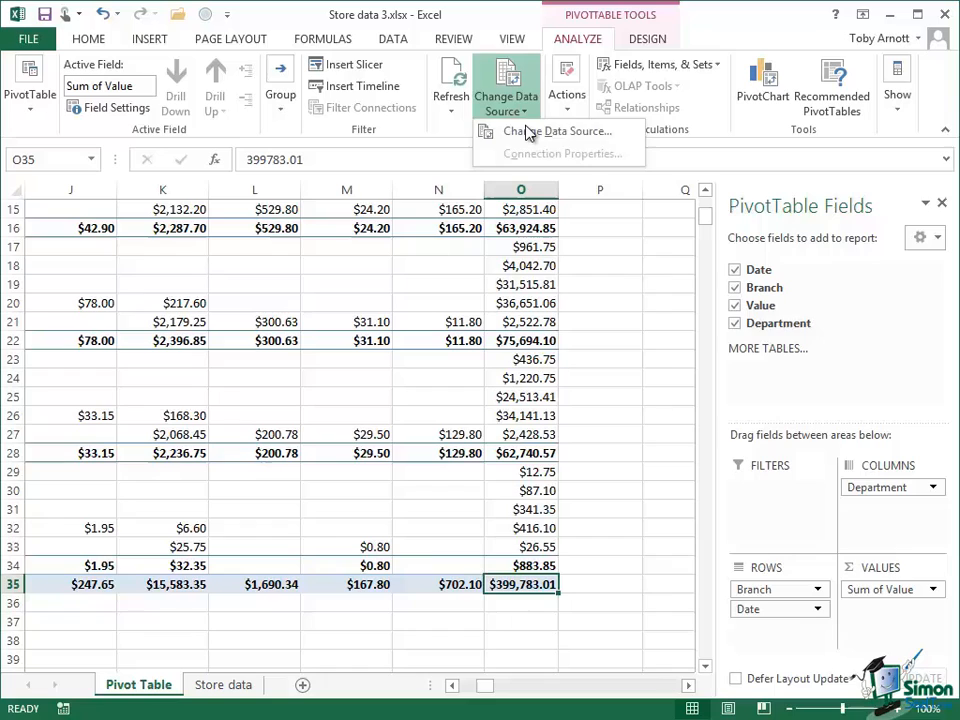
click(560, 132)
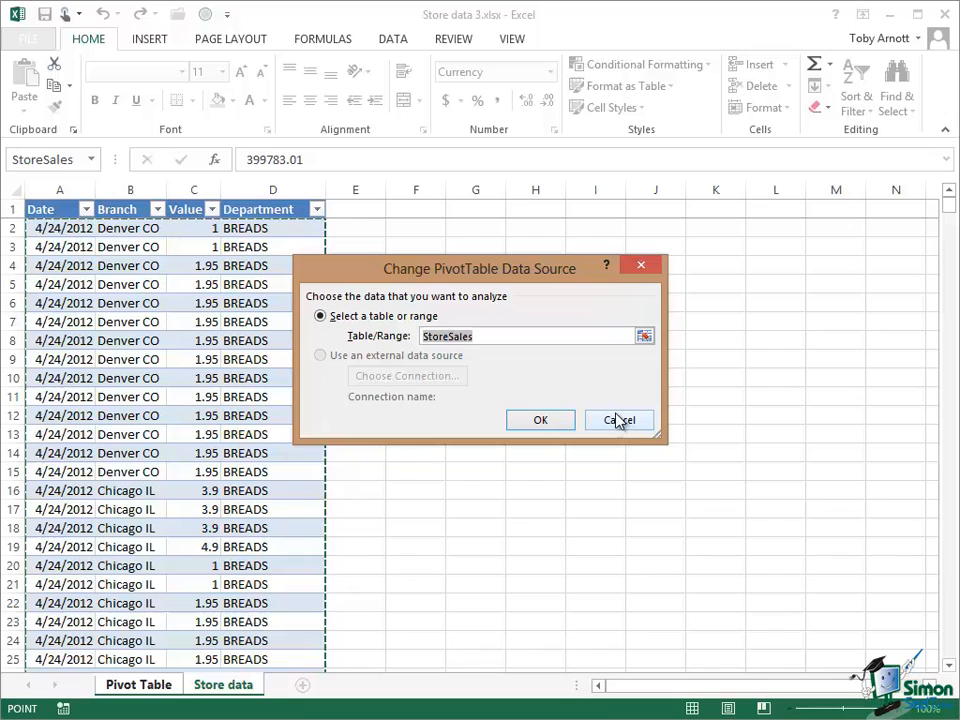
mouse_move(620, 420)
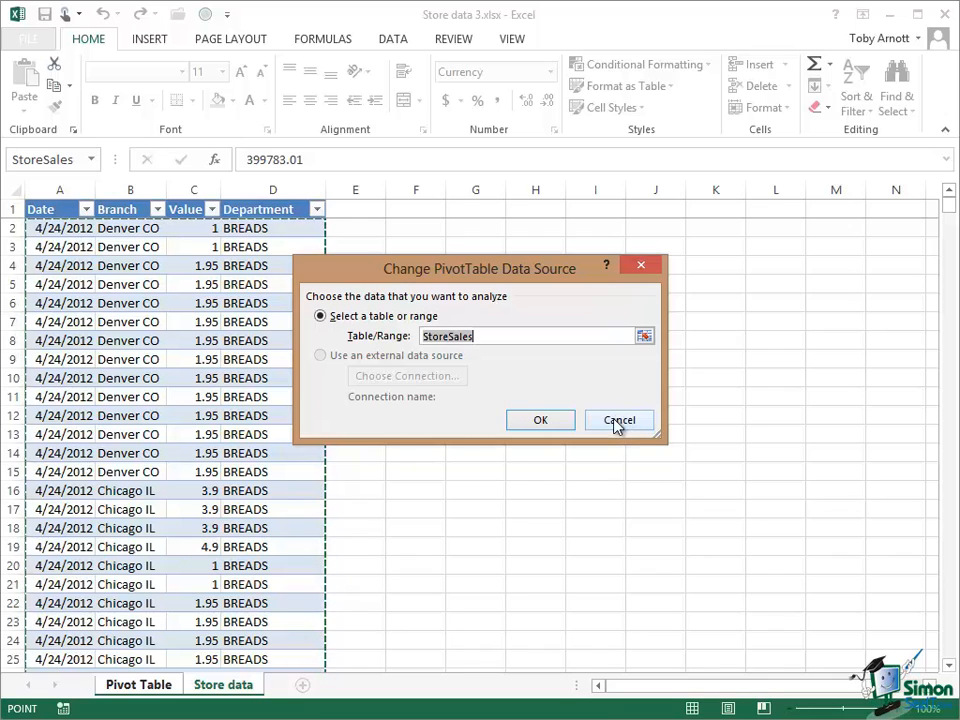
click(618, 420)
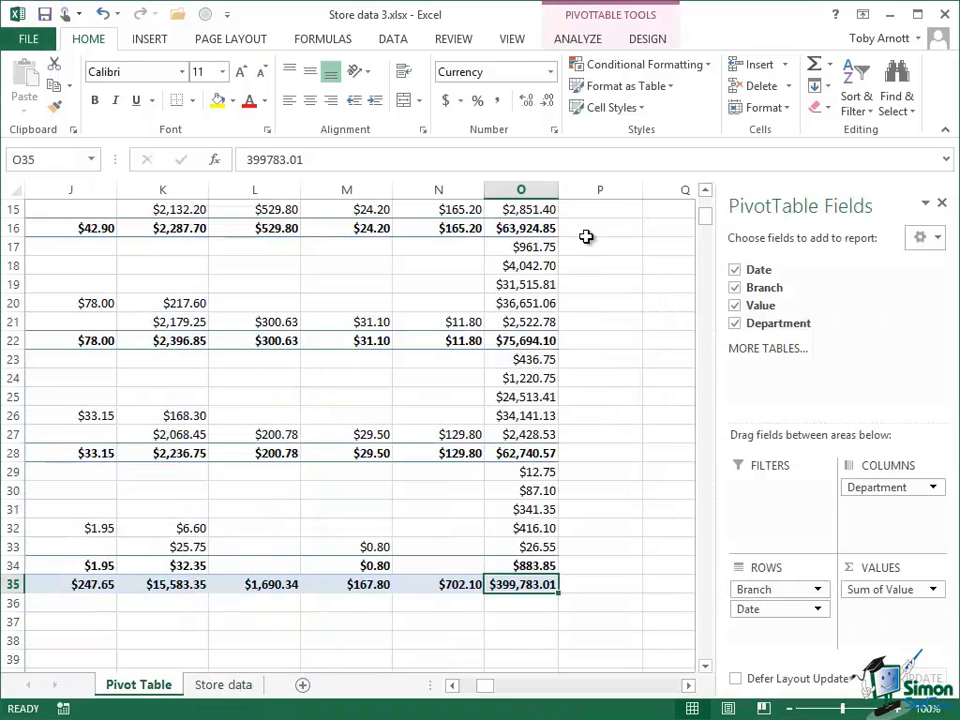
Close the PivotTable Fields pane using Show > Field List on the Analyze tab
click(576, 38)
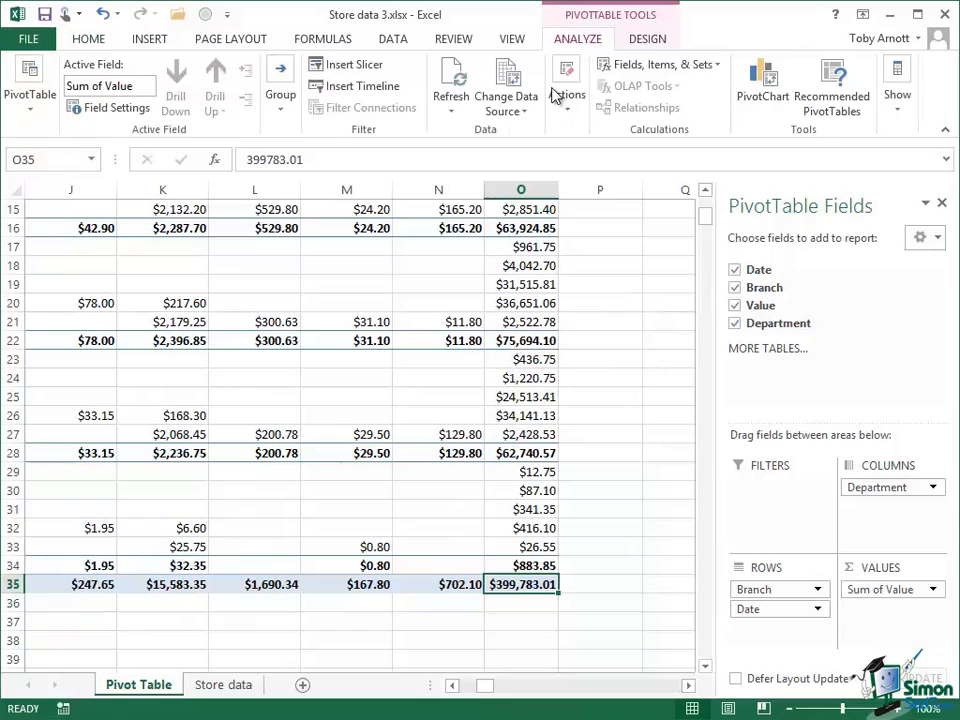
click(448, 84)
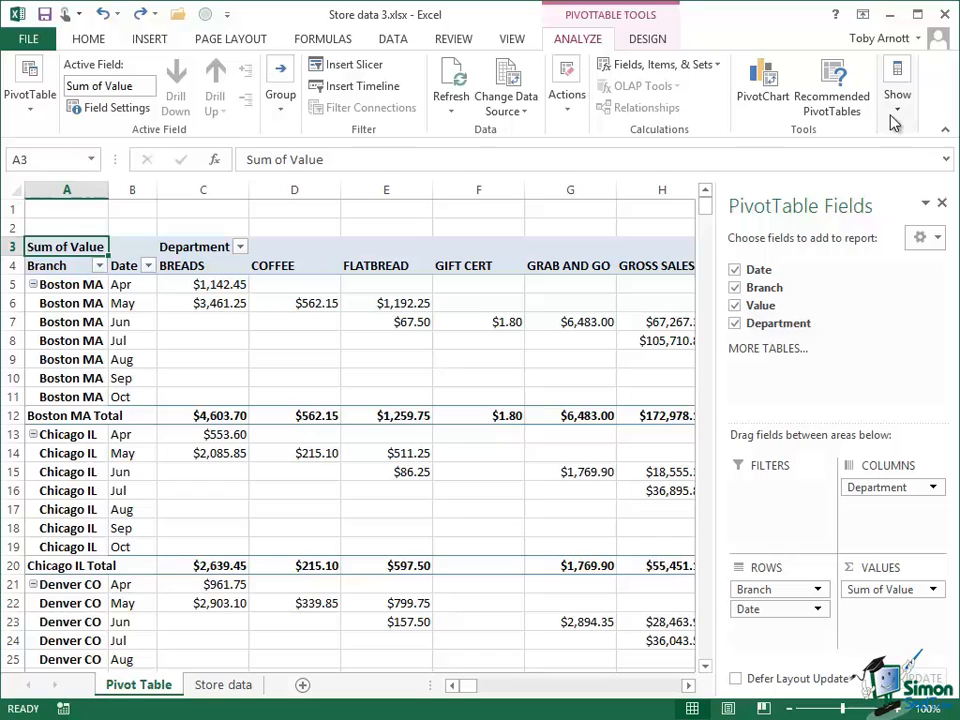
click(896, 96)
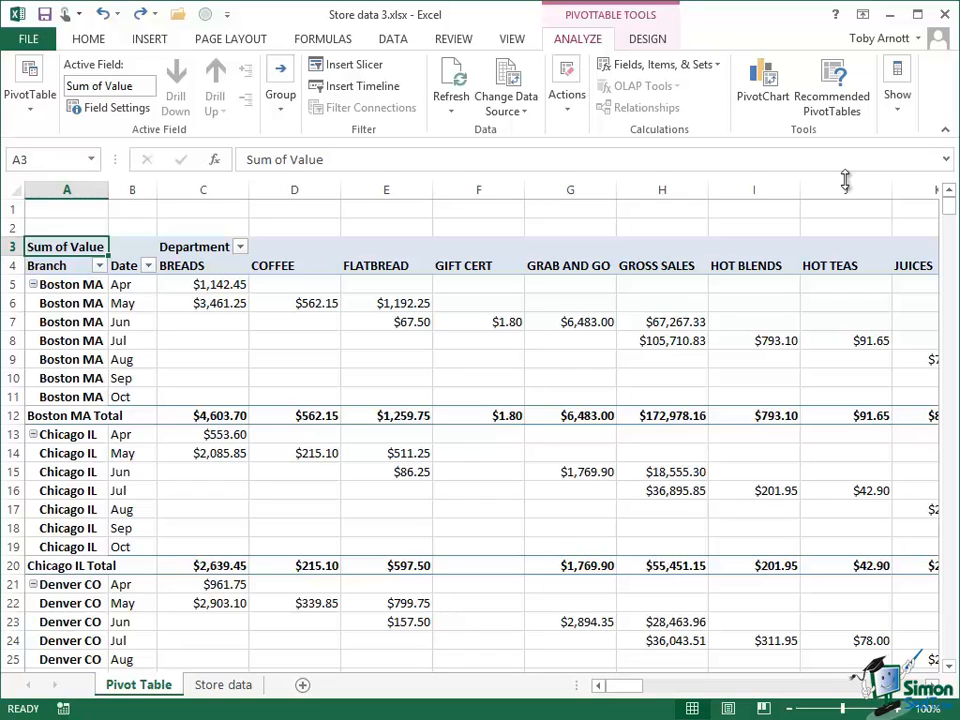
mouse_move(700, 124)
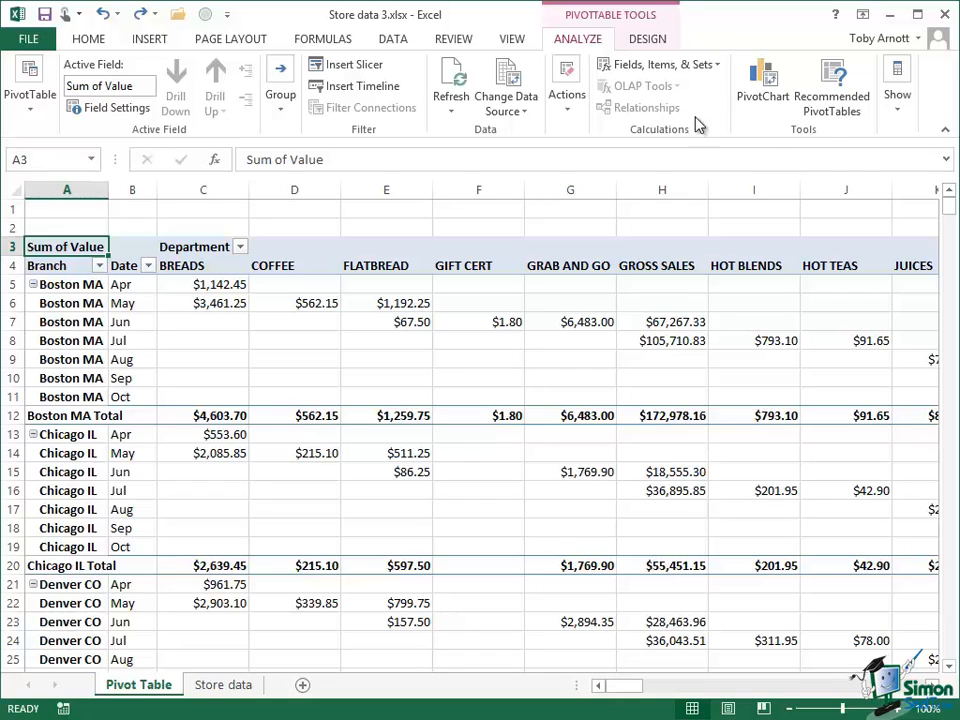
Expand the PivotTable Styles gallery on the Design tab to choose a dark purple style
click(648, 38)
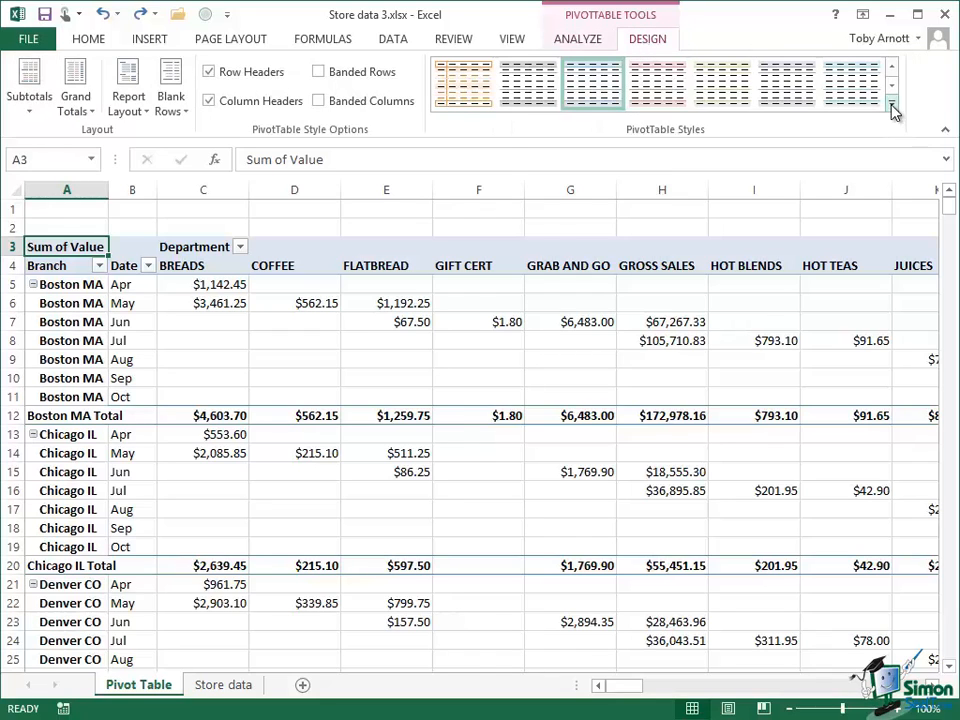
click(892, 108)
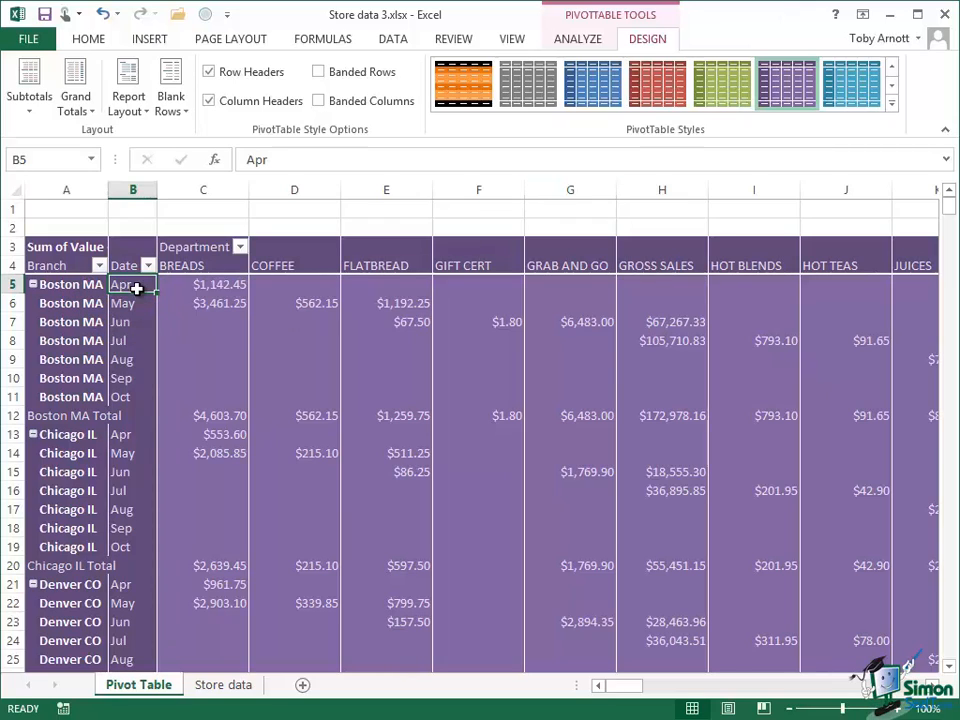
mouse_move(70, 284)
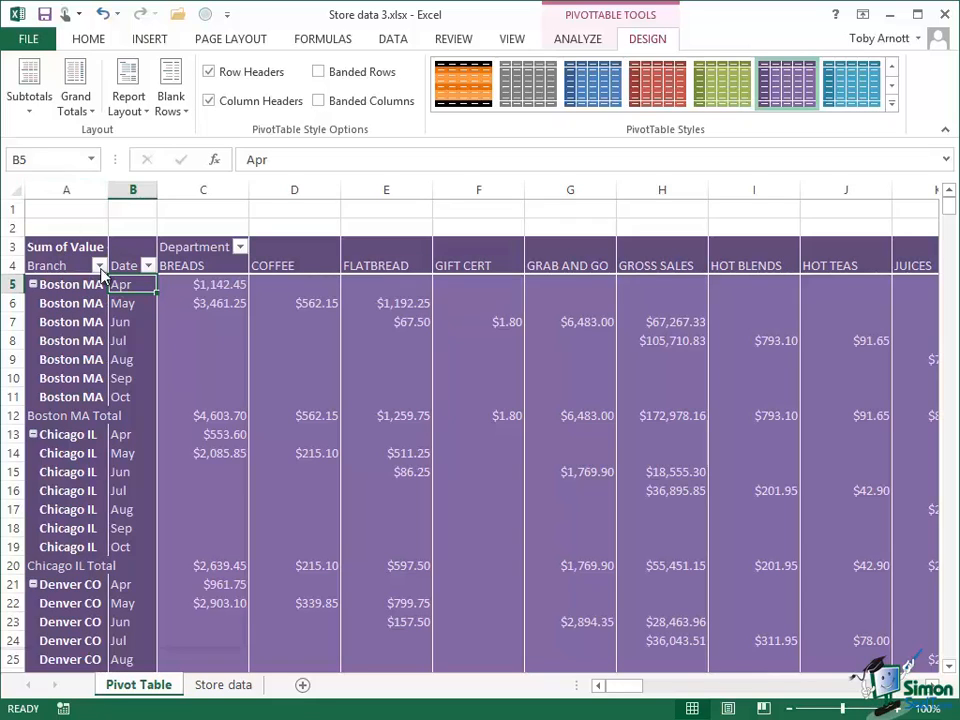
Filter the Branch field so only Boston MA remains, grand total $172,978.16
click(100, 264)
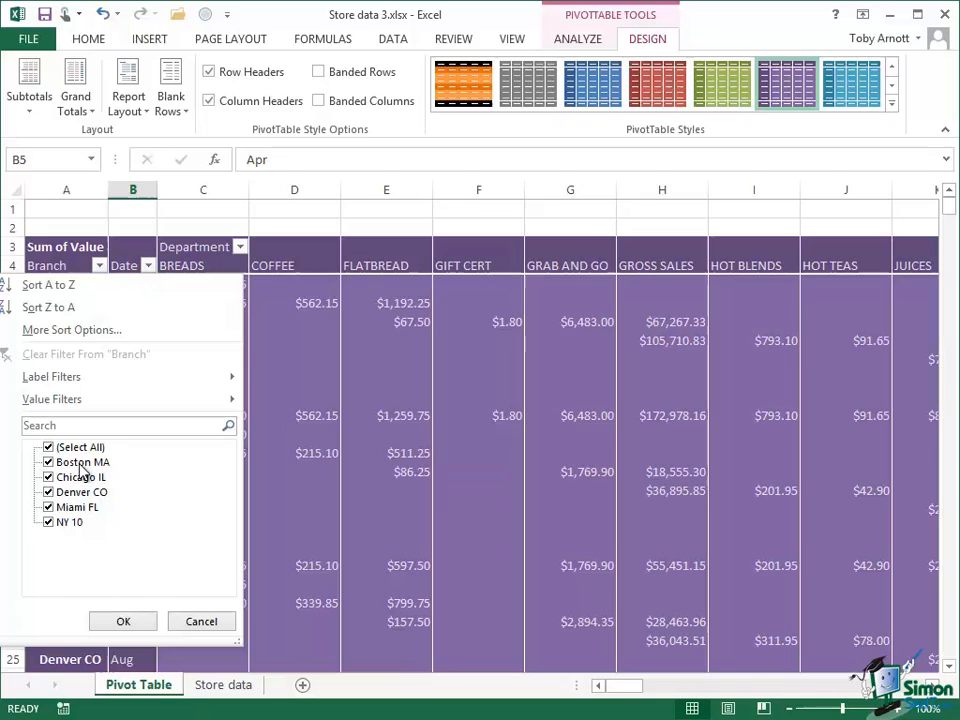
mouse_move(88, 452)
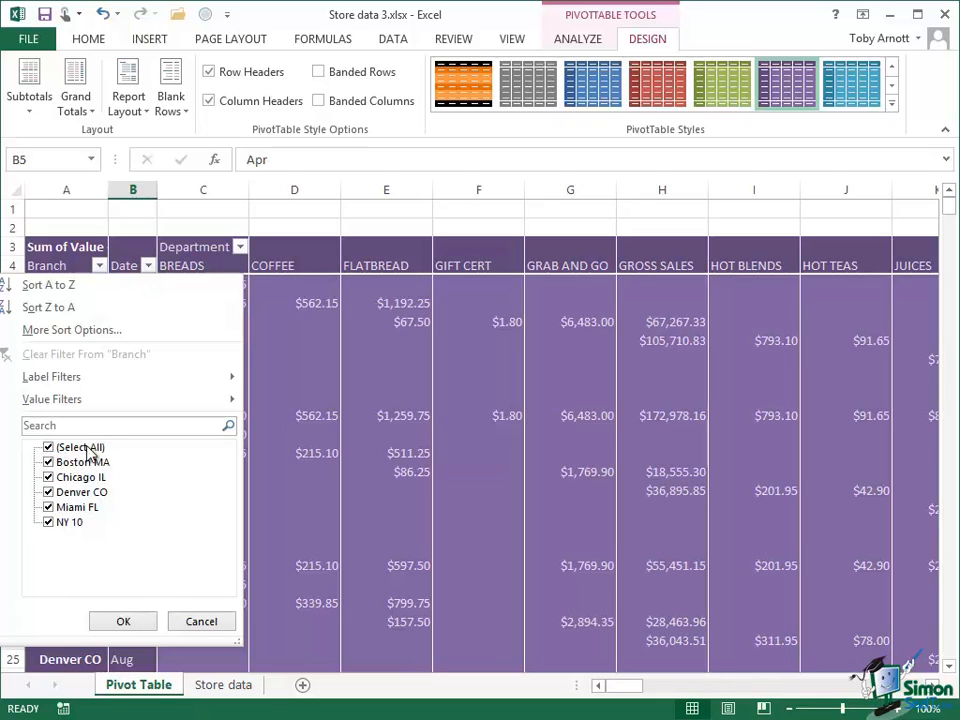
mouse_move(56, 458)
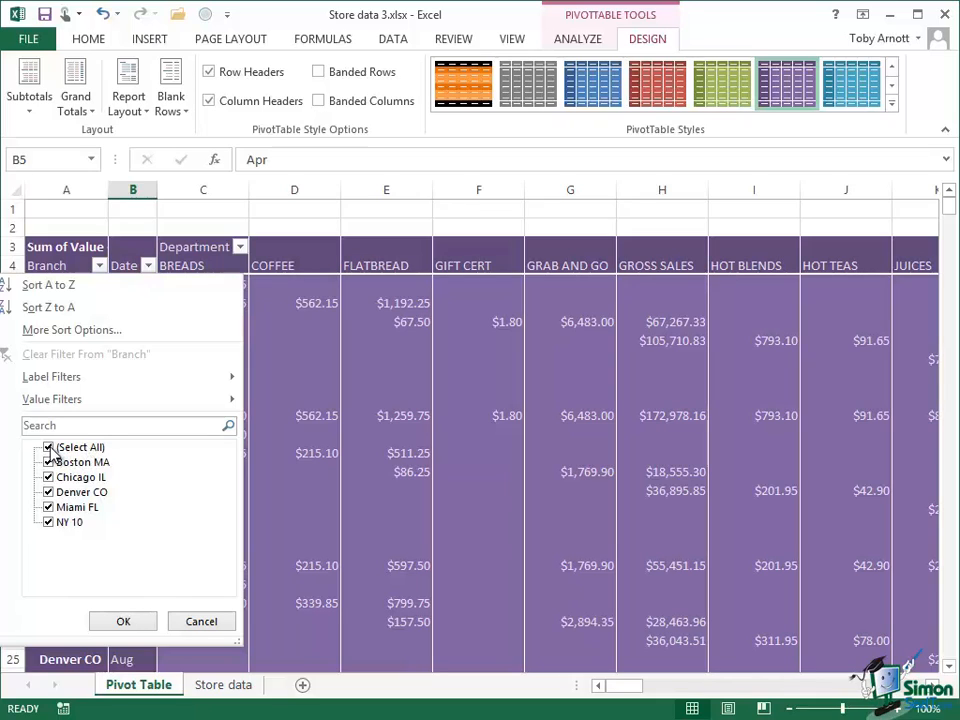
click(48, 448)
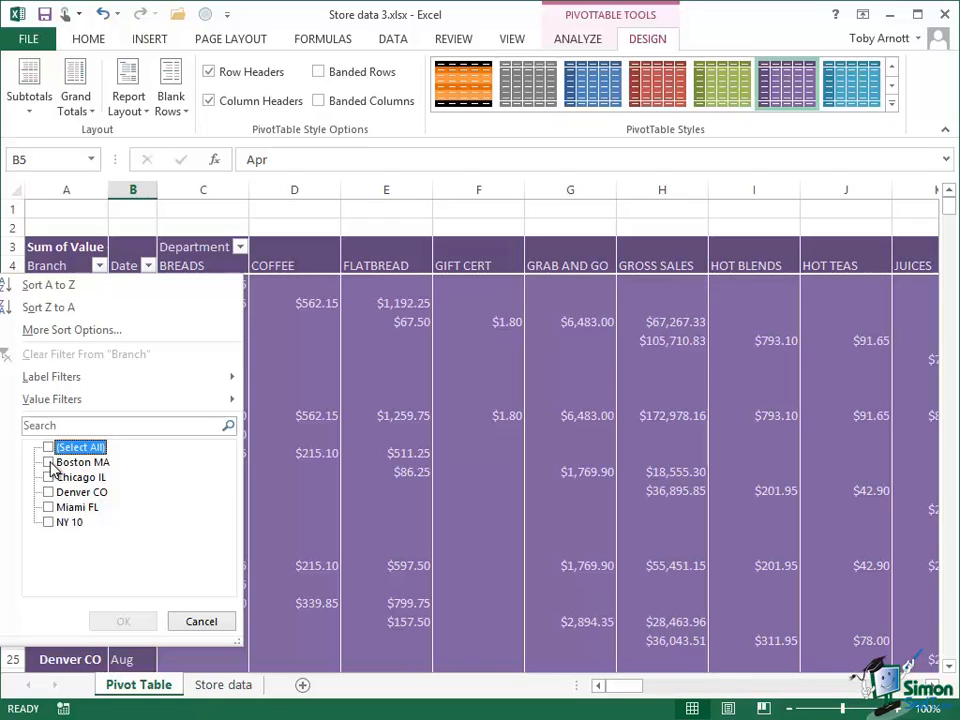
click(48, 460)
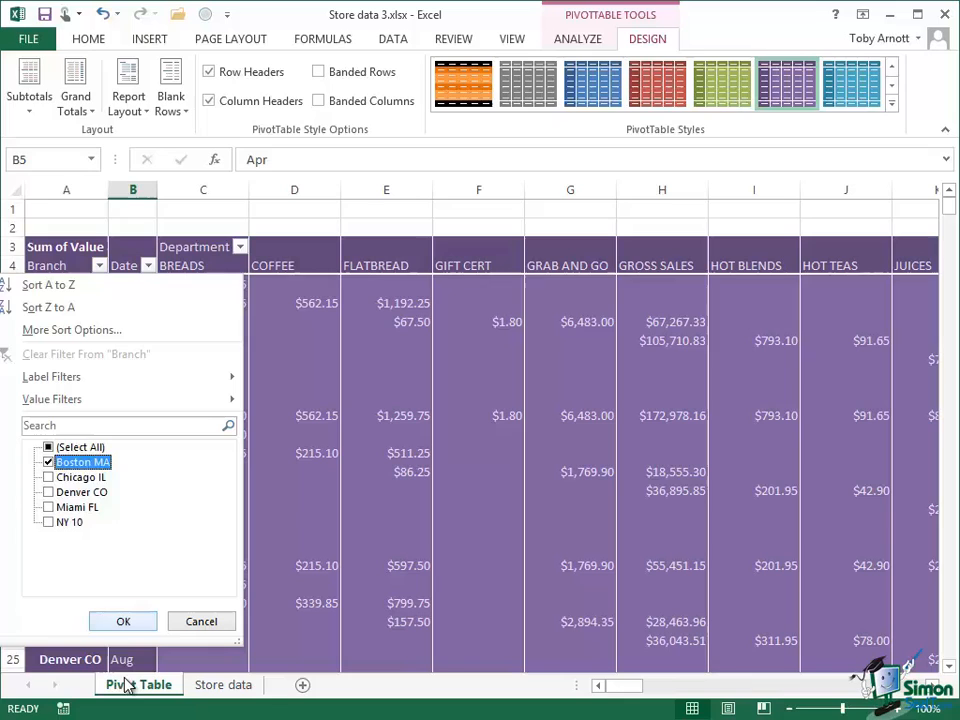
click(122, 620)
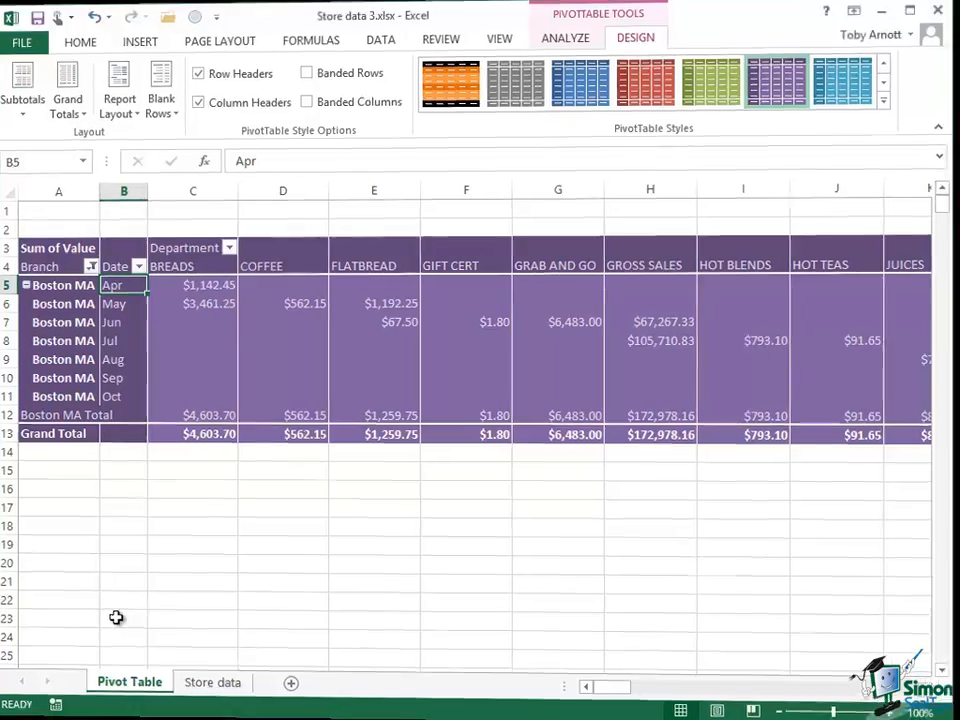
mouse_move(656, 370)
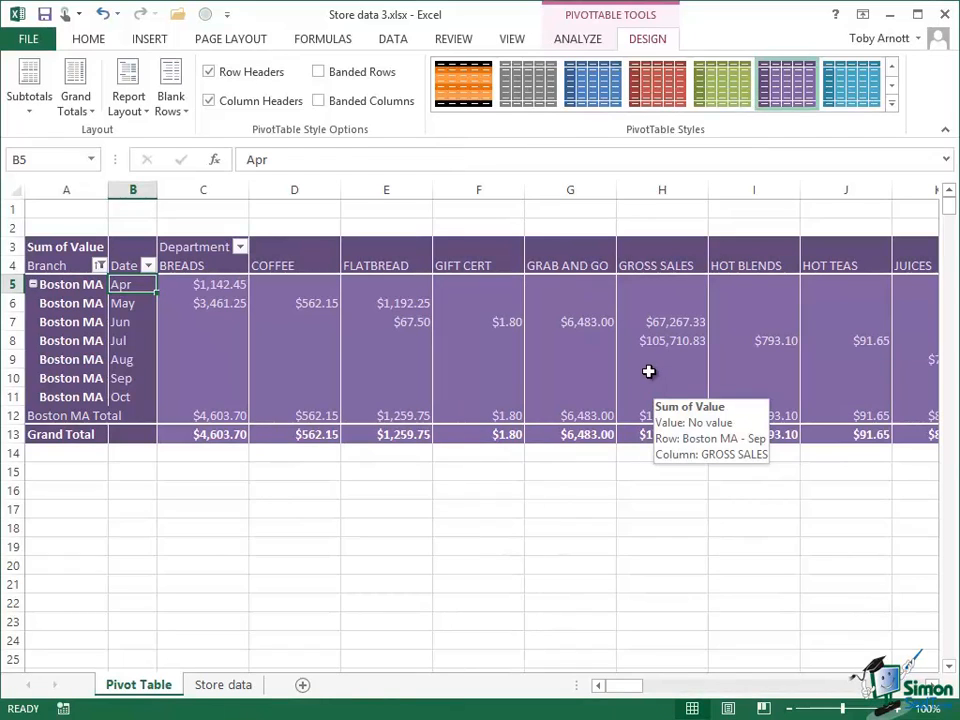
Restore all branches in the Branch filter with (Select All)
click(100, 266)
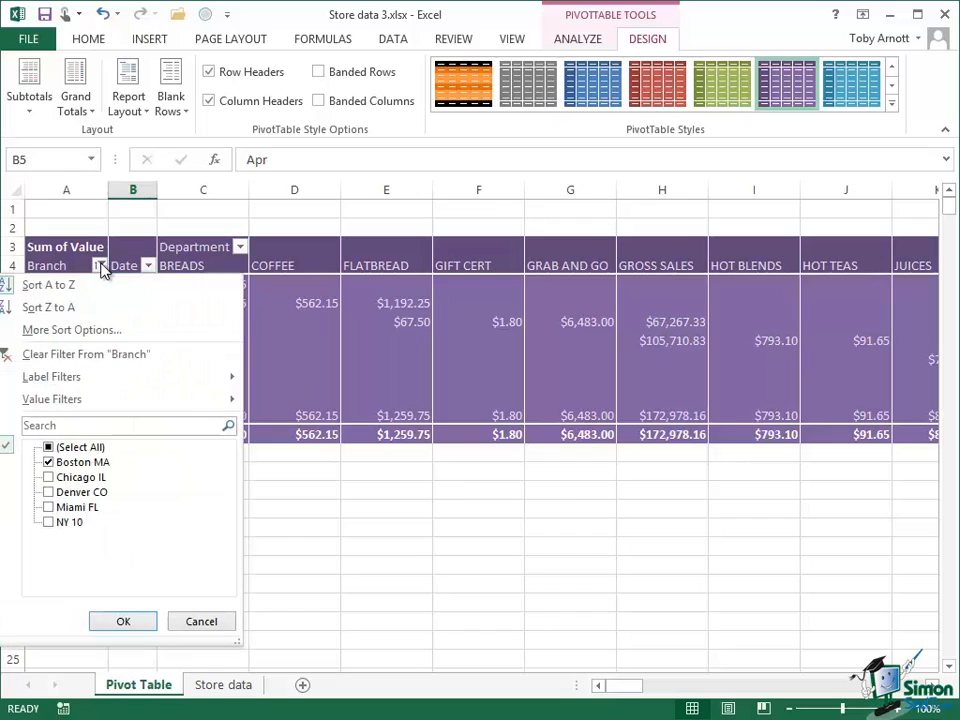
click(48, 448)
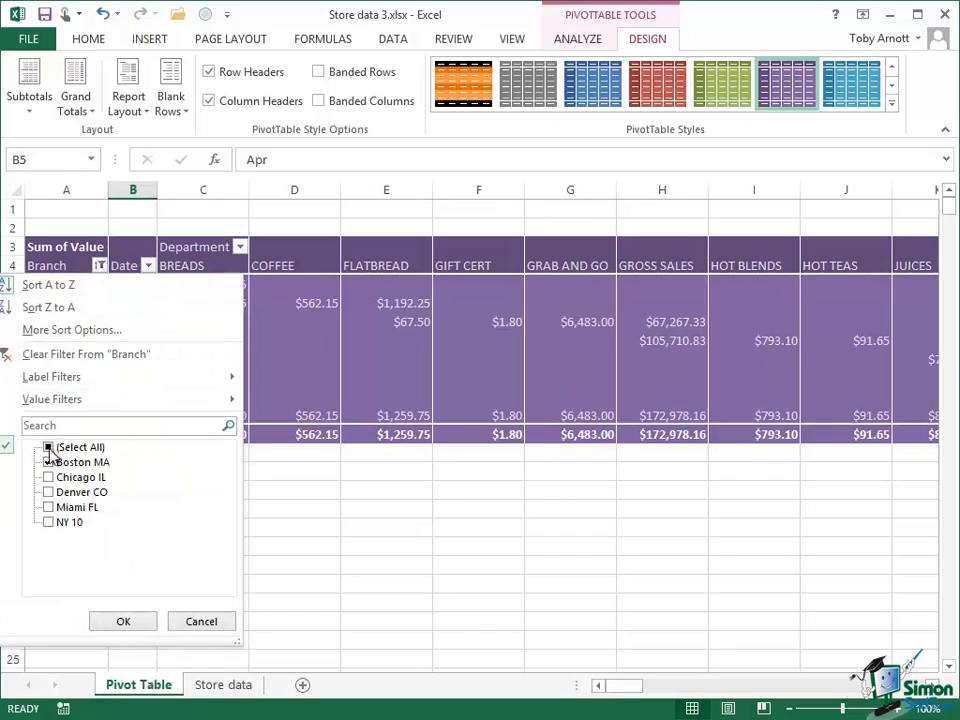
click(122, 620)
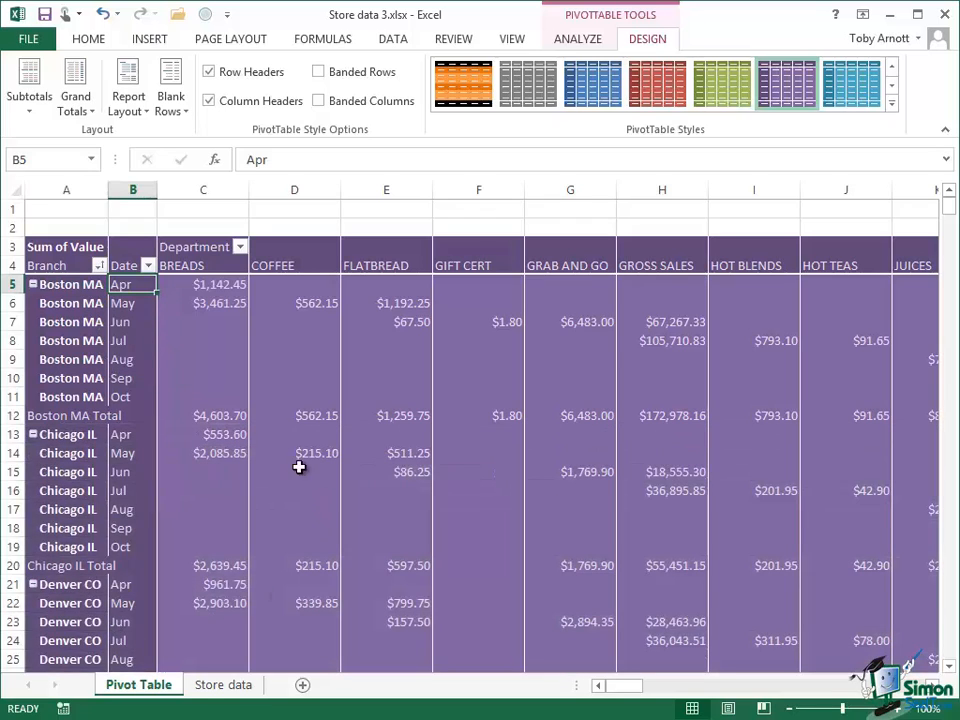
Sort Branch Z to A so NY 10 comes first, checking the order in the filter list
click(100, 264)
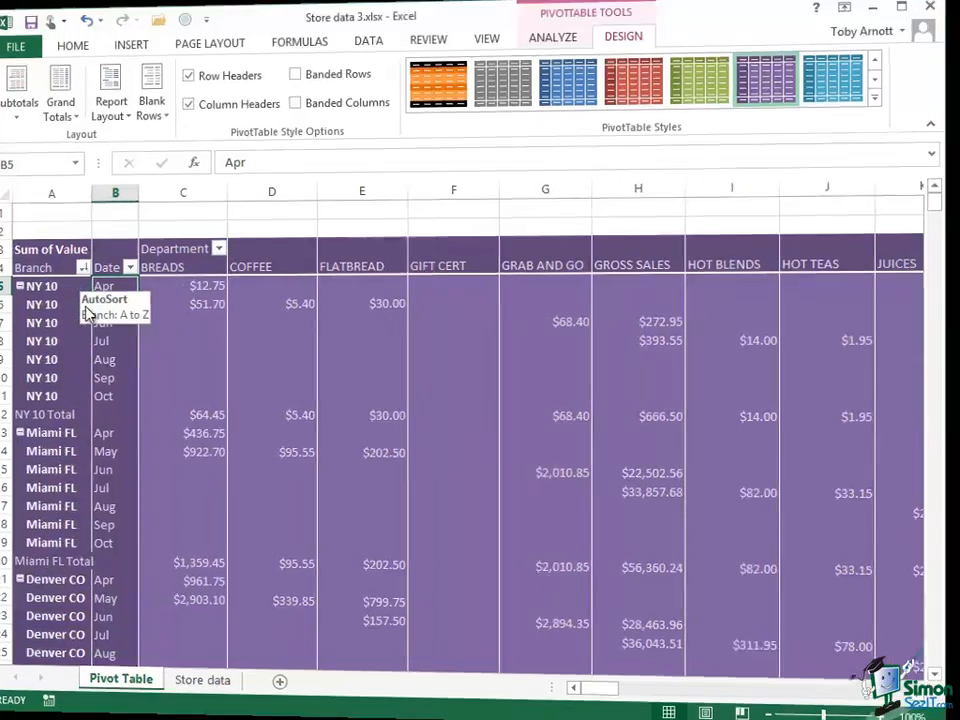
click(84, 266)
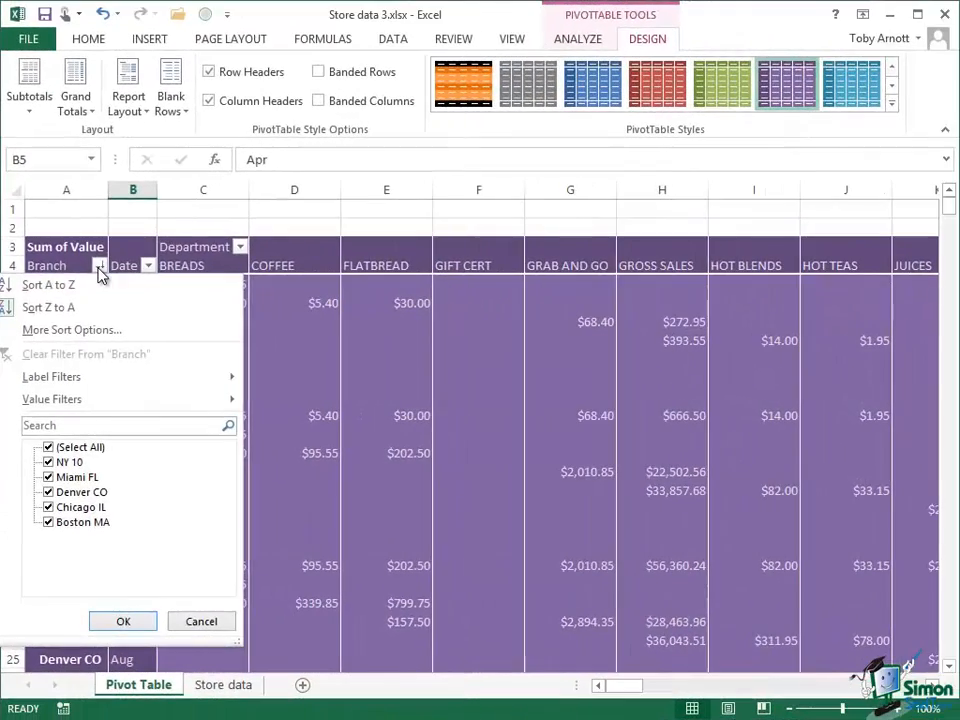
click(52, 376)
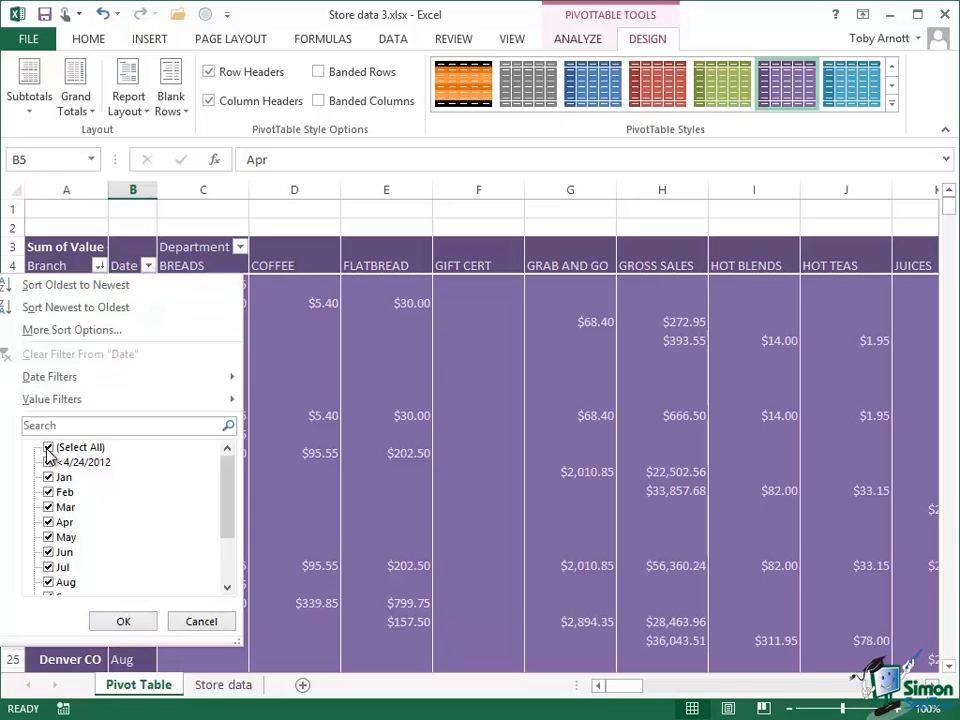
Filter the Date field to Jul only, giving a grand total of $215,745.87
click(48, 448)
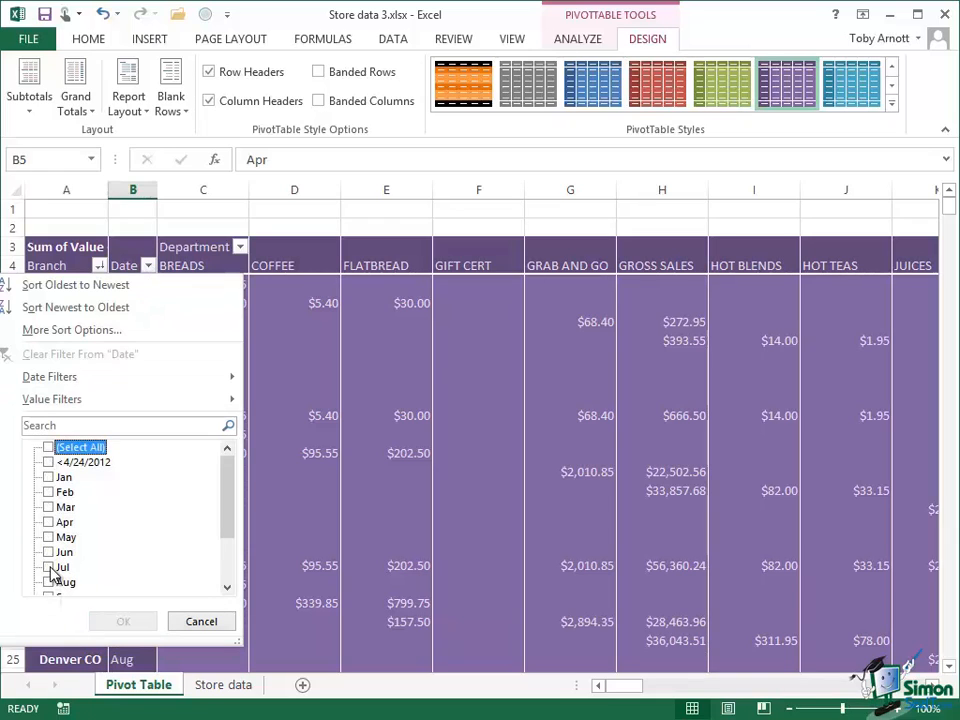
click(122, 620)
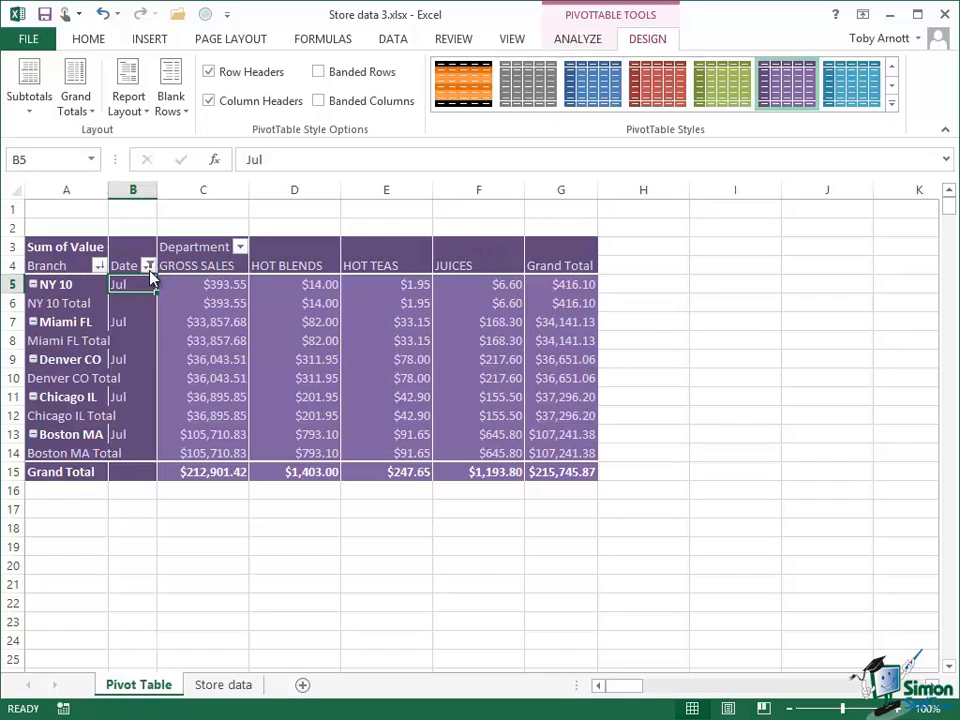
Clear the July date filter so every month from Apr to Oct shows again
click(148, 264)
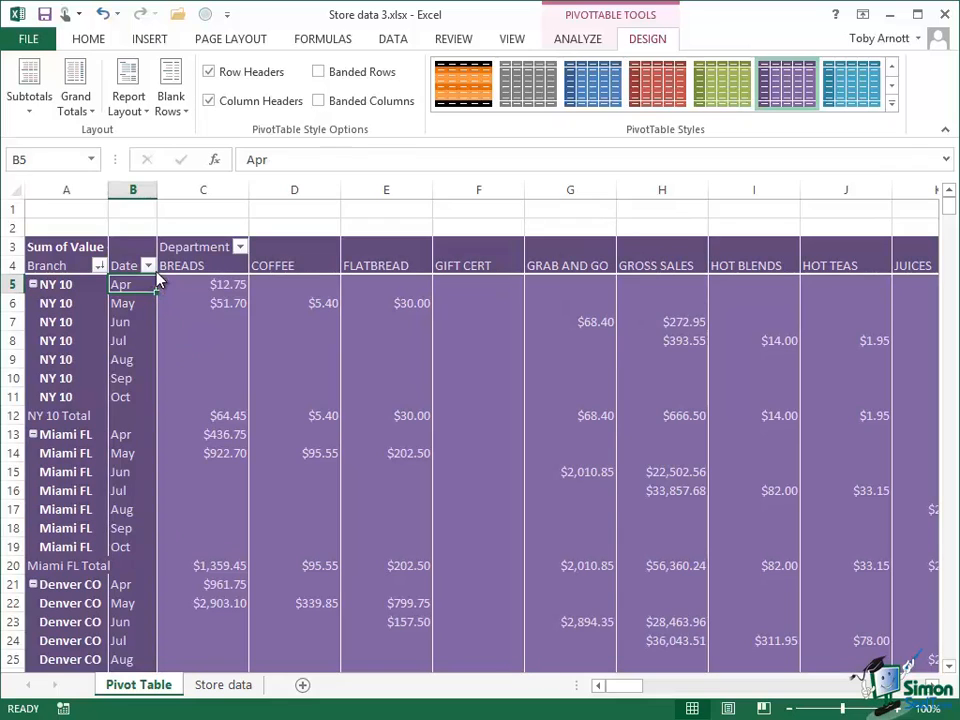
mouse_move(152, 264)
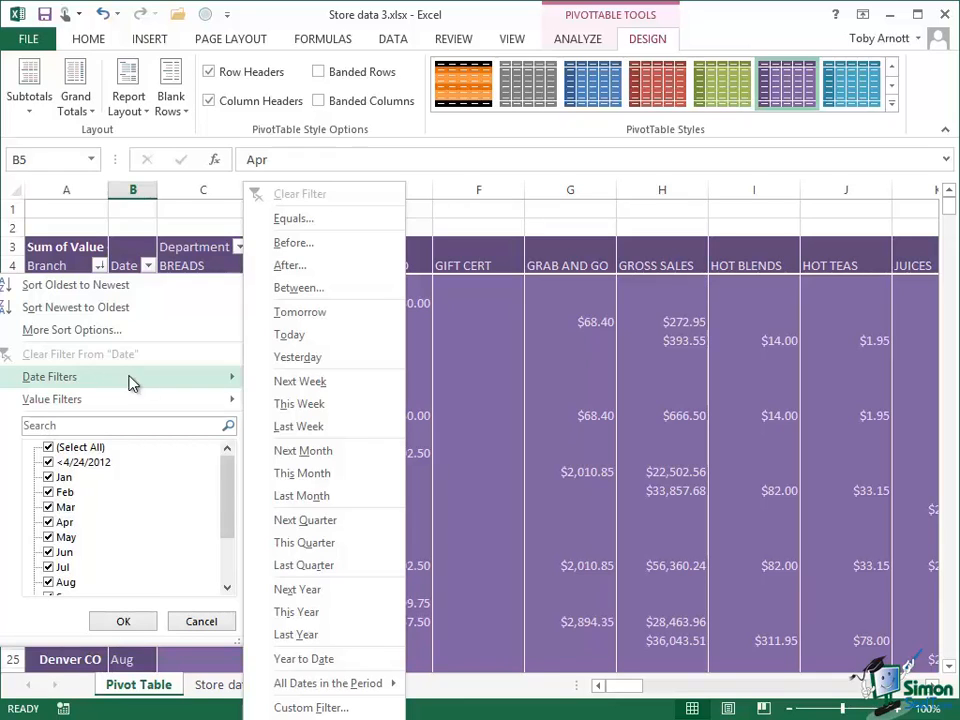
mouse_move(300, 380)
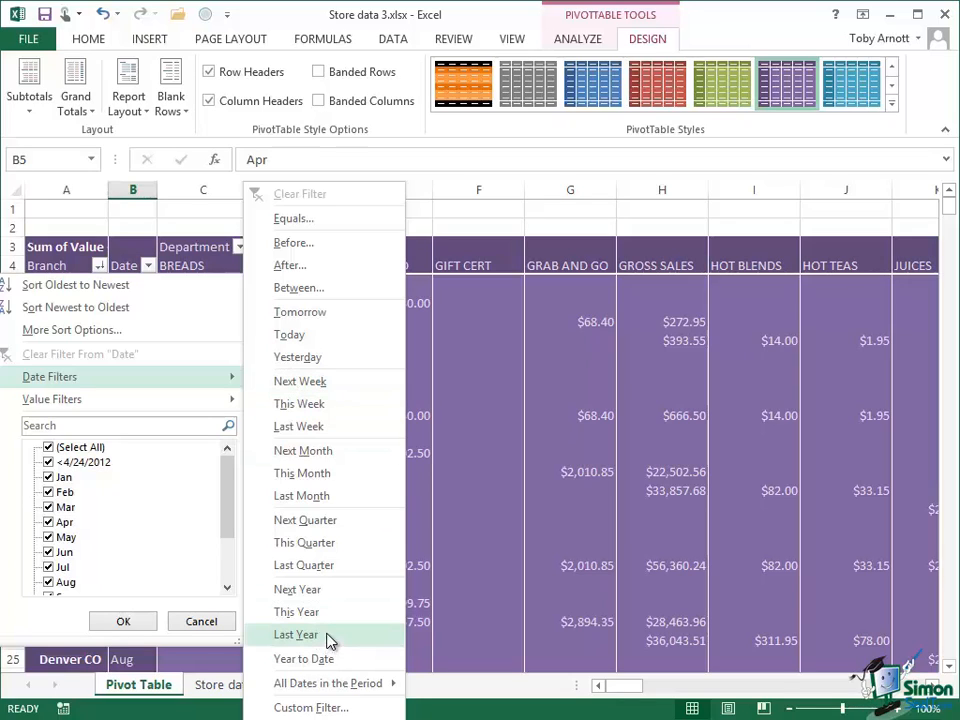
mouse_move(304, 520)
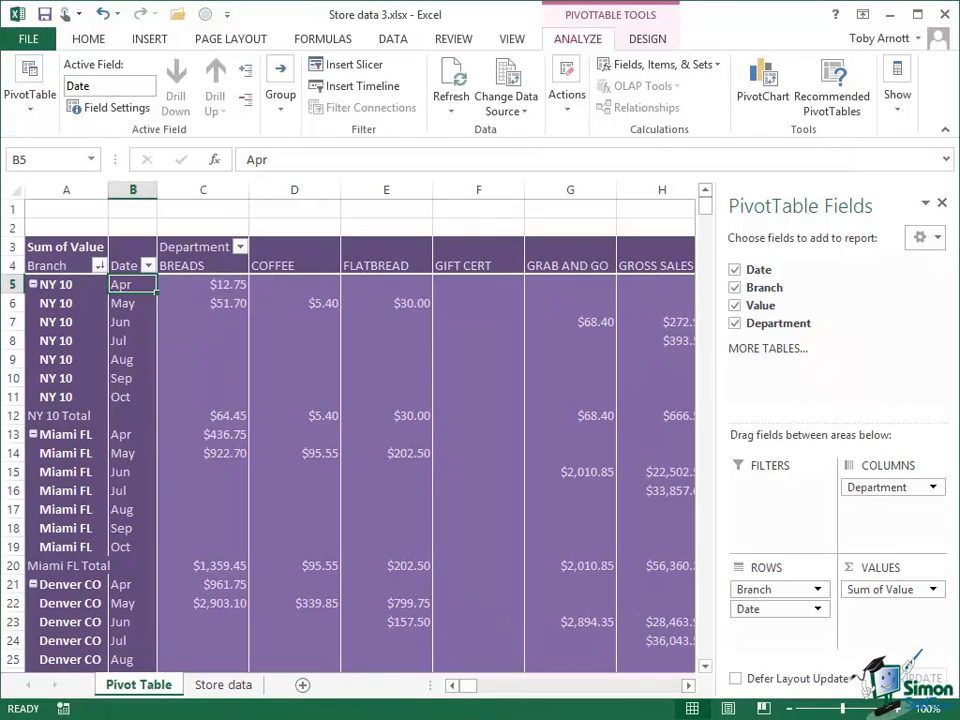
mouse_move(362, 190)
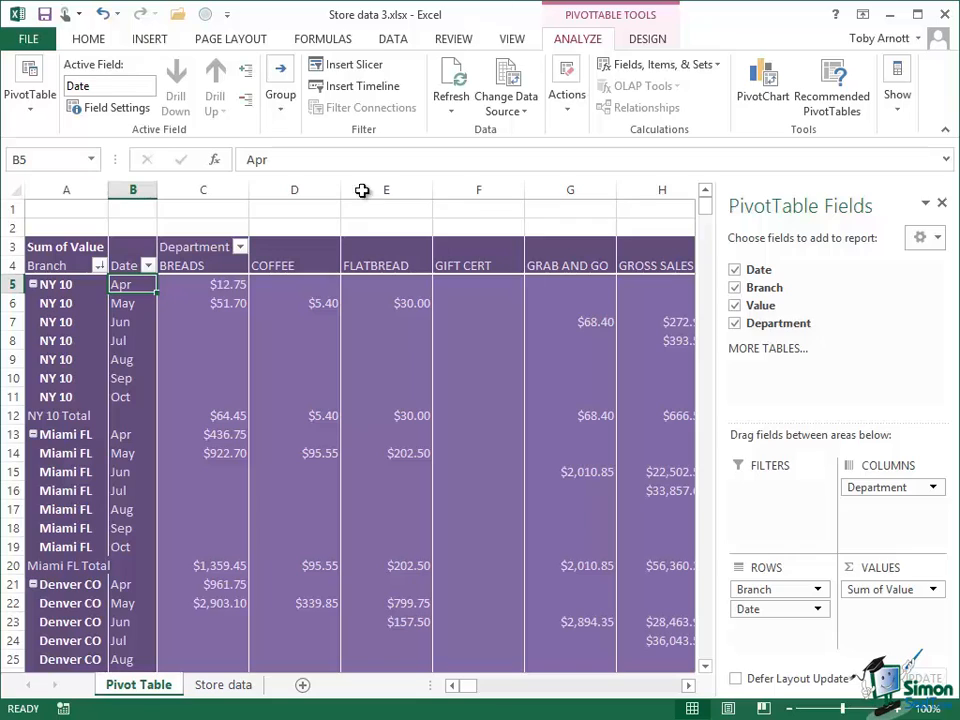
mouse_move(148, 276)
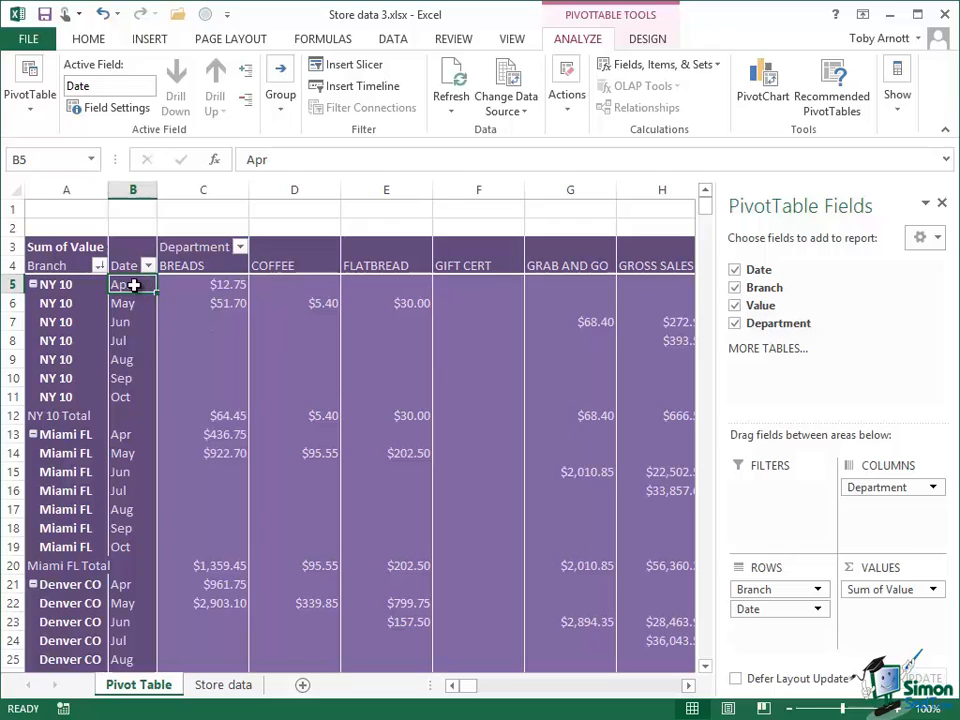
mouse_move(122, 284)
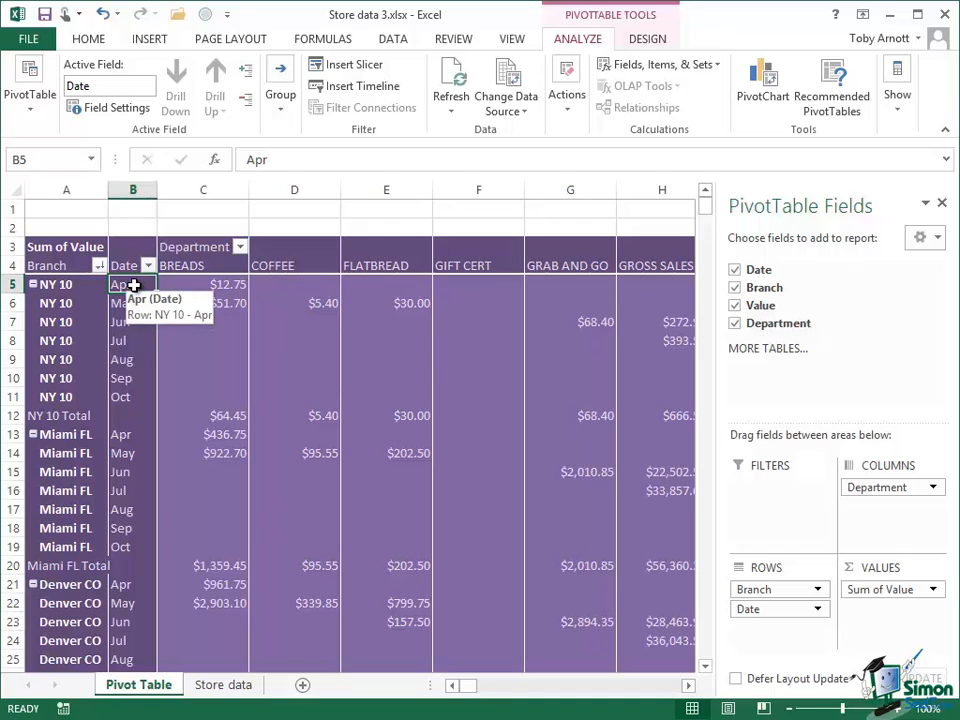
Group the Date field by Quarters as well as Months in the Grouping dialog
click(280, 80)
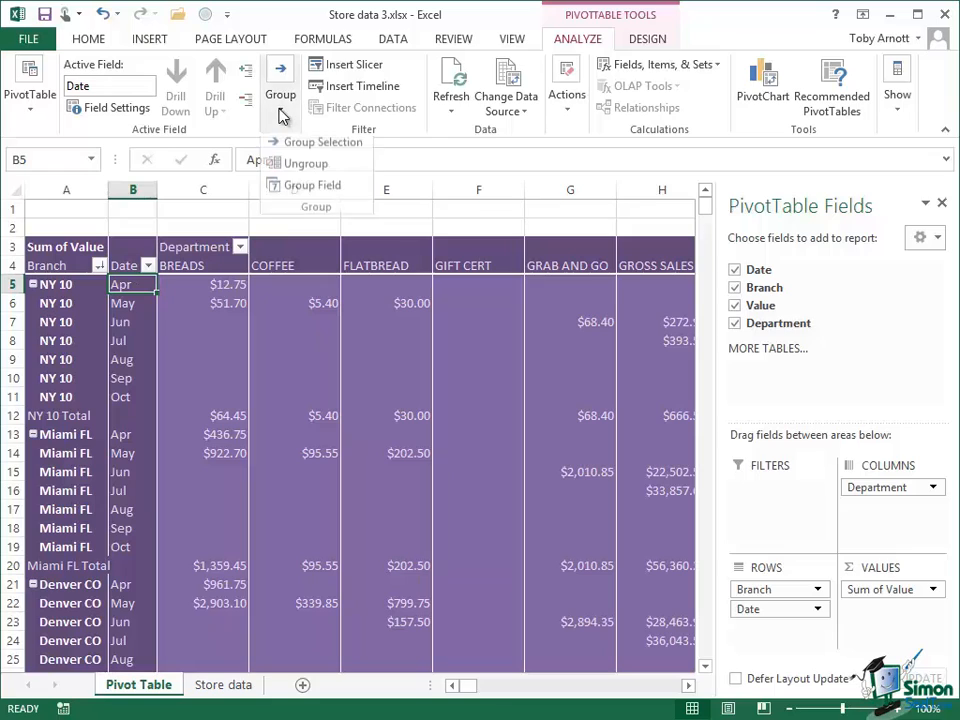
mouse_move(304, 192)
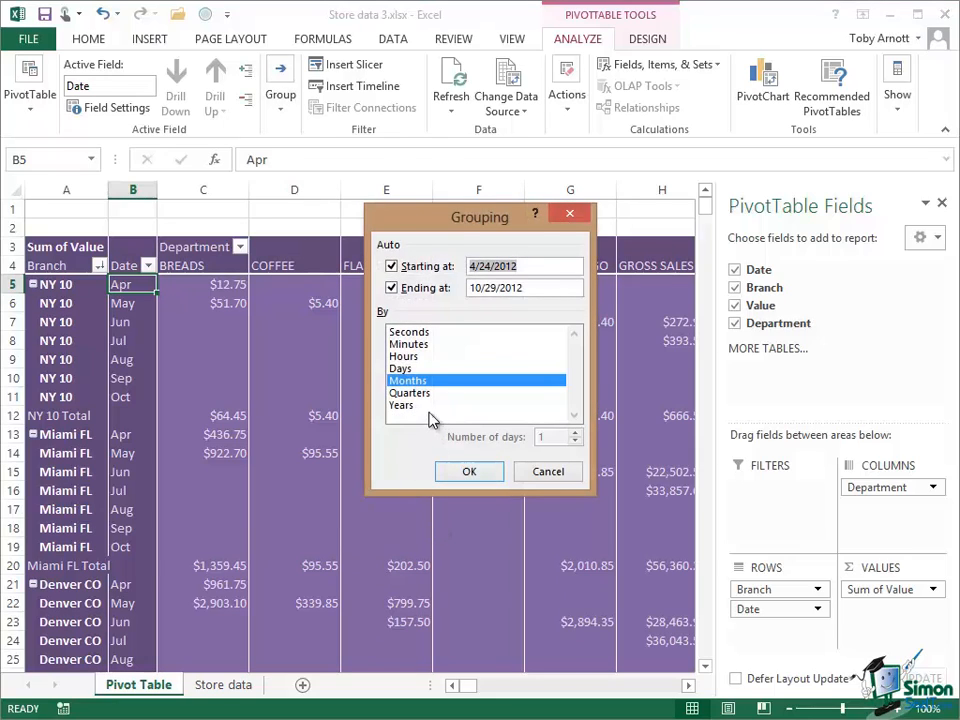
click(410, 392)
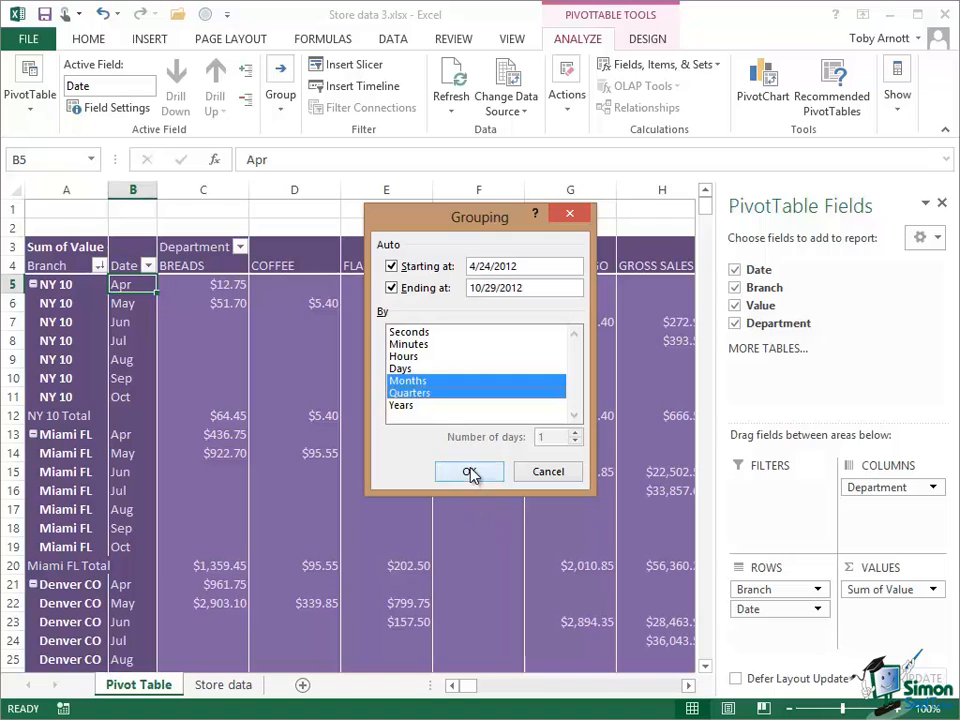
click(468, 472)
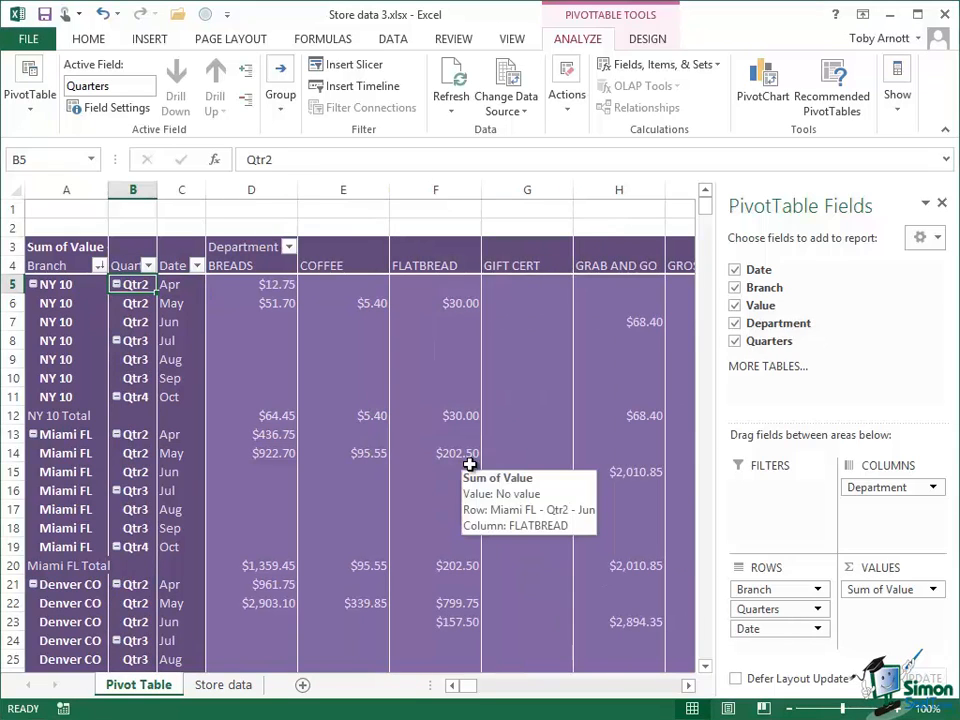
mouse_move(804, 688)
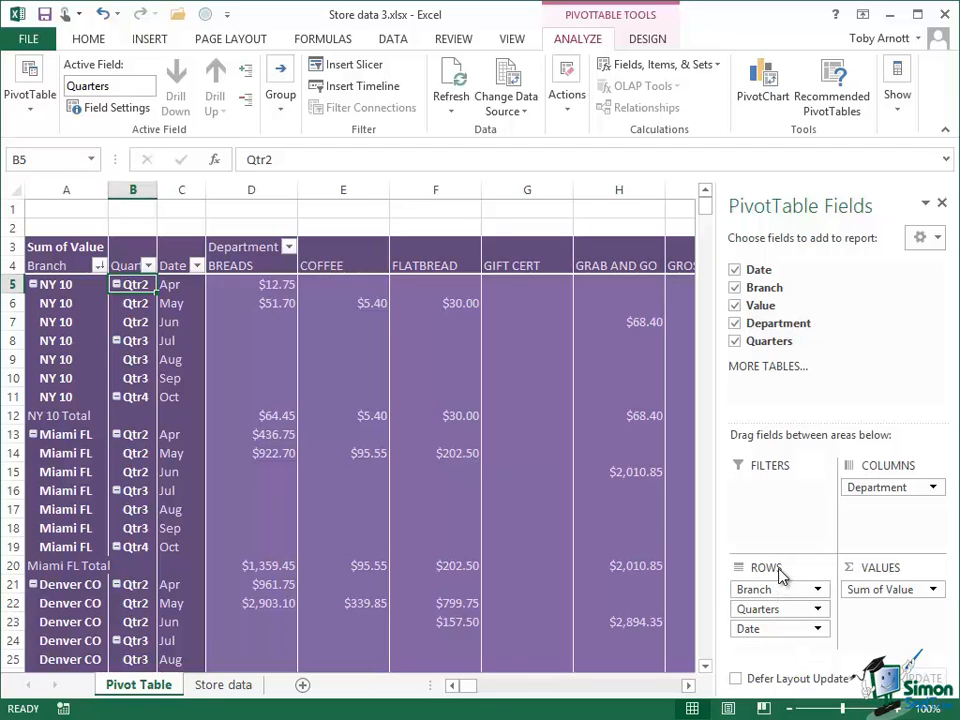
mouse_move(318, 502)
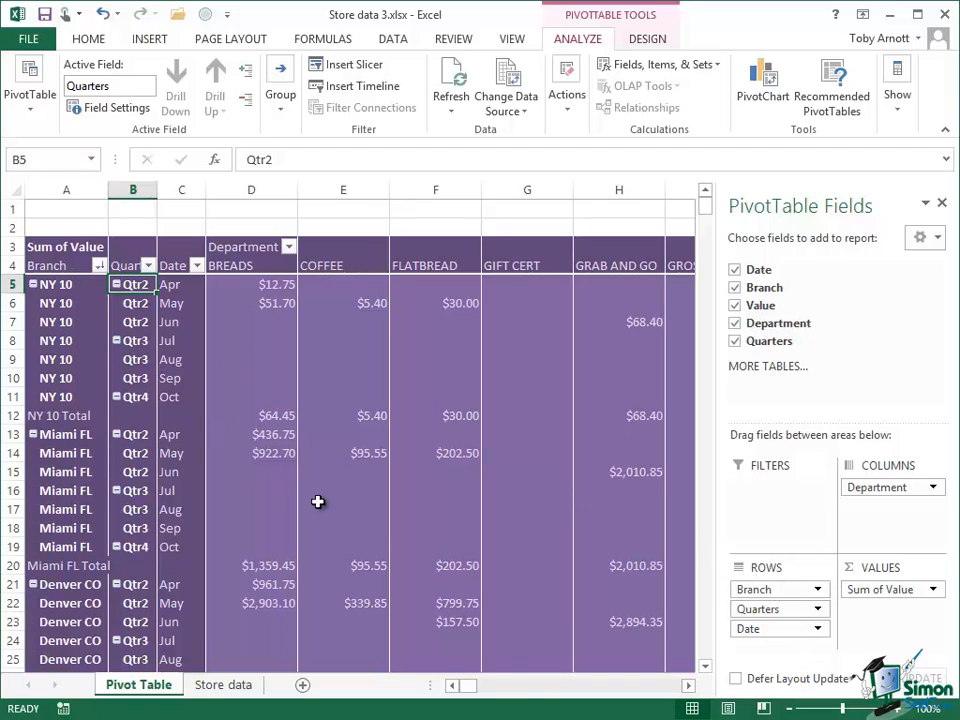
mouse_move(778, 628)
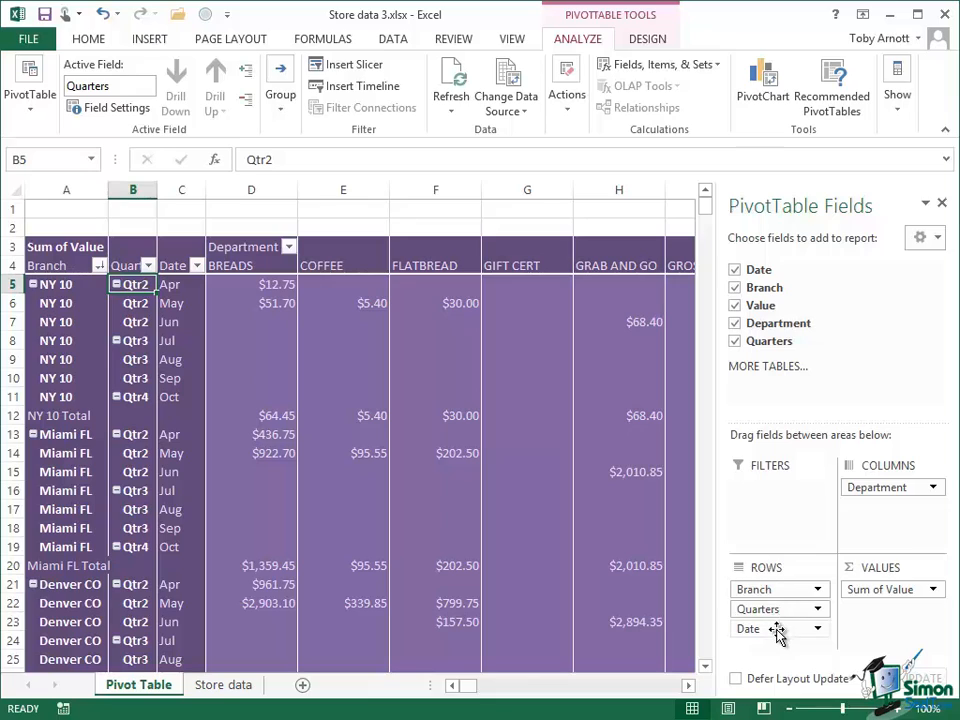
mouse_move(770, 608)
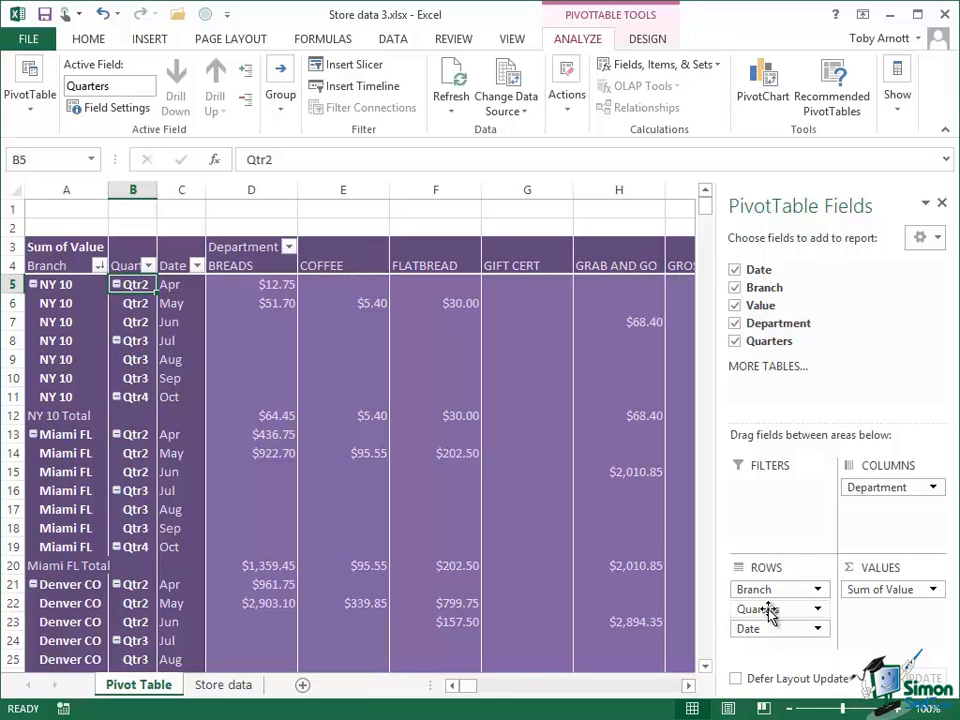
Drag Quarters from Rows to Filters so it becomes a report filter set to All
click(770, 608)
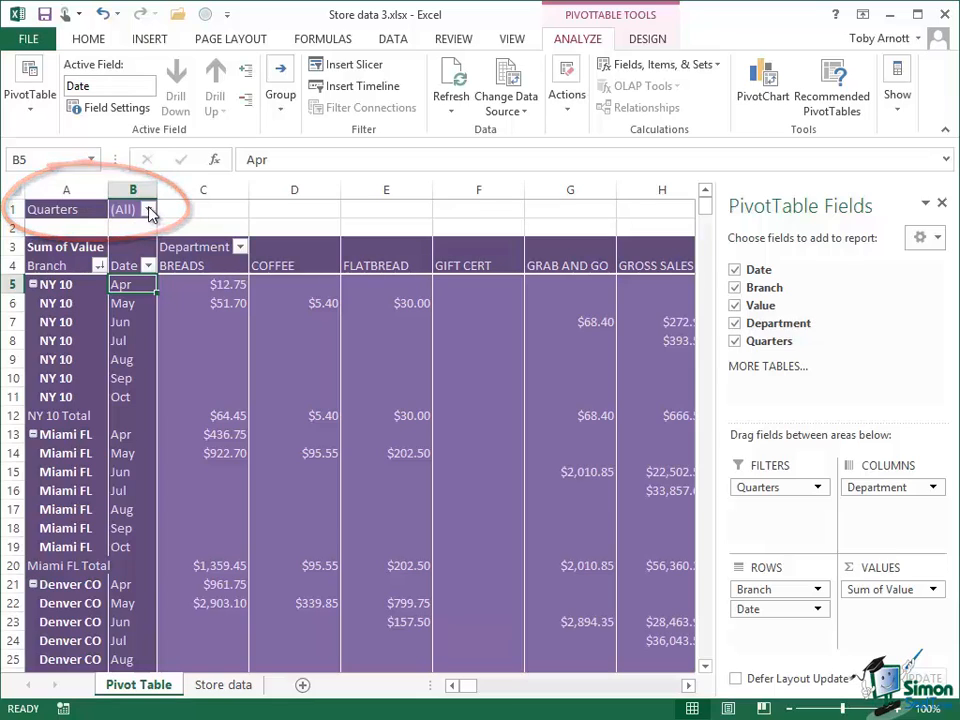
Filter the Quarters report field to Qtr2 so only April–June rows remain
click(148, 210)
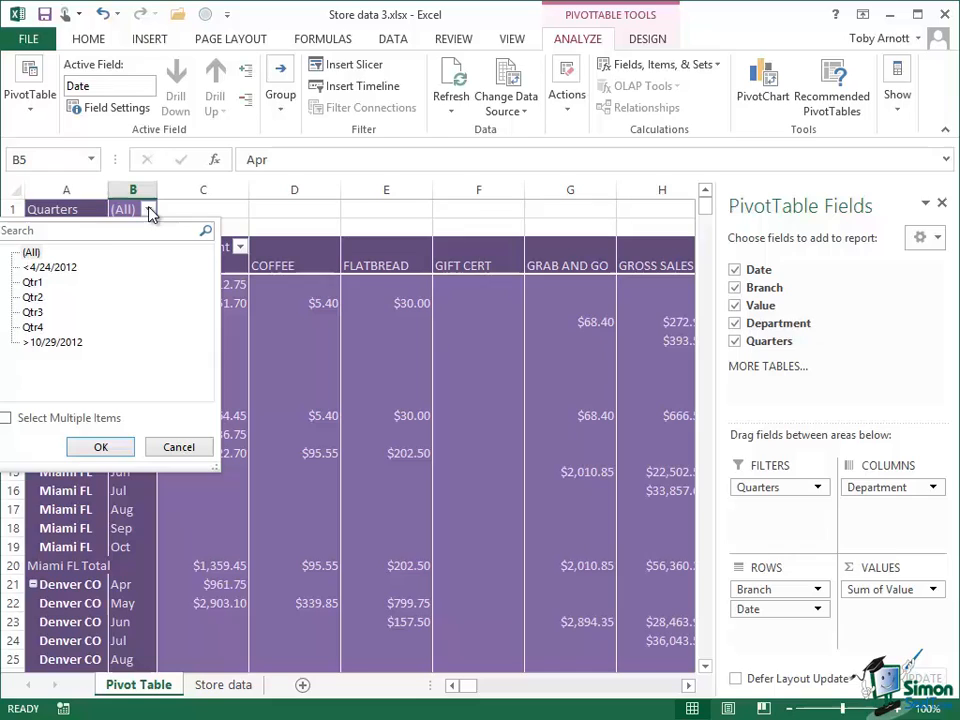
mouse_move(32, 296)
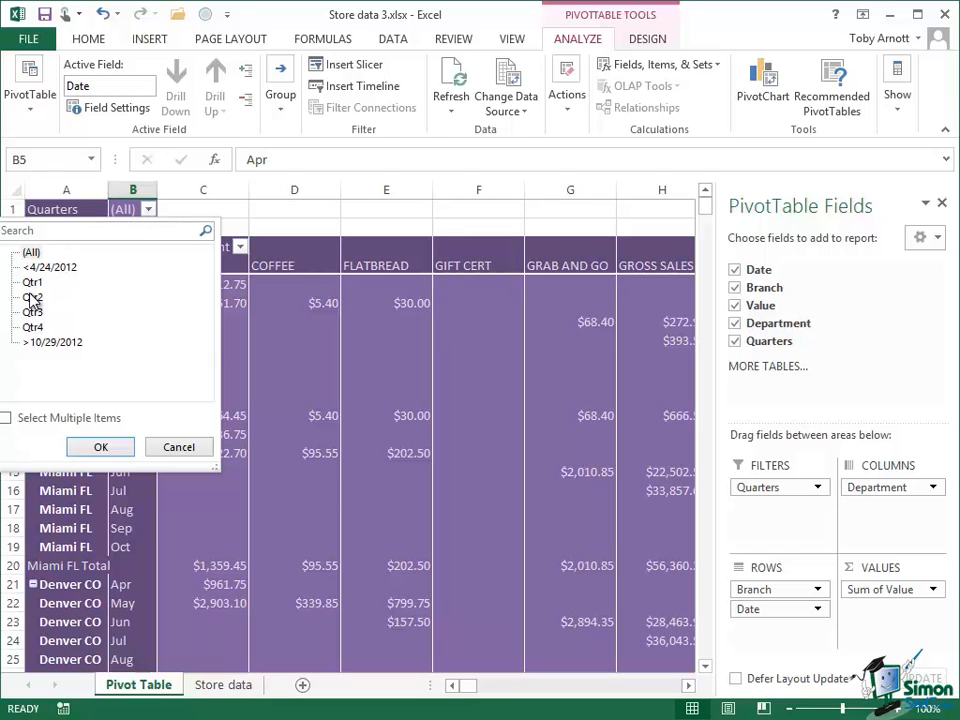
click(32, 296)
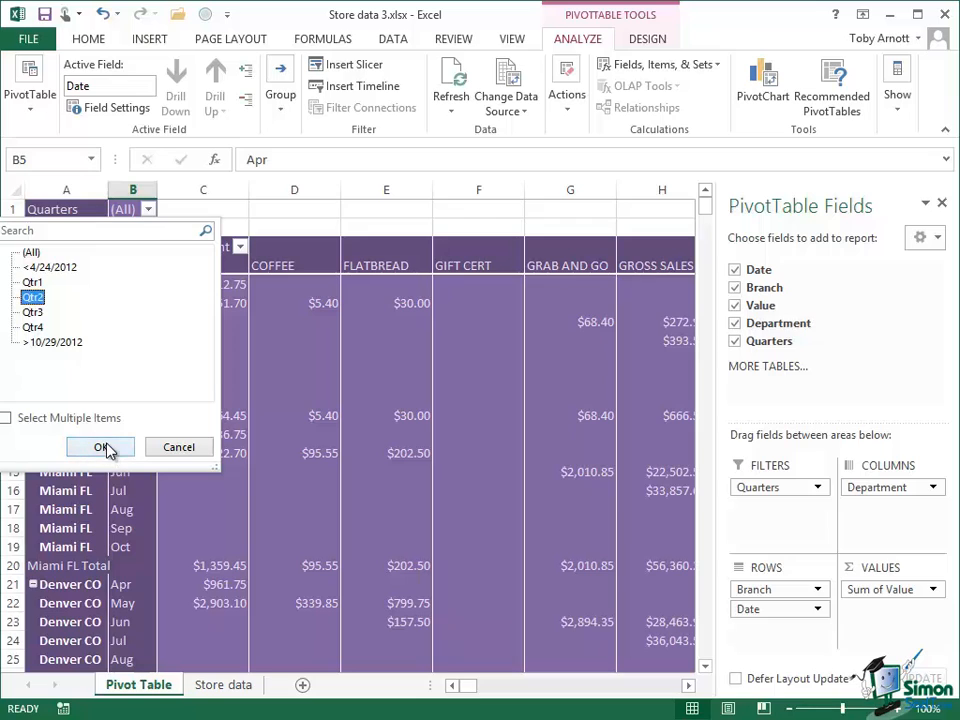
click(100, 446)
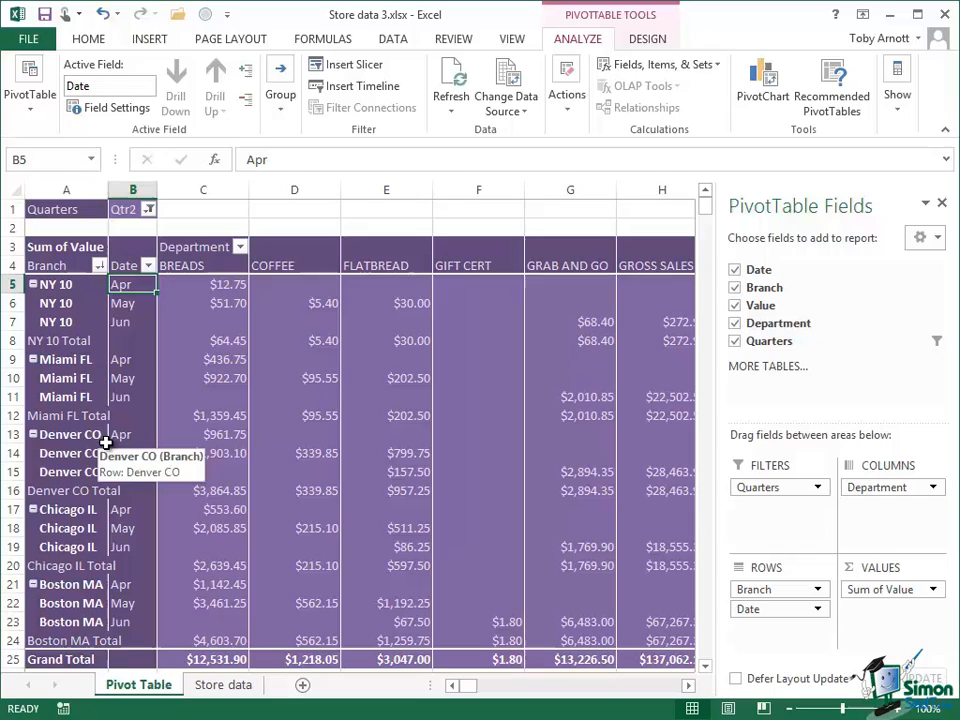
mouse_move(376, 532)
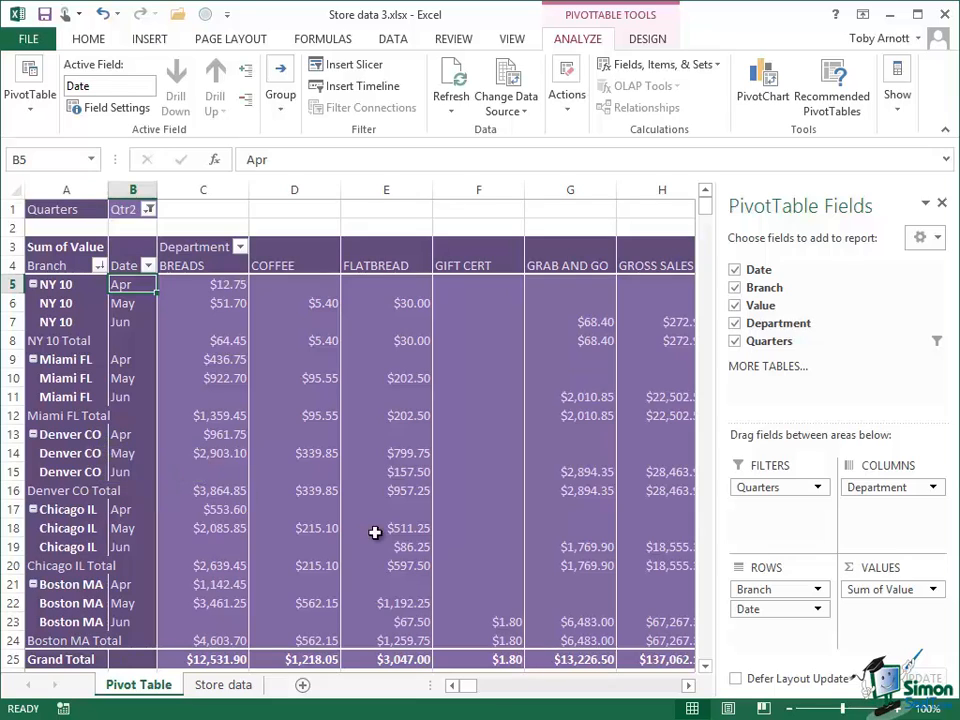
mouse_move(404, 548)
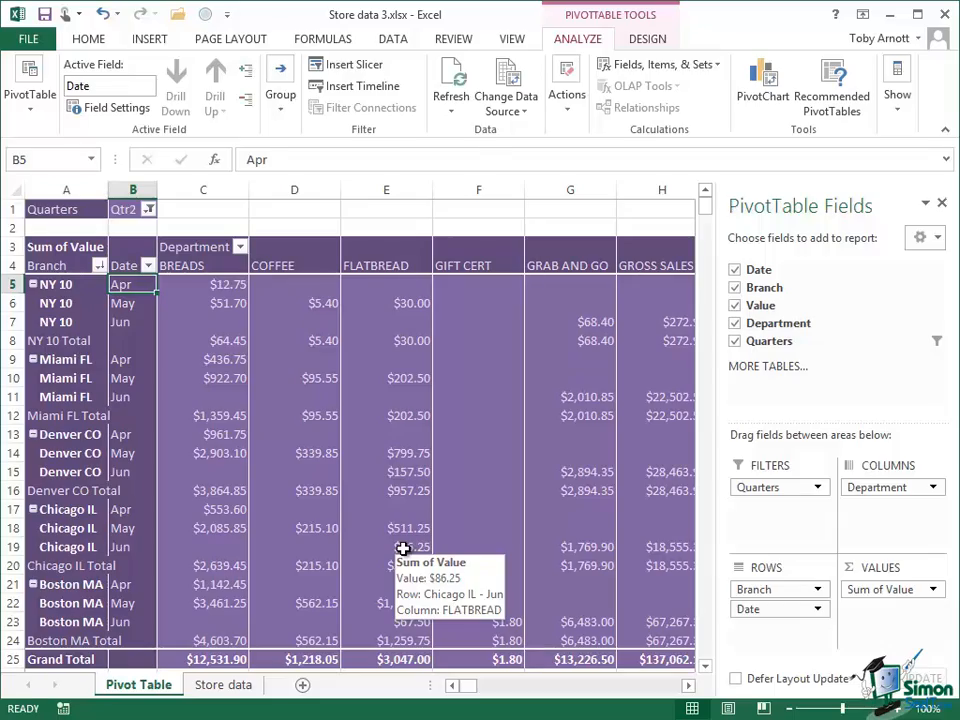
Reset Quarters to (All), then search the Department filter for TEA and apply it
click(148, 210)
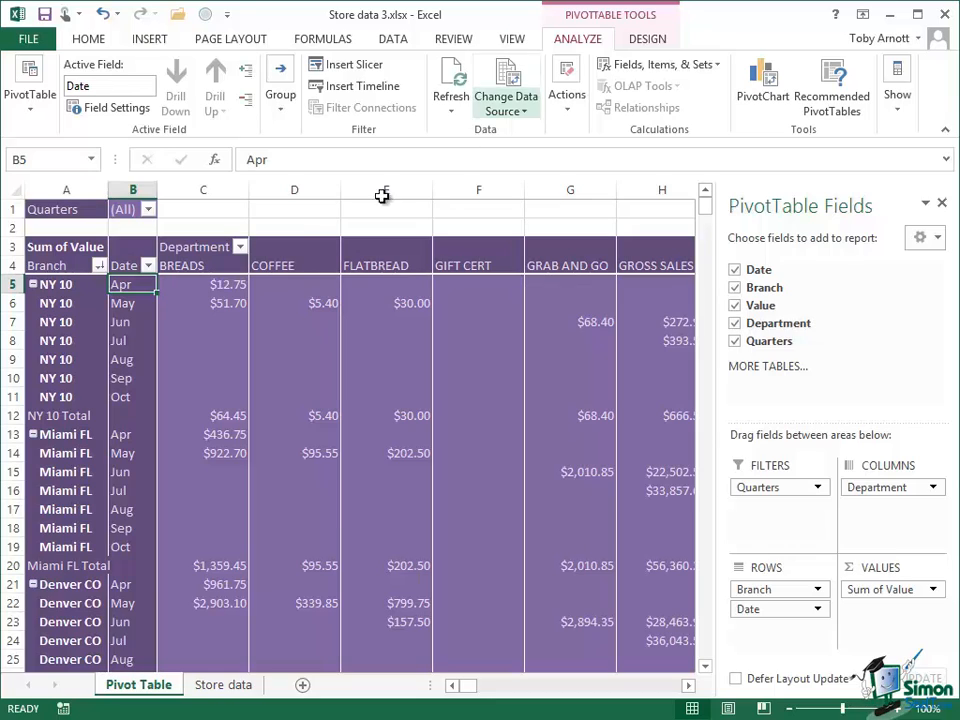
mouse_move(236, 246)
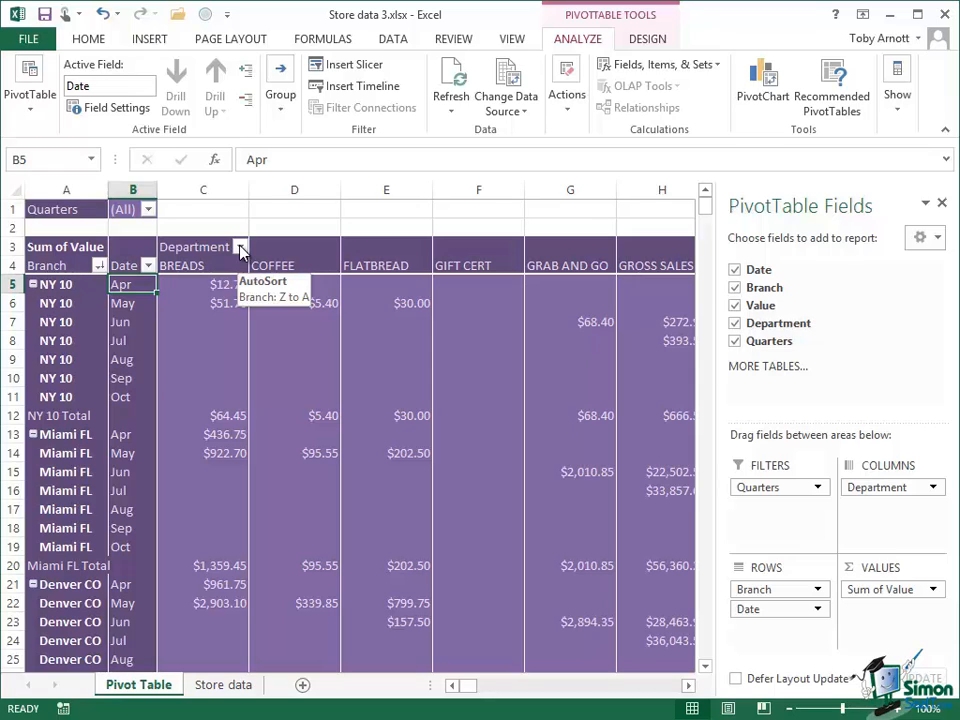
click(240, 246)
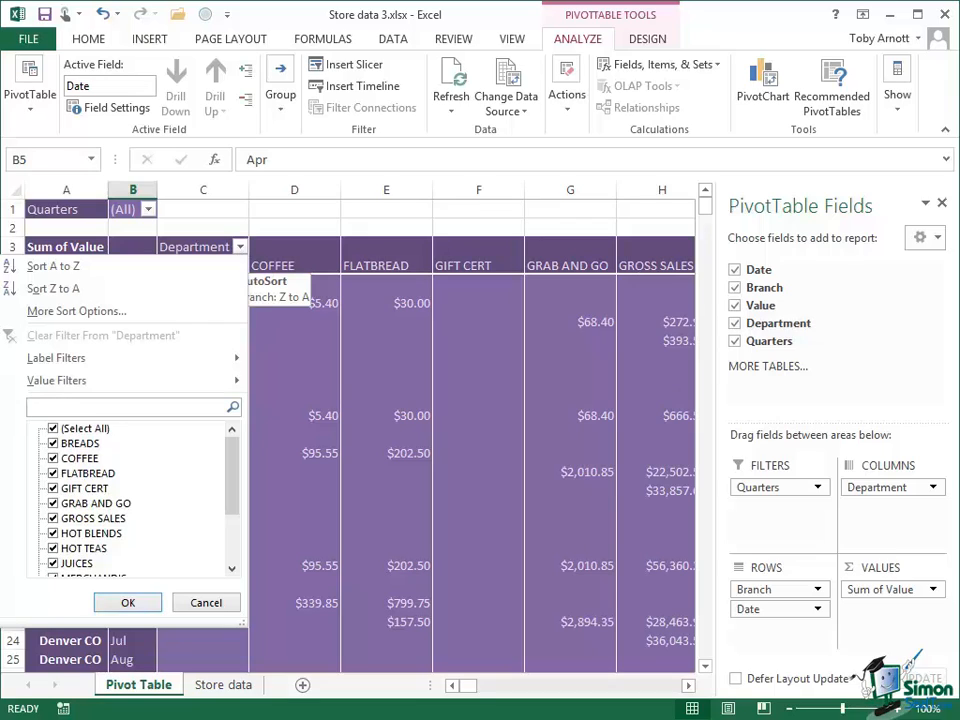
text(TEA)
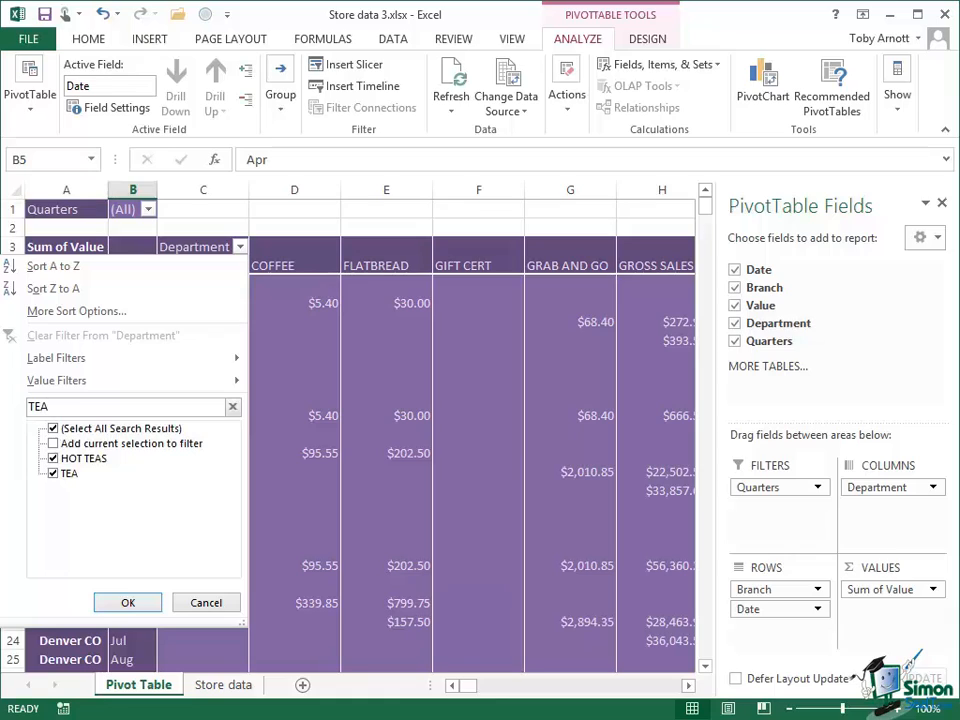
mouse_move(918, 390)
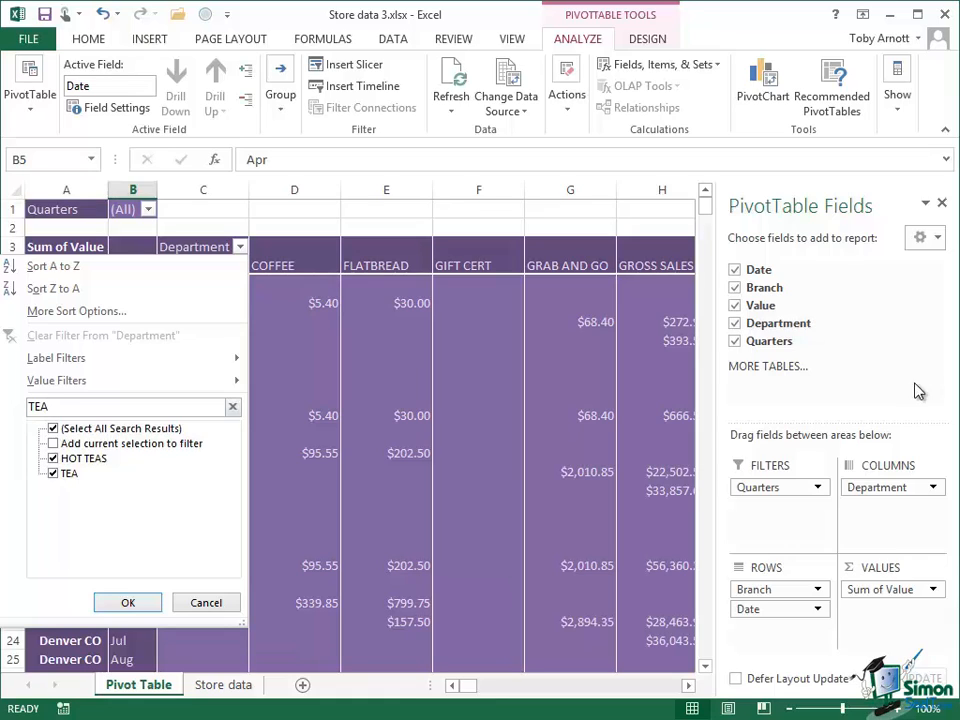
mouse_move(296, 476)
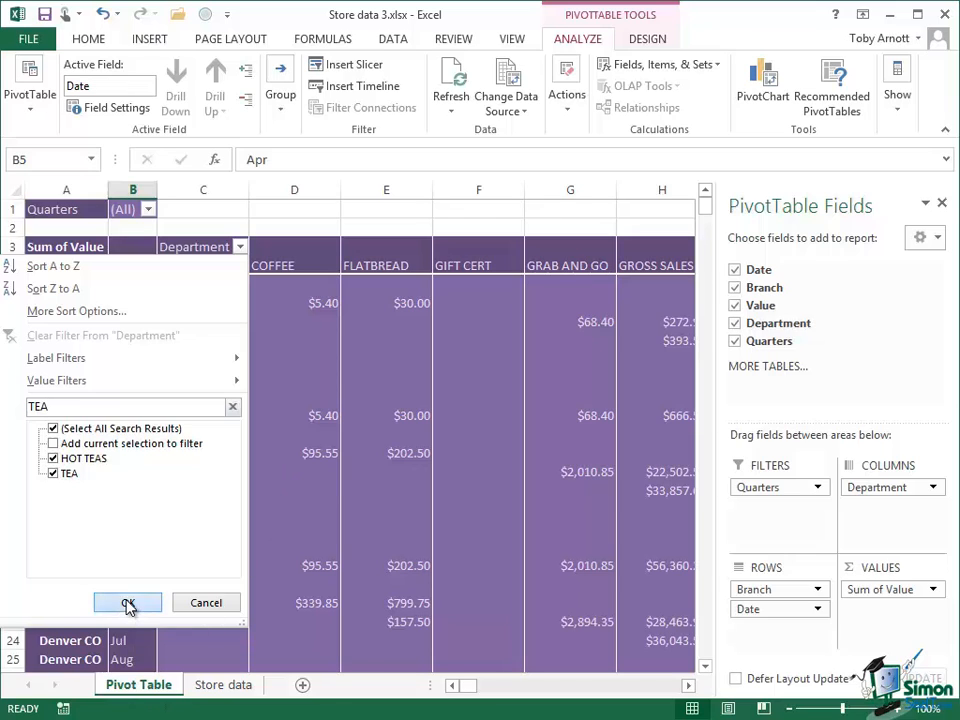
click(128, 602)
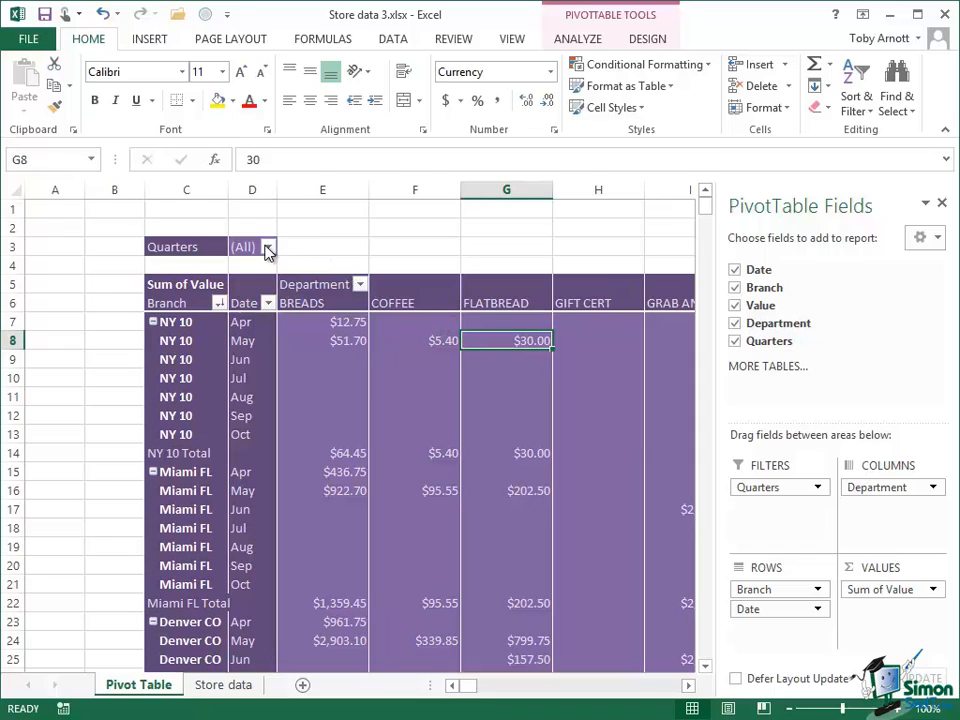
mouse_move(220, 318)
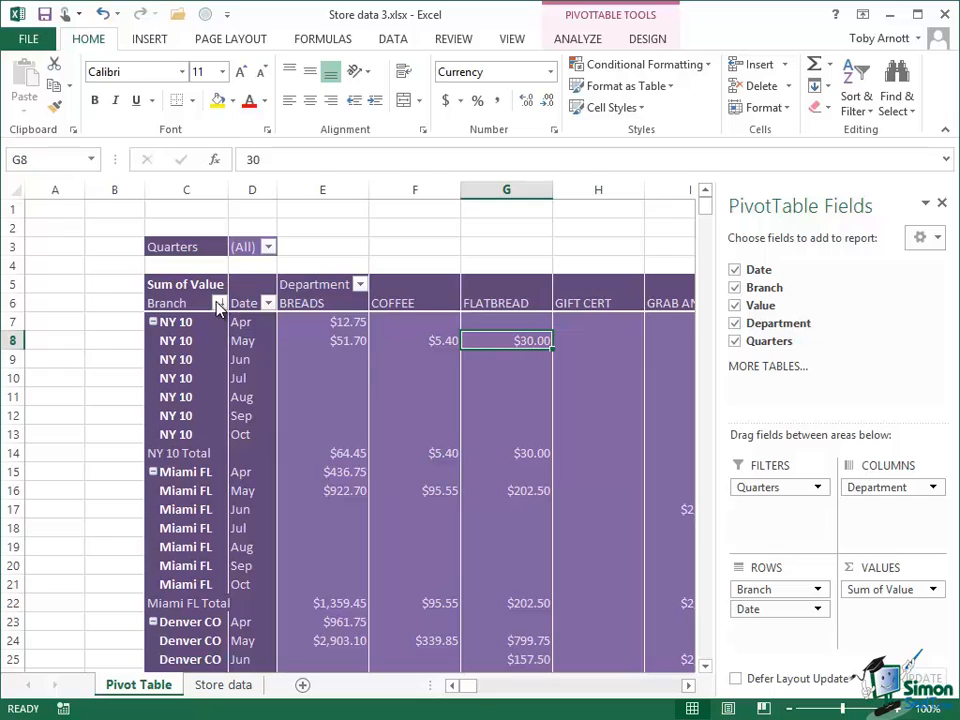
mouse_move(218, 304)
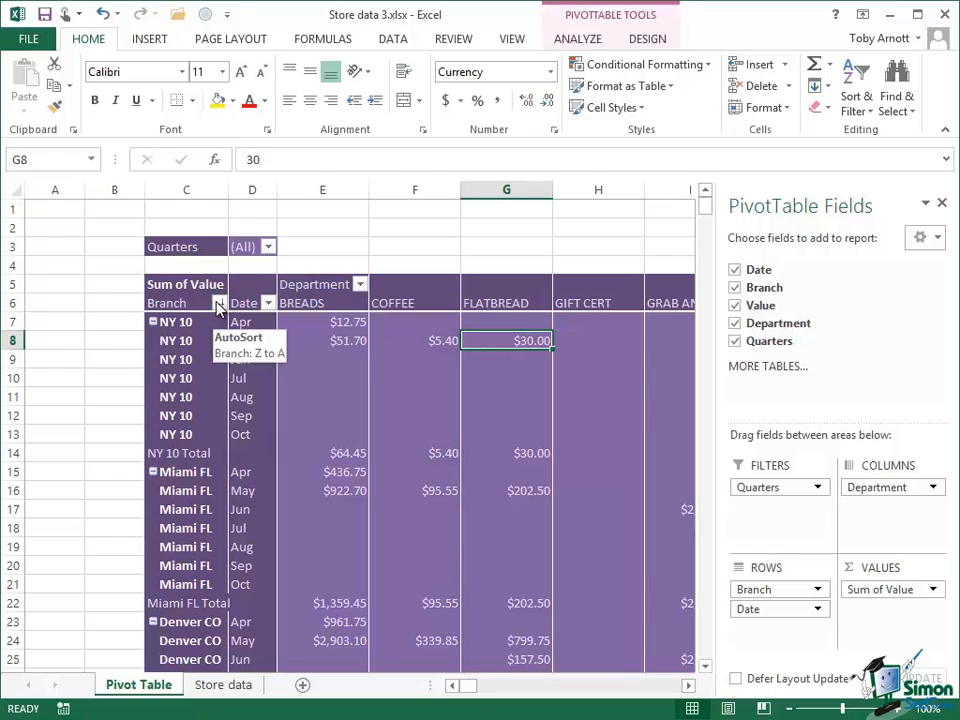
mouse_move(596, 228)
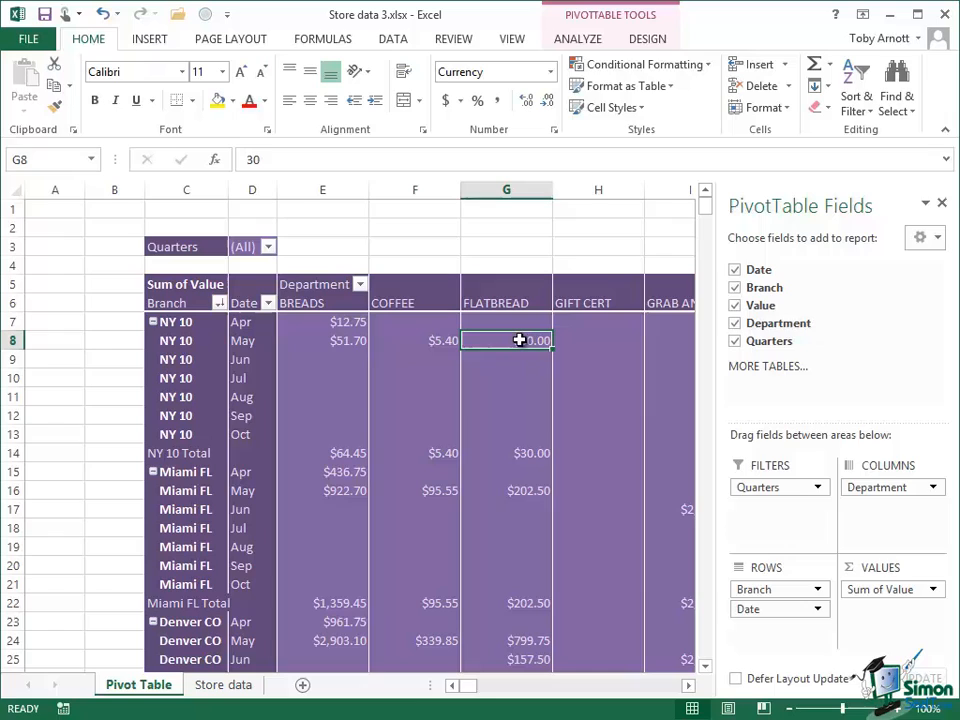
mouse_move(518, 340)
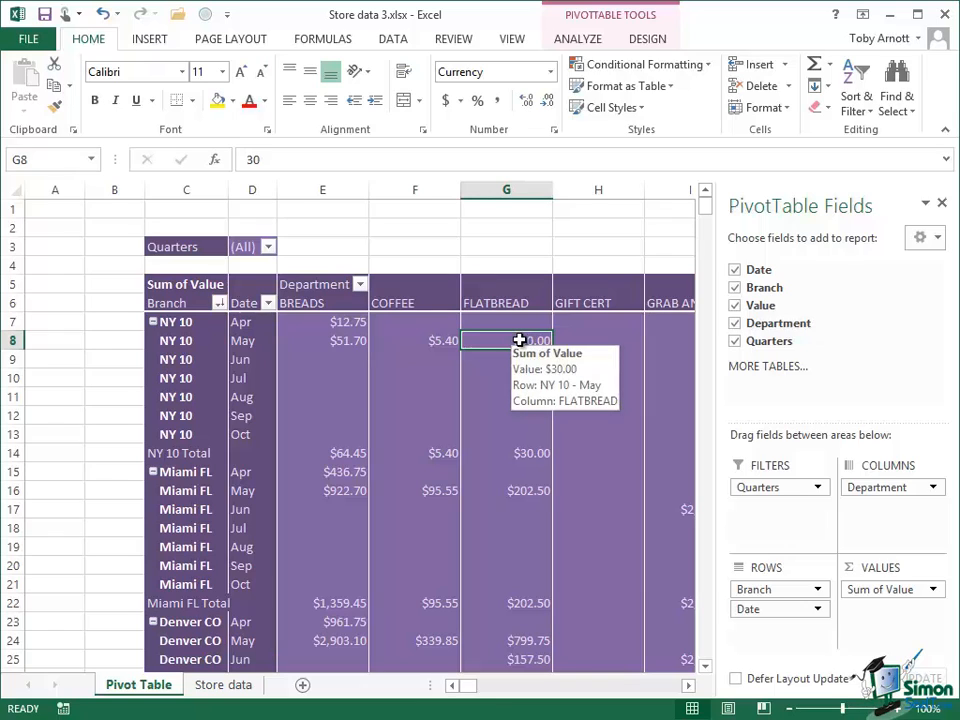
Switch to the PivotTable Tools Analyze commands after making room around the pivot
click(576, 38)
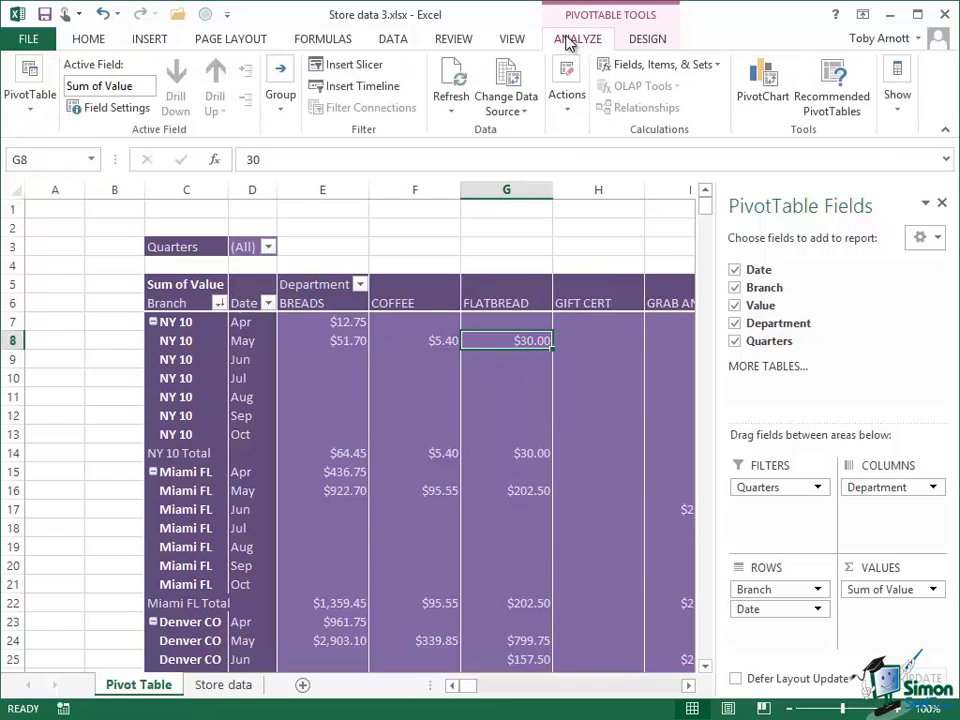
mouse_move(350, 64)
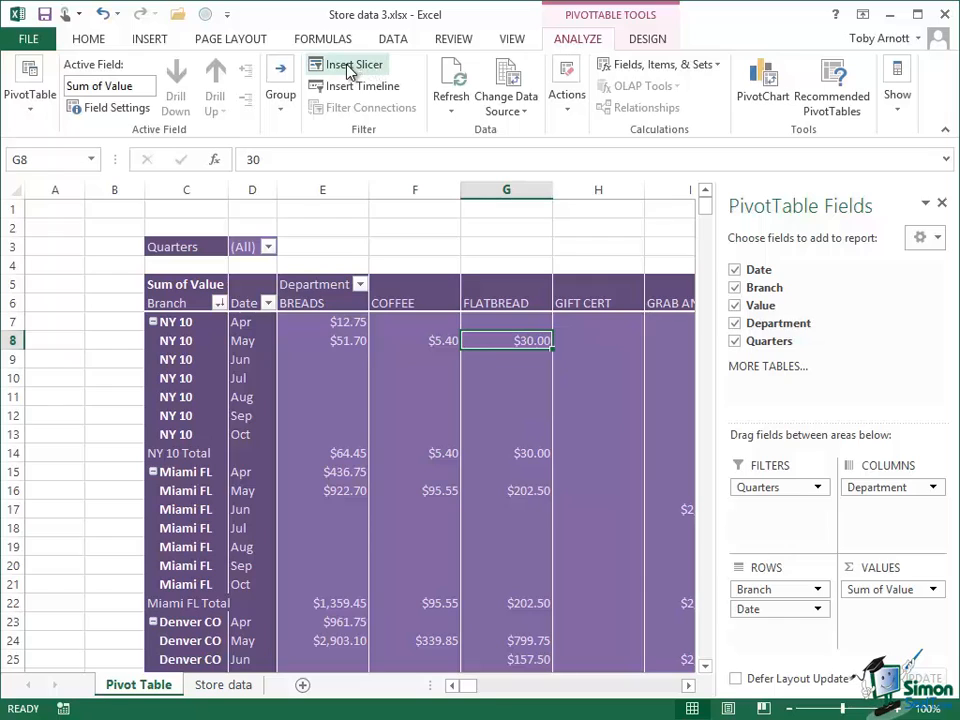
Insert slicers for the Branch and Department fields via Insert Slicer
click(352, 70)
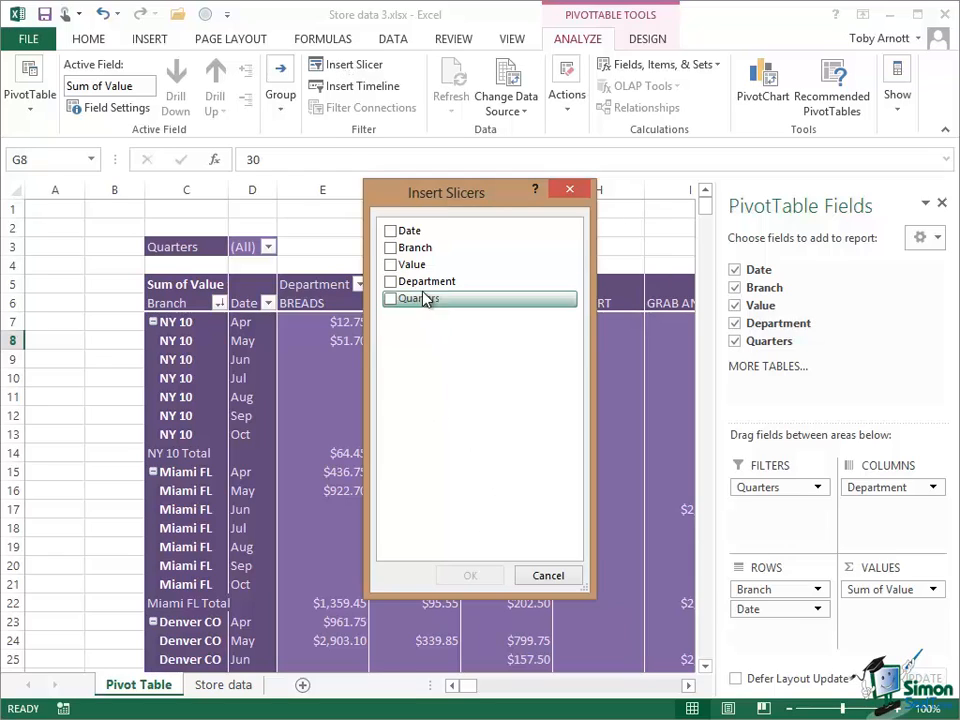
click(390, 248)
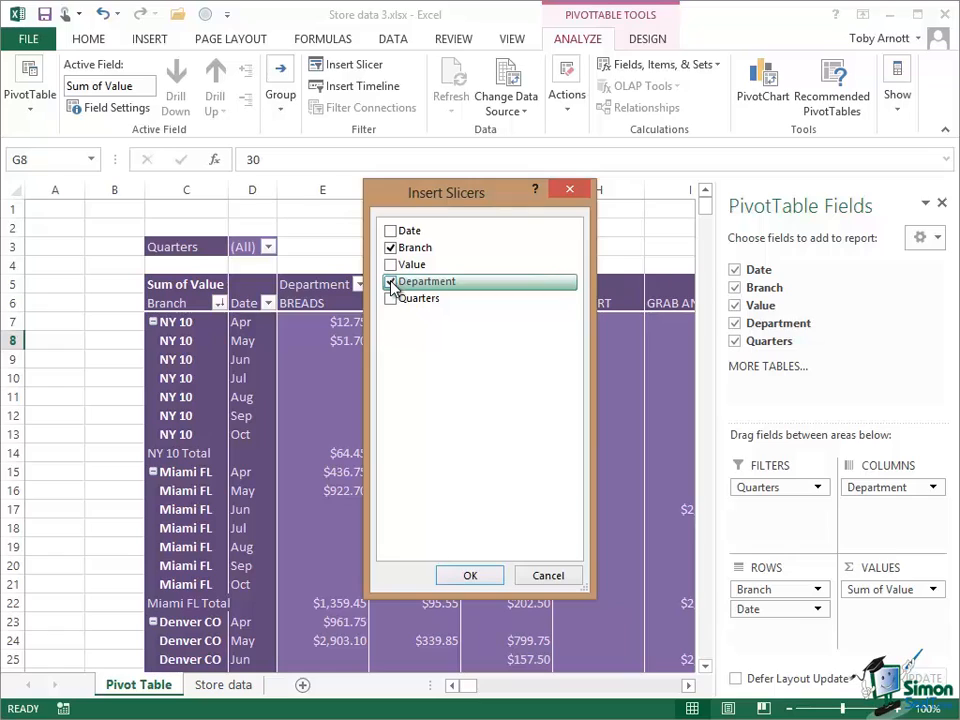
click(392, 280)
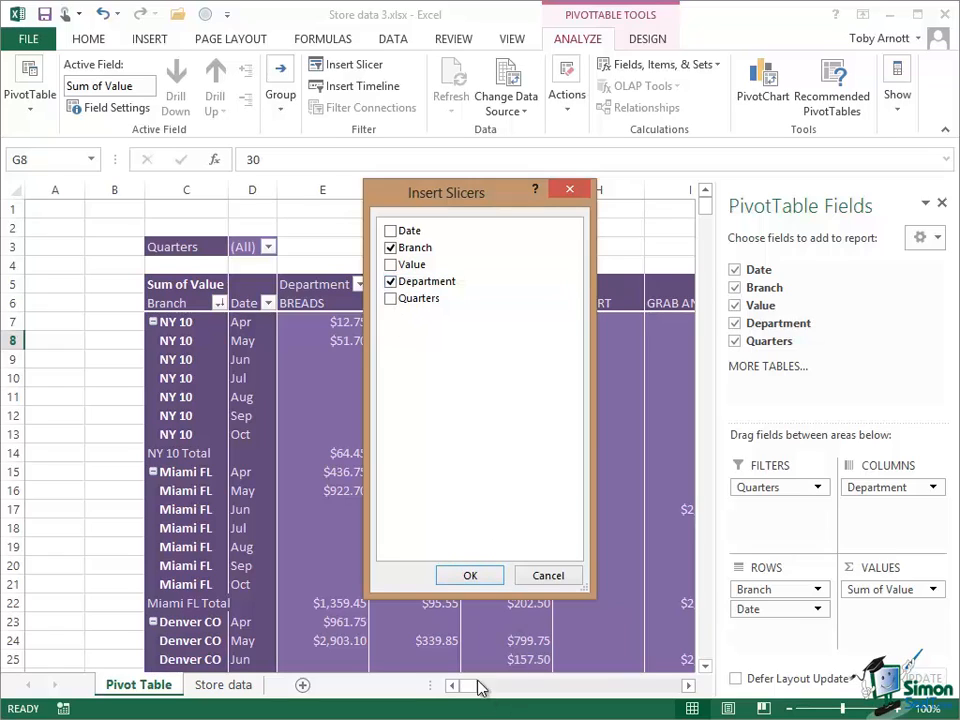
click(468, 576)
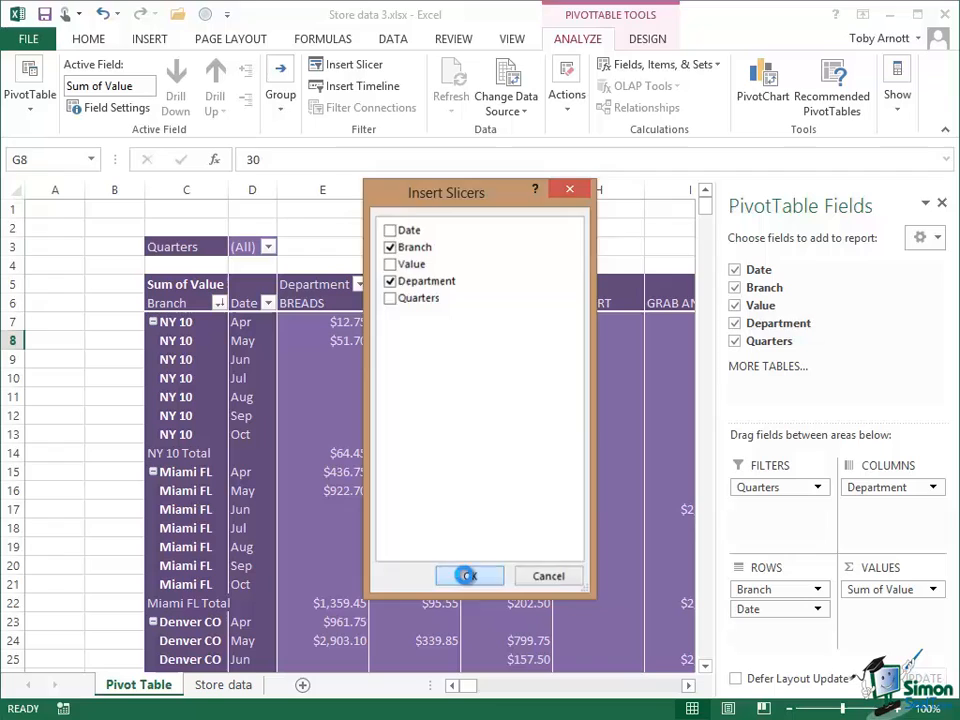
click(468, 576)
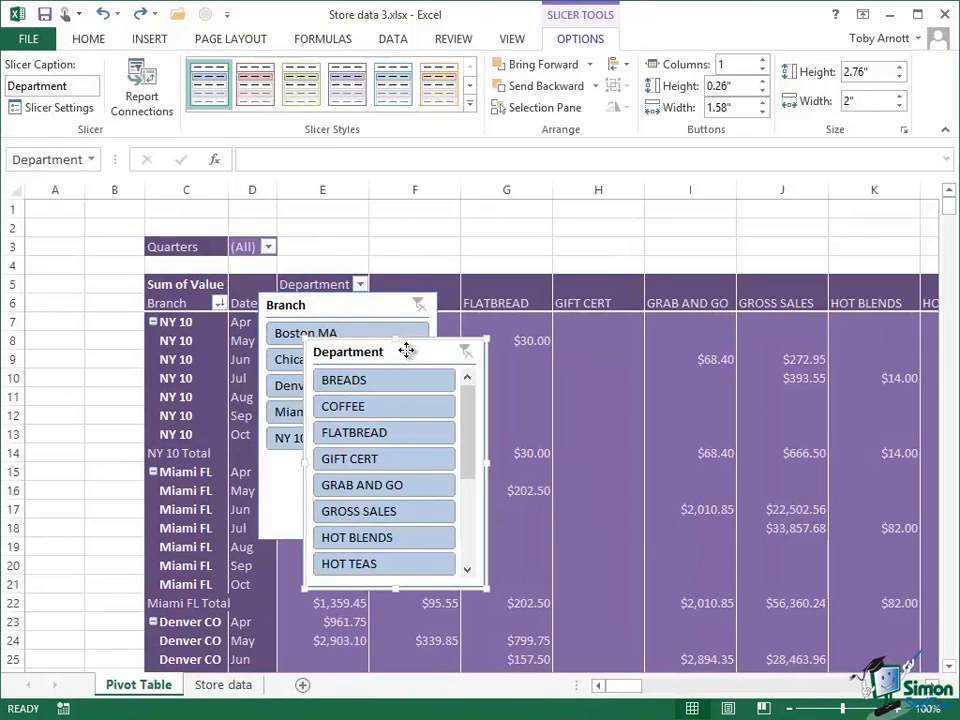
Drag the Department slicer to the right side of the sheet, clear of the pivot
drag(348, 352, 788, 224)
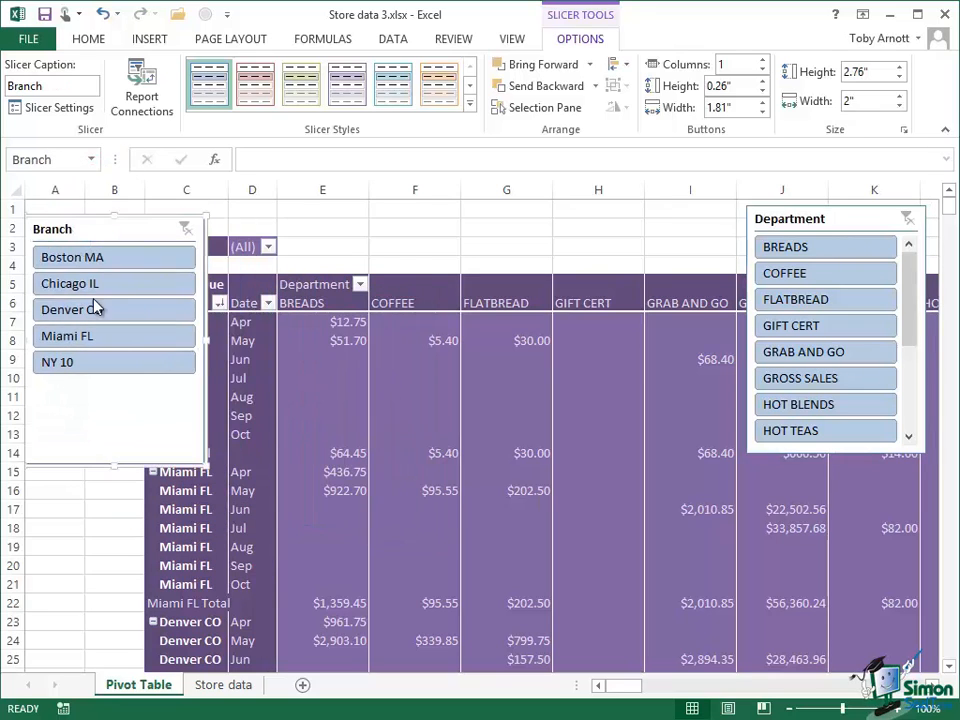
mouse_move(196, 464)
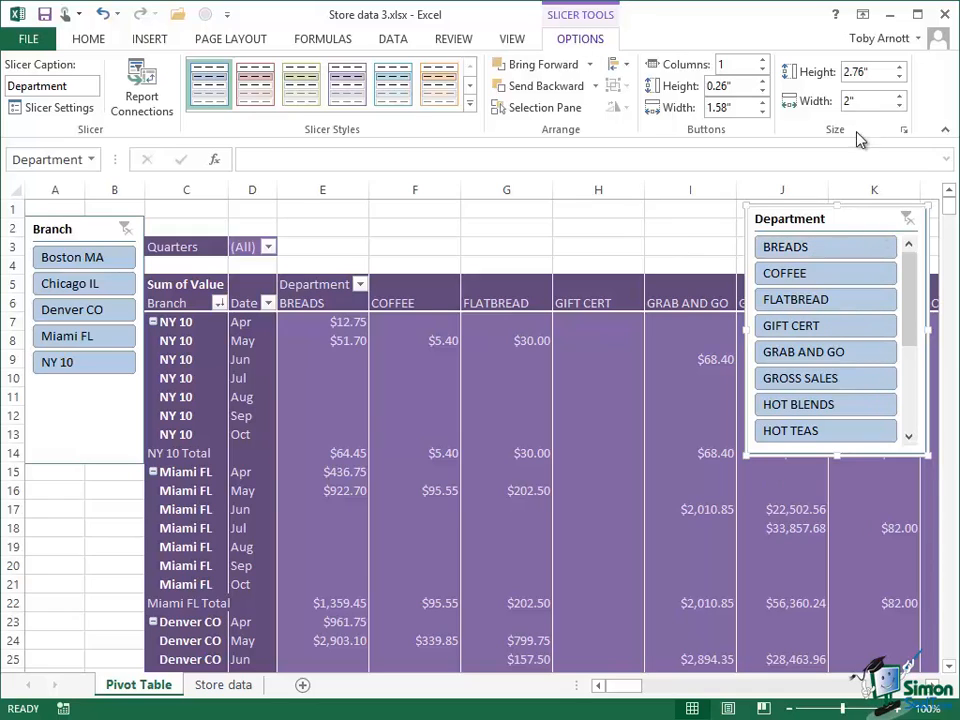
mouse_move(720, 84)
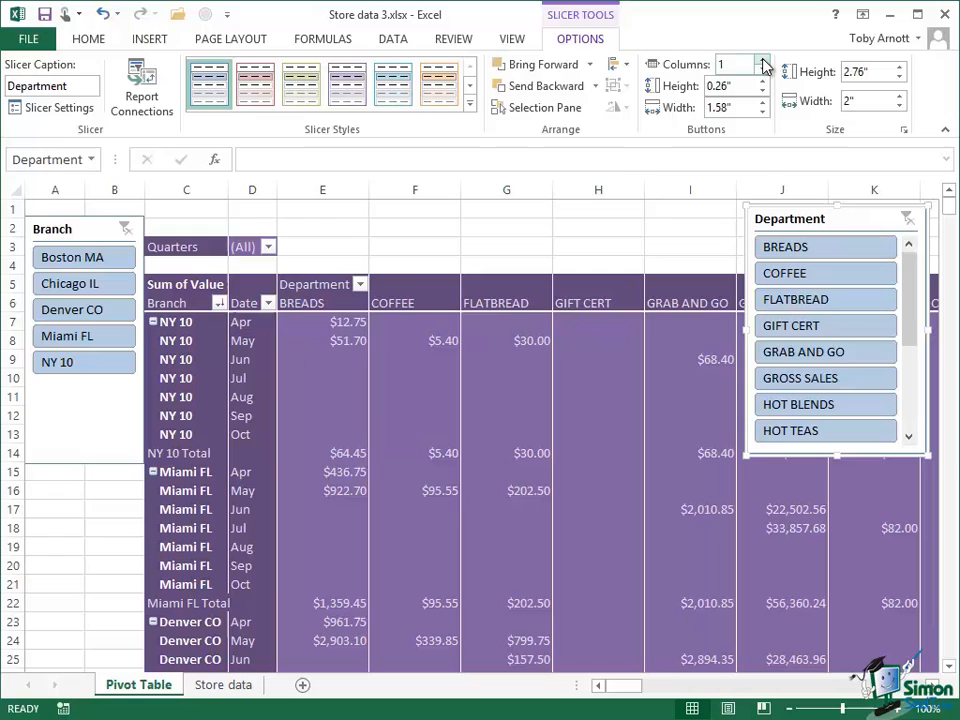
Raise the Department slicer's Columns count so its buttons spread across several columns
click(756, 64)
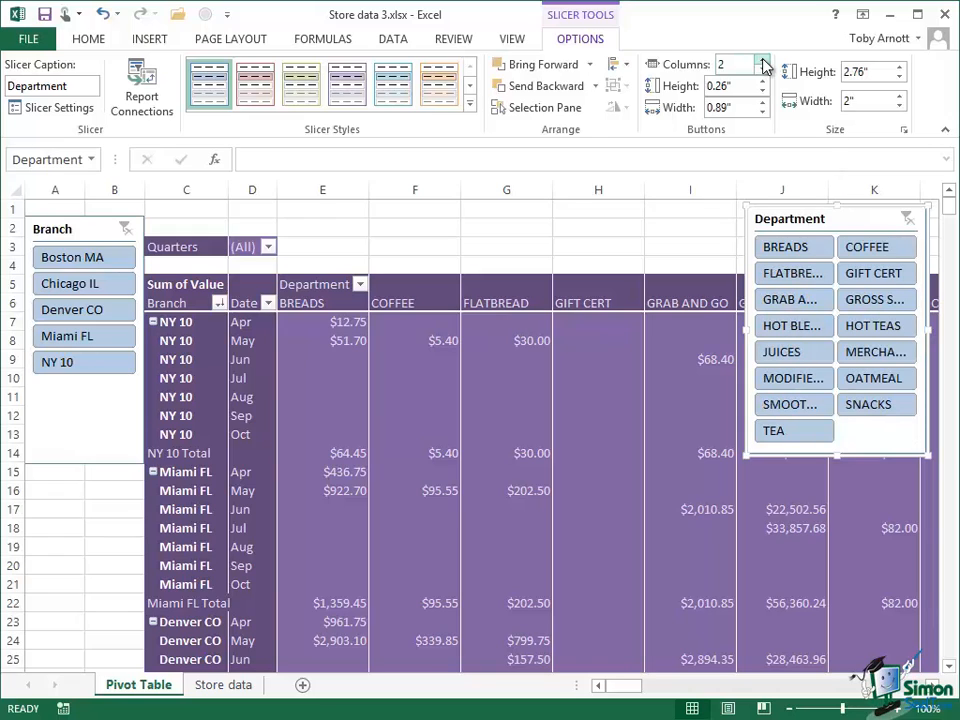
click(764, 64)
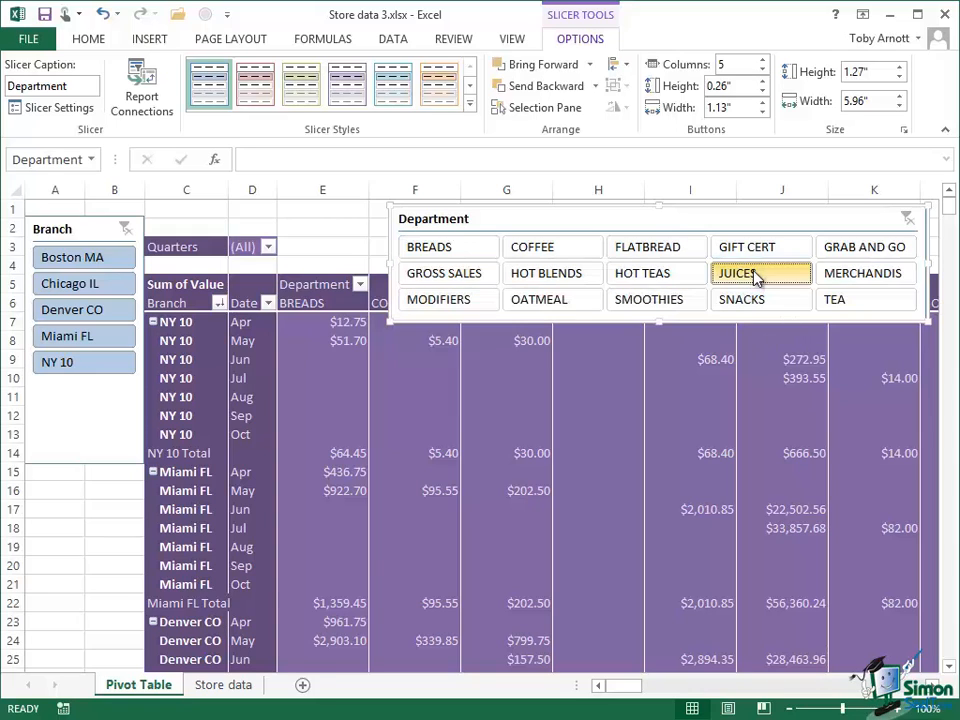
Select JUICES in the Department slicer, then Ctrl-add SMOOTHIES and the other departments
click(760, 272)
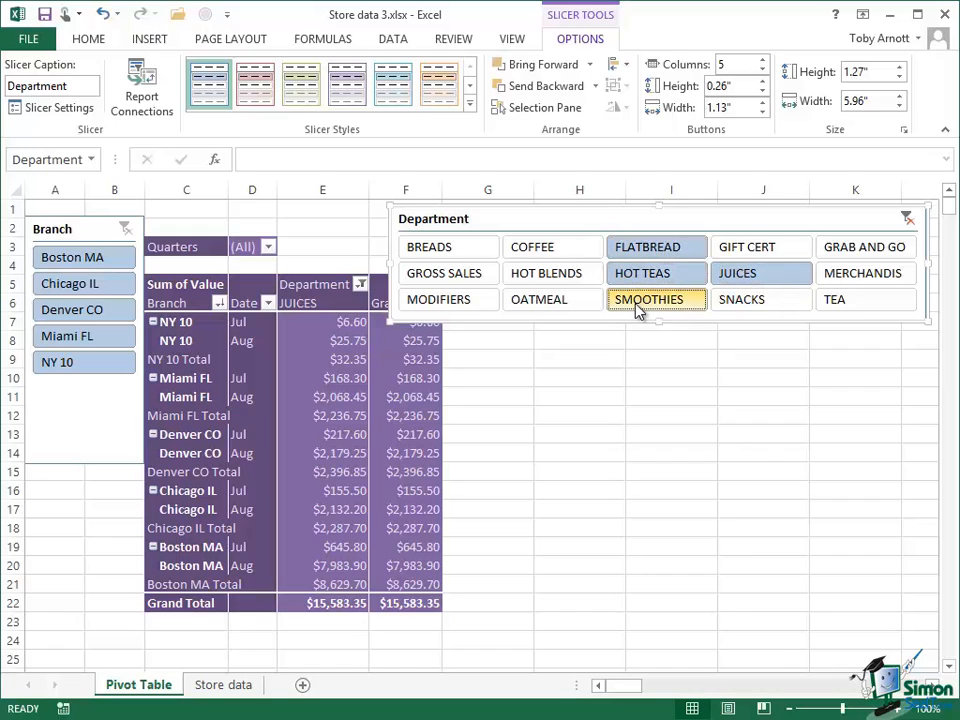
click(656, 248)
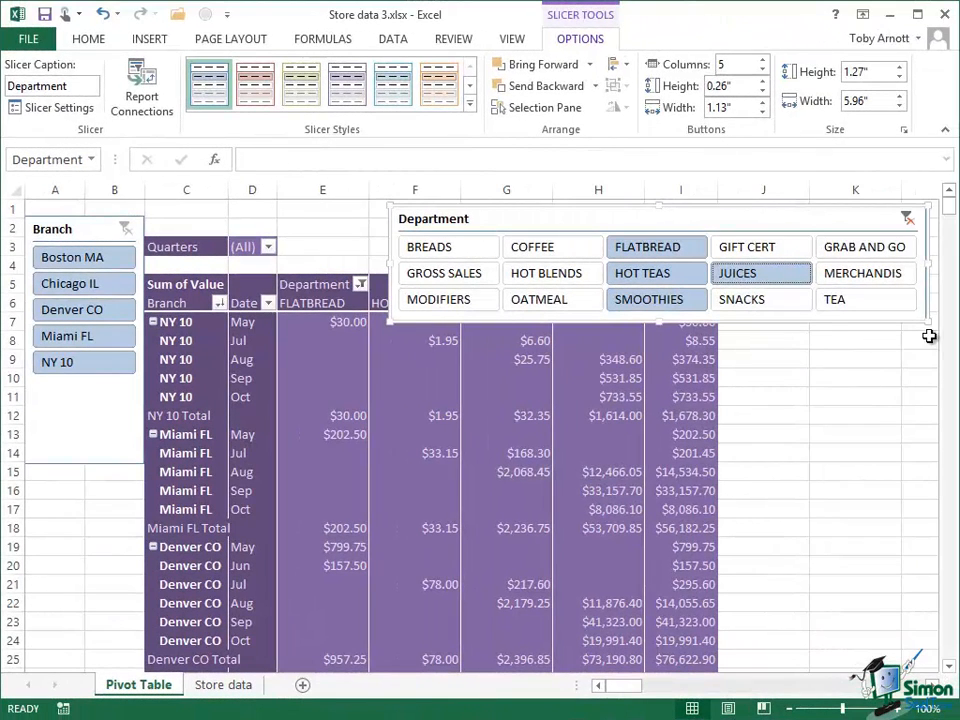
mouse_move(908, 218)
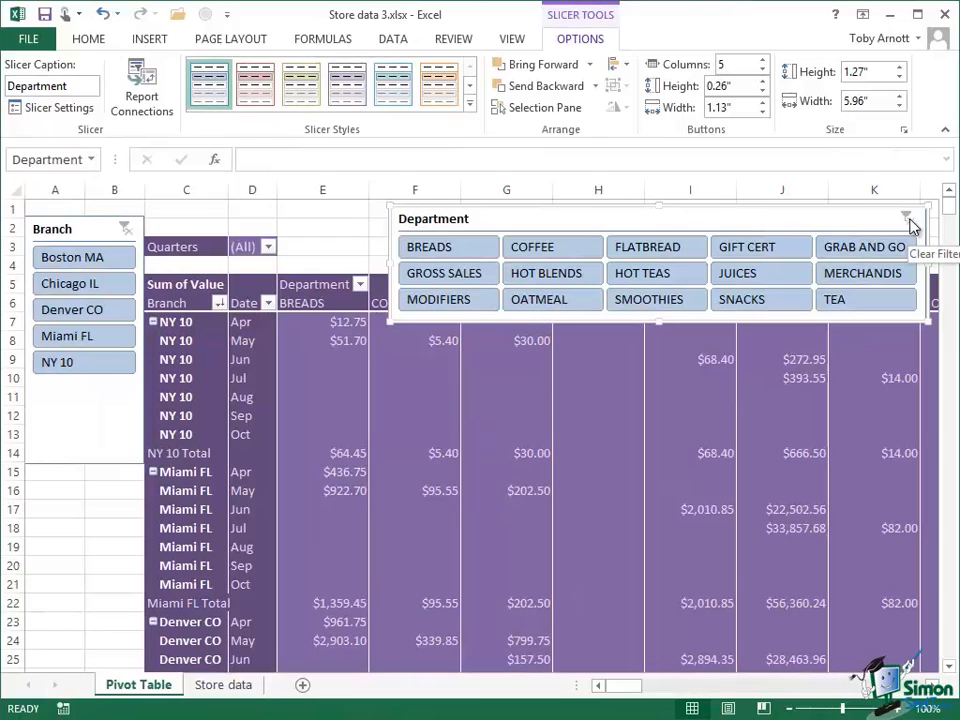
mouse_move(578, 32)
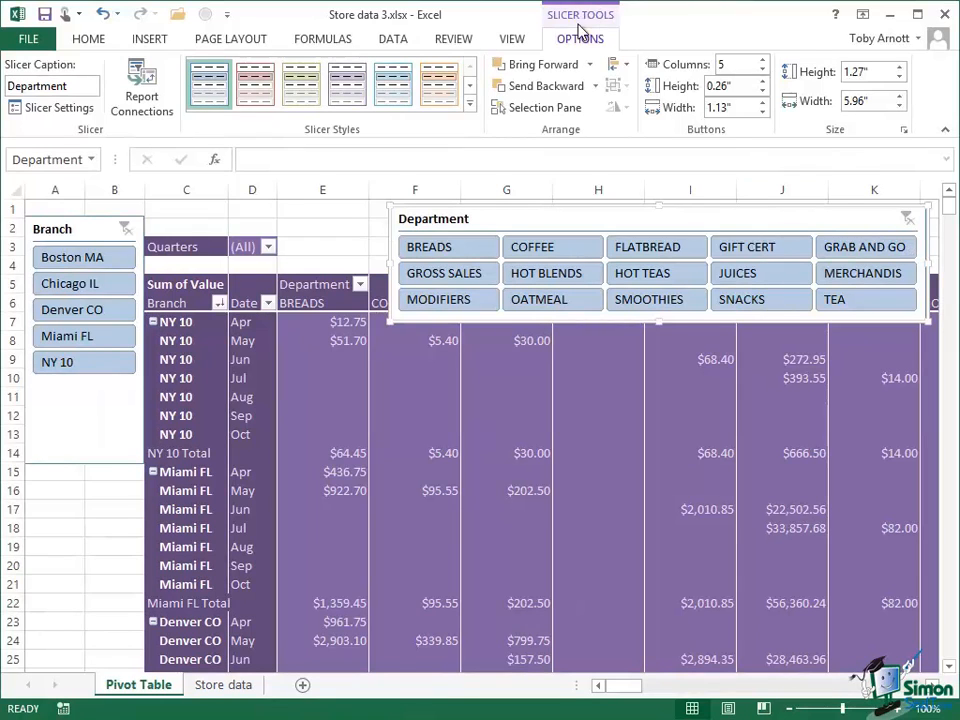
Open the Slicer Styles gallery after clearing the Department slicer filter
click(468, 104)
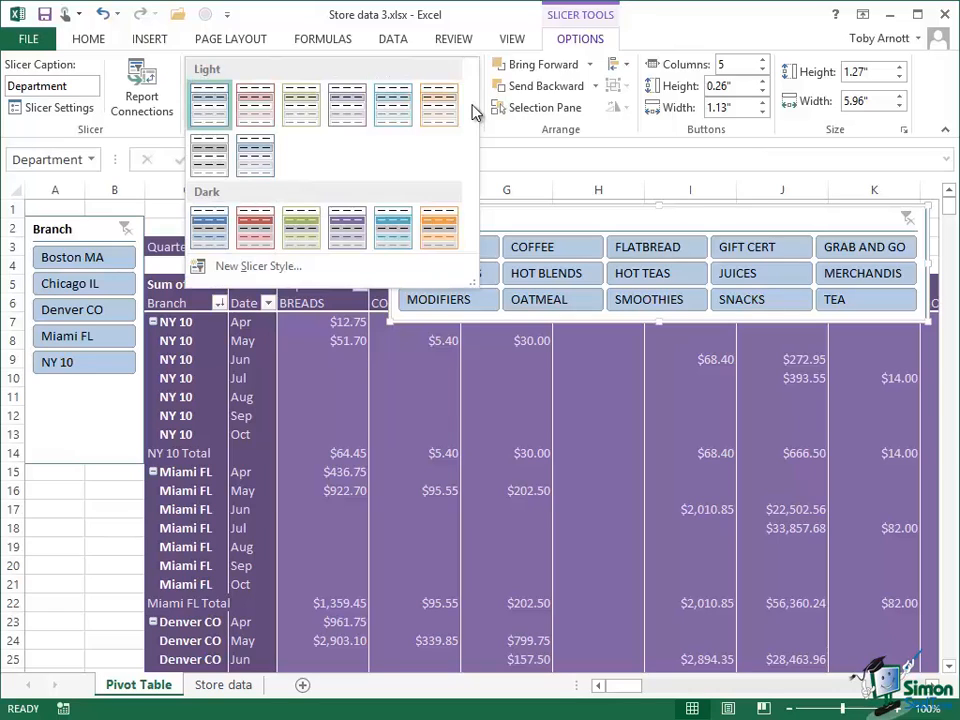
mouse_move(260, 296)
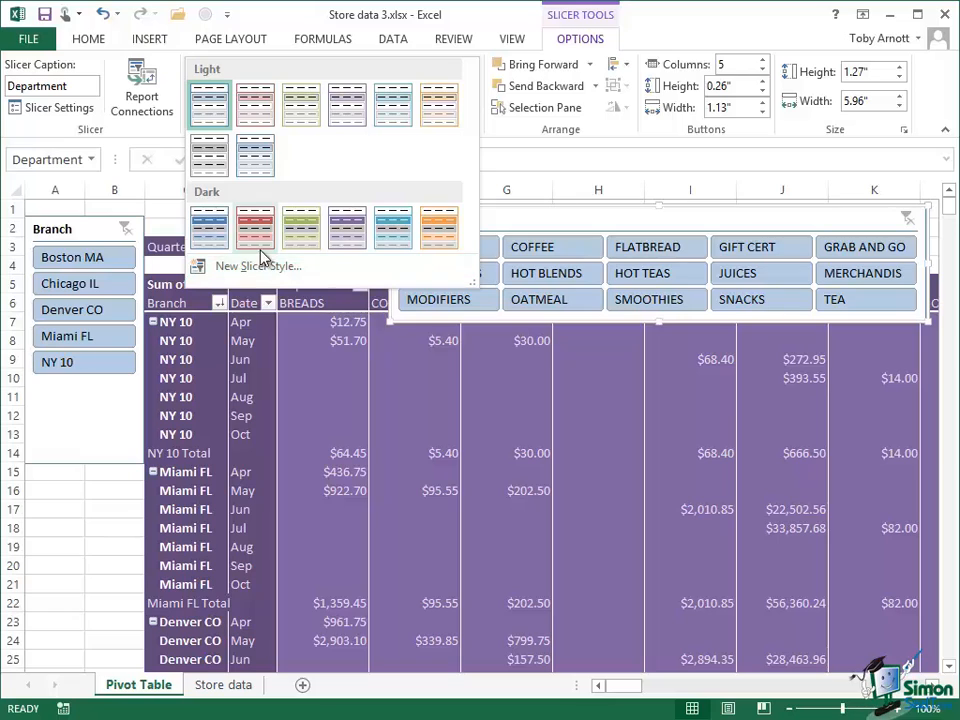
mouse_move(256, 228)
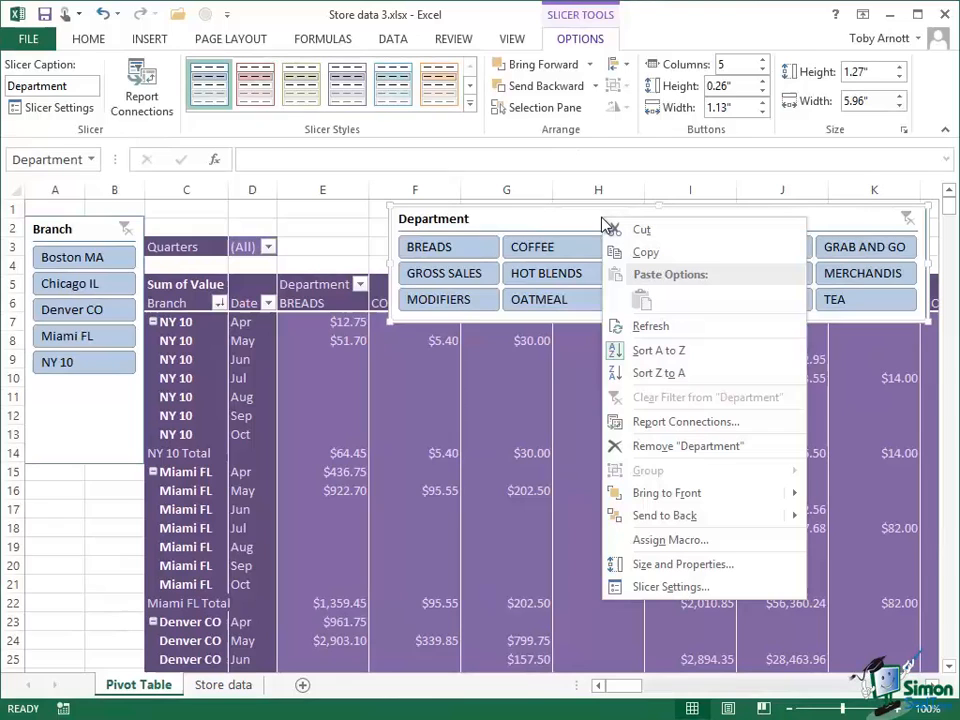
mouse_move(670, 540)
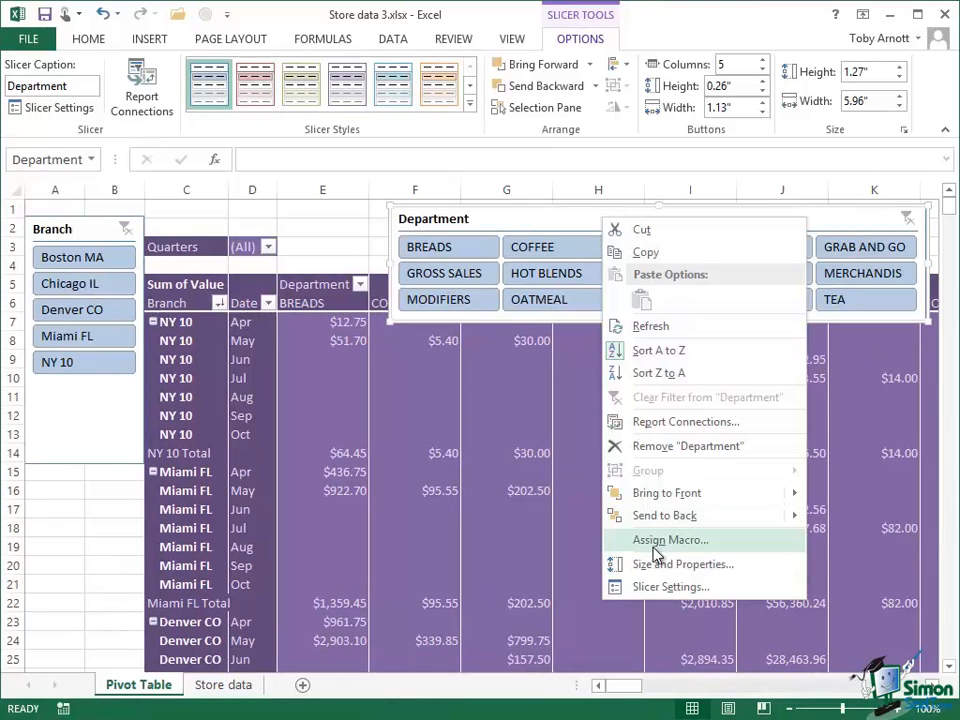
Bring up Slicer Settings for the Department slicer from its context menu
click(670, 586)
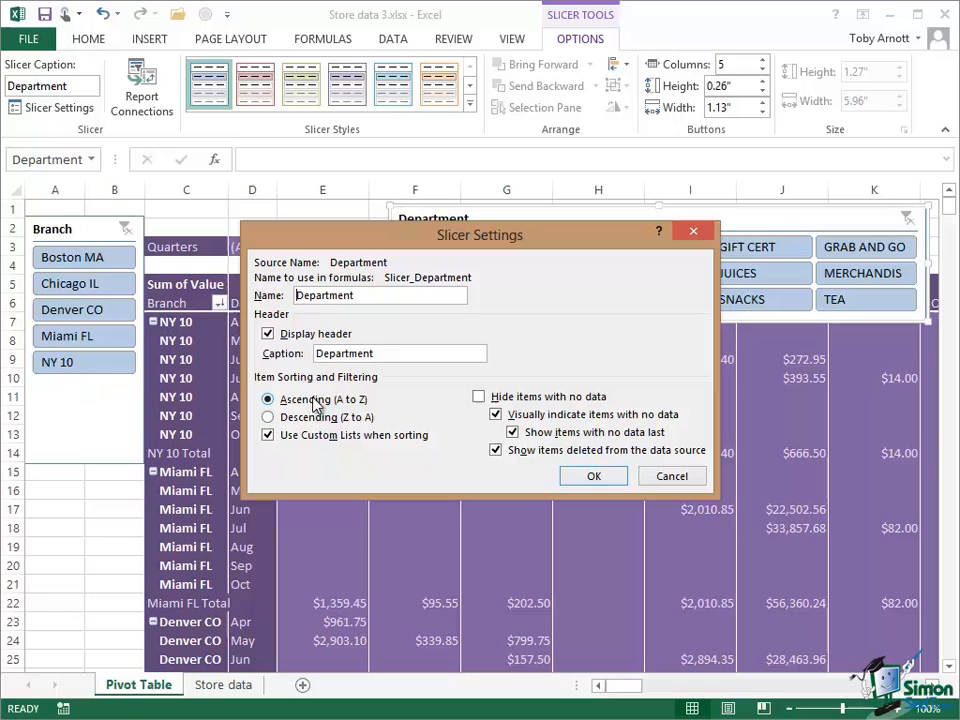
mouse_move(318, 410)
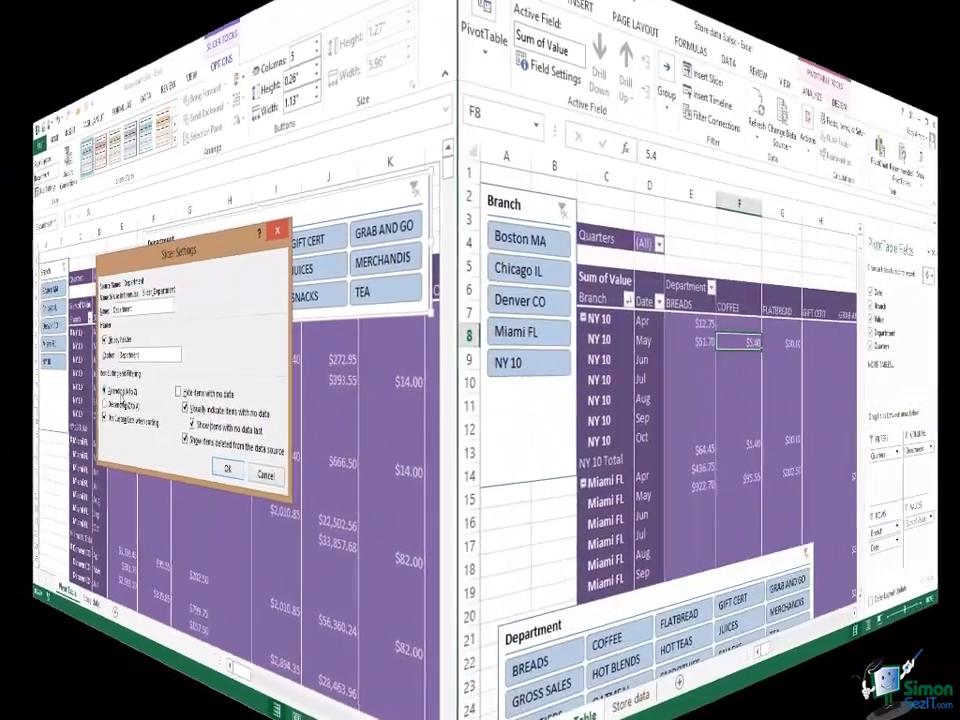
Insert a Timeline on the Date field from the Analyze commands
click(228, 470)
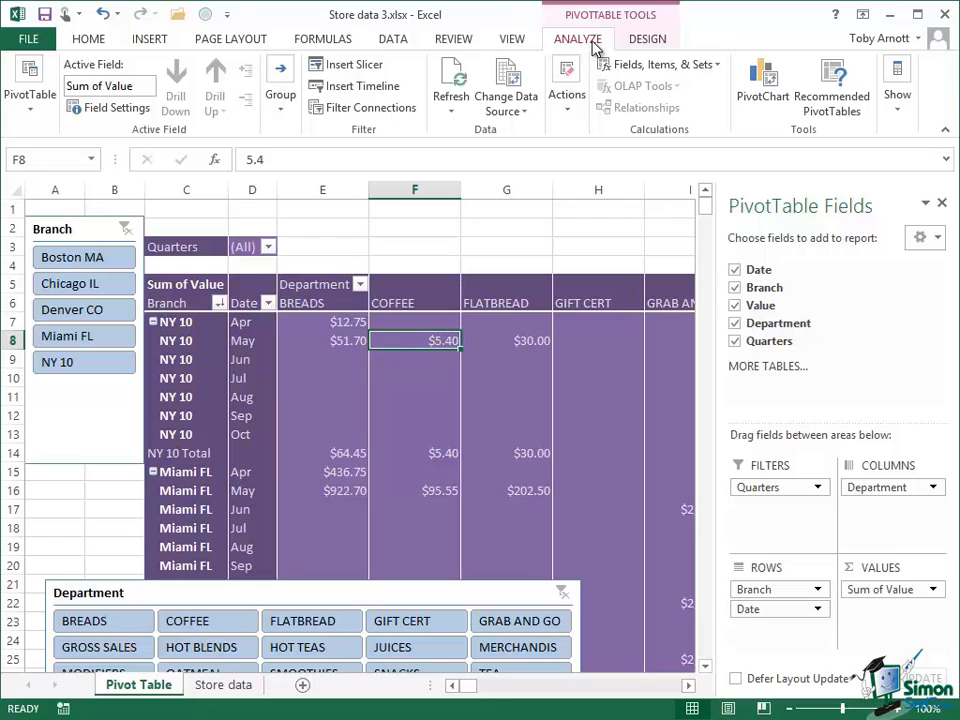
mouse_move(356, 84)
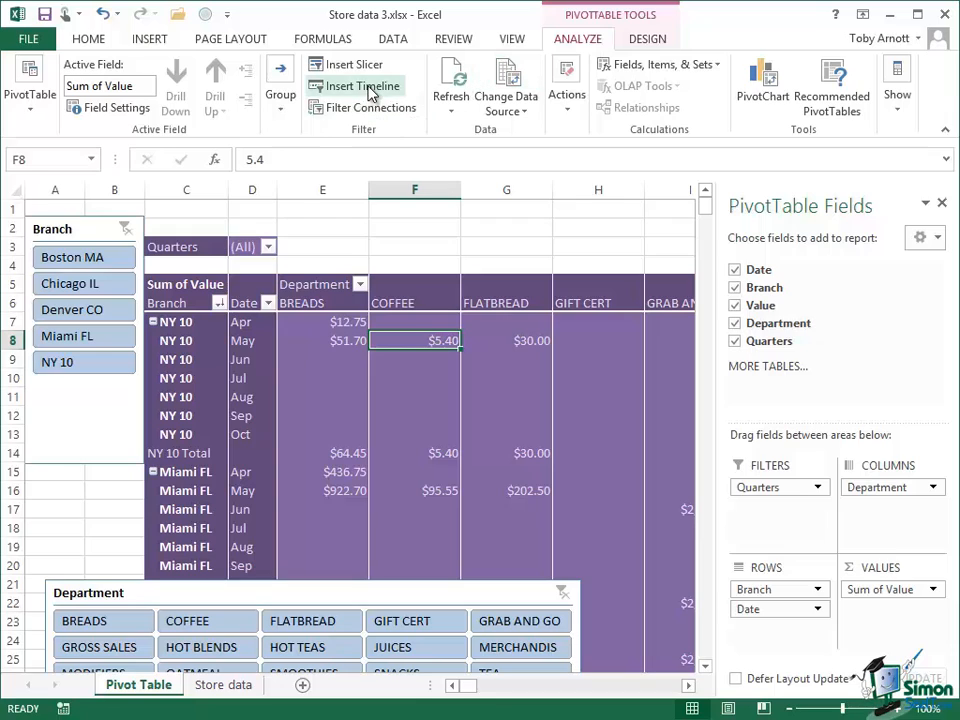
mouse_move(362, 84)
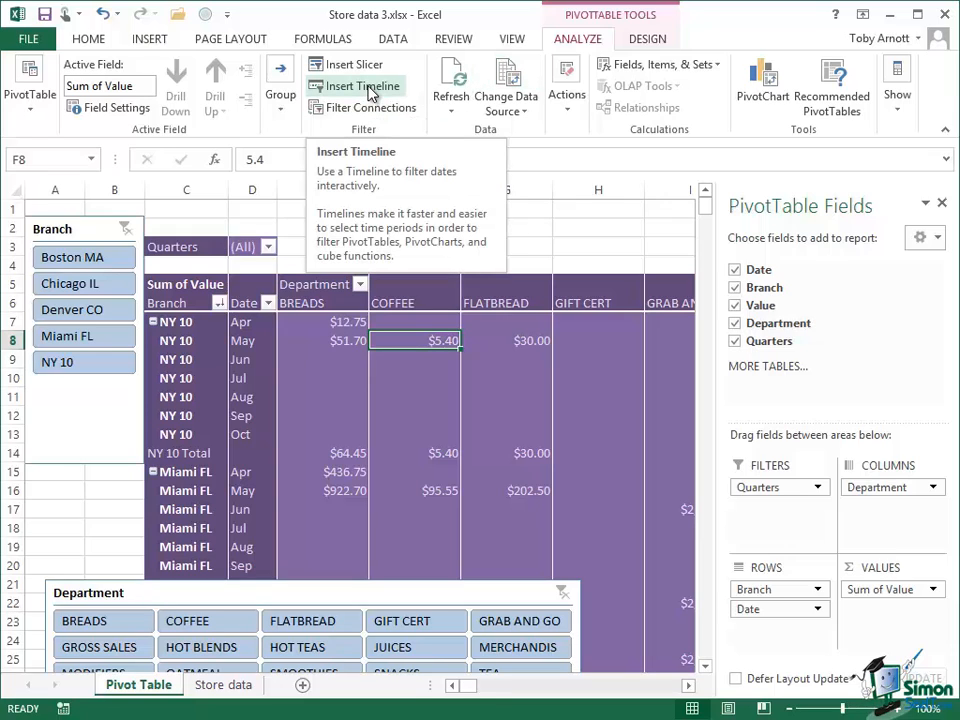
click(364, 86)
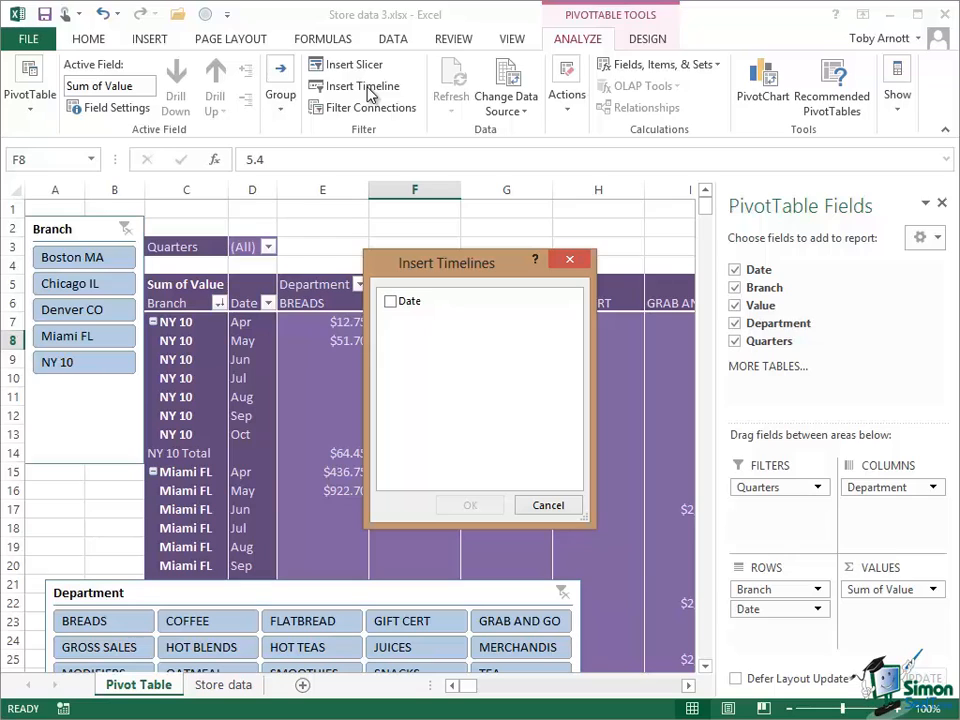
click(408, 300)
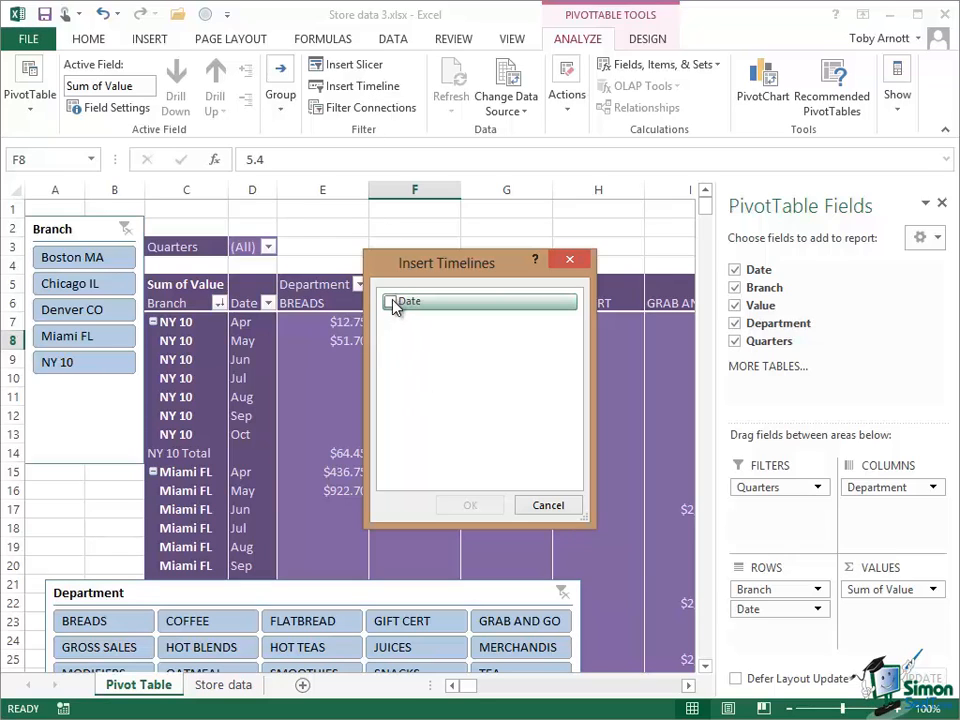
click(390, 300)
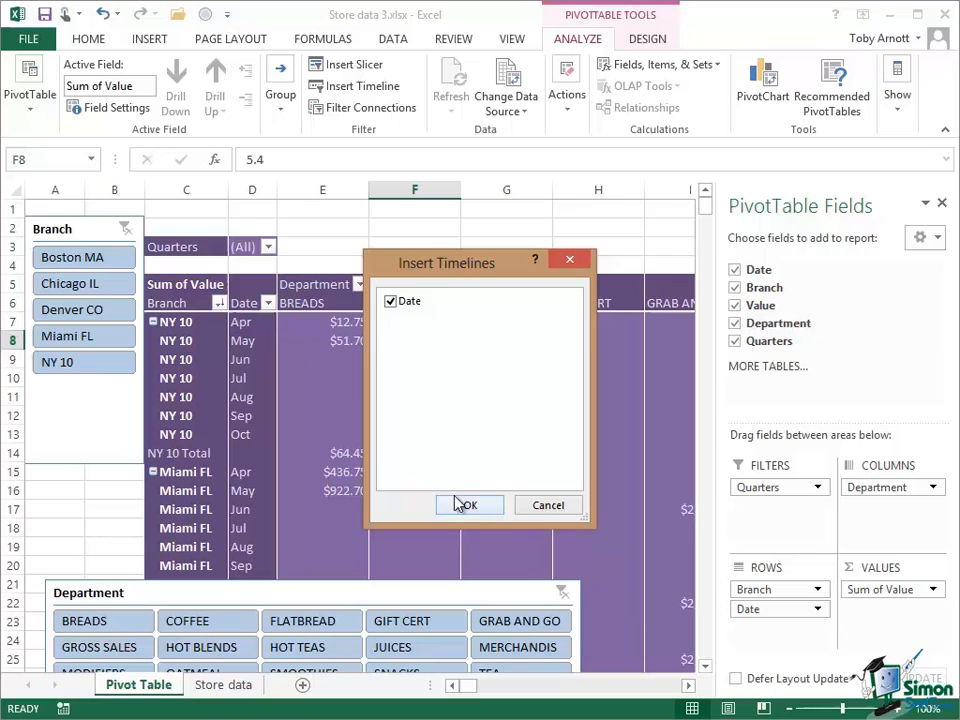
click(468, 504)
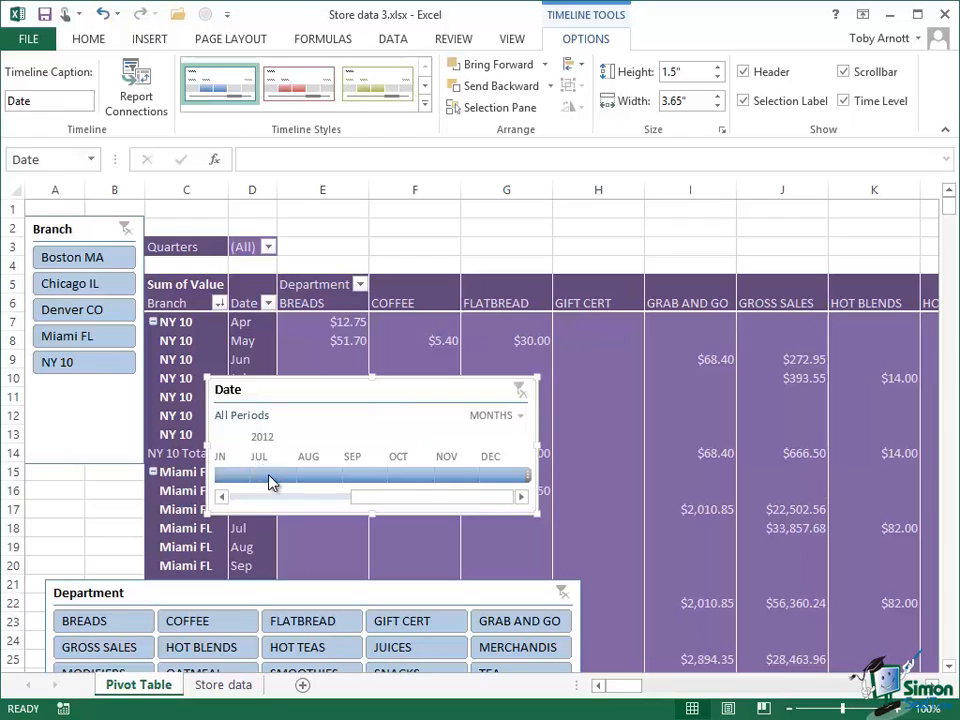
Select October 2012 on the Date timeline and extend the period back to September 2012
click(258, 476)
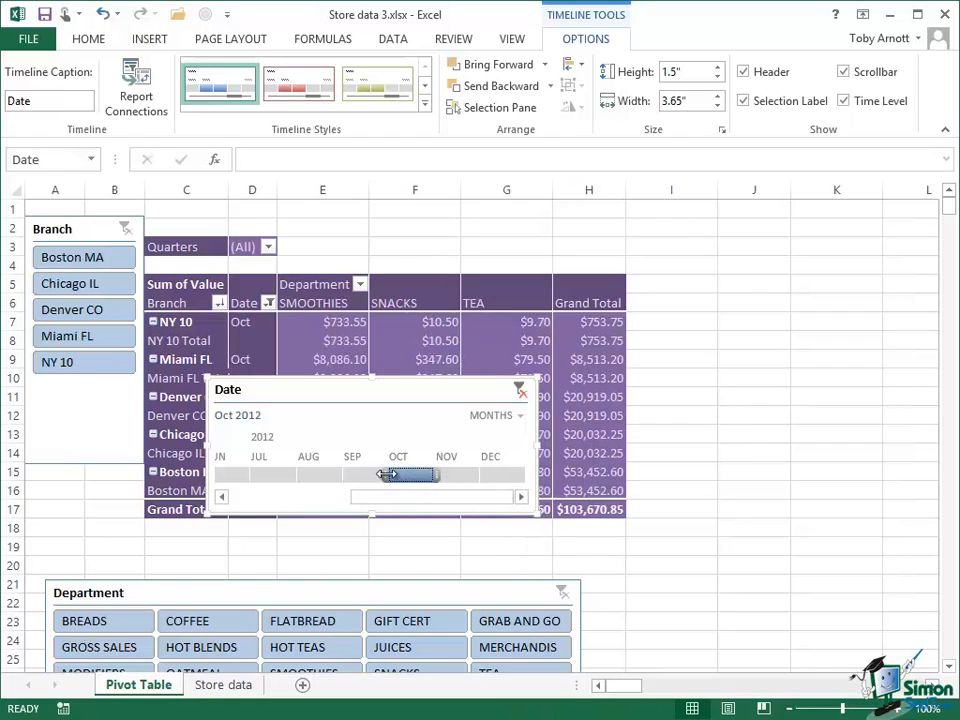
drag(384, 476, 350, 476)
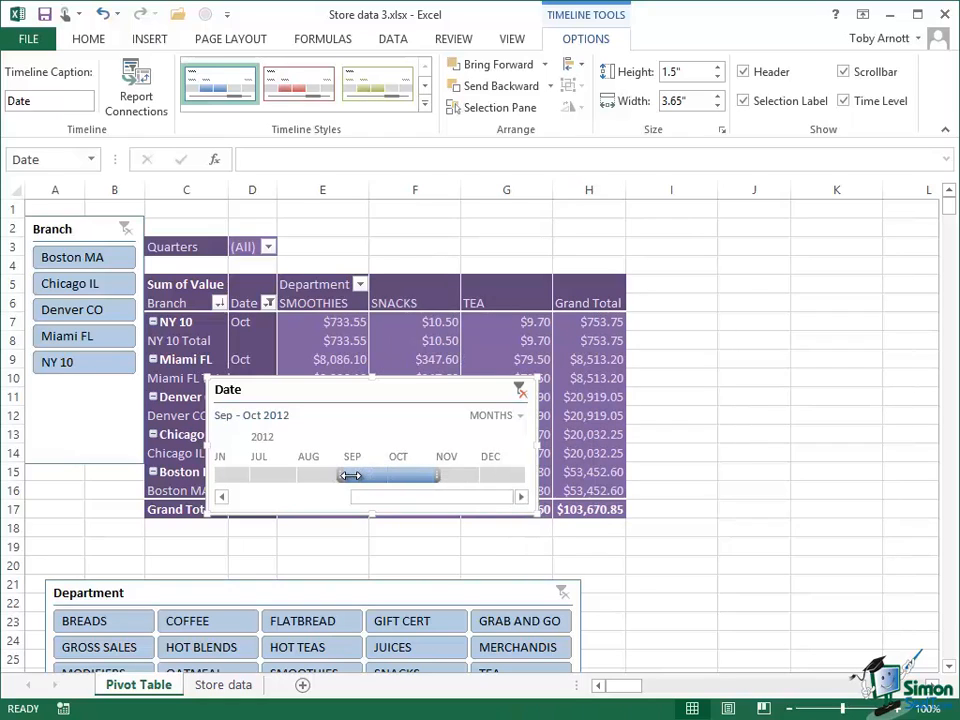